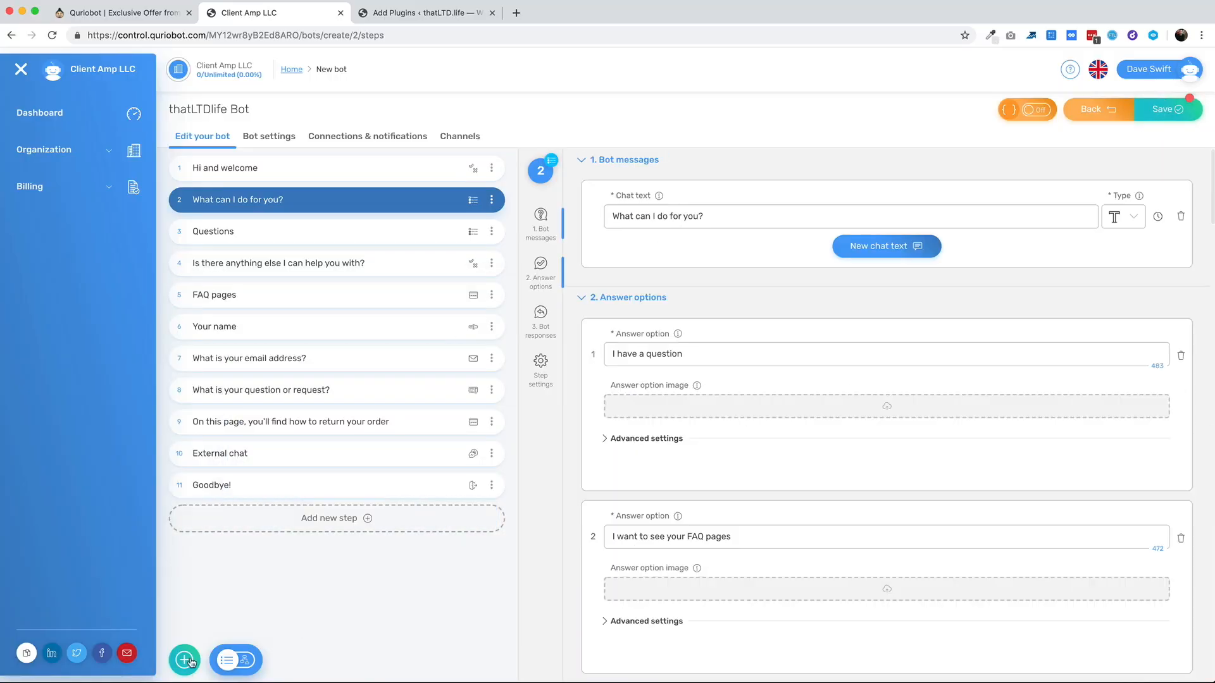
# Step: Switch from the bot editor to the AppSumo Quriobot deal page
pyautogui.click(245, 661)
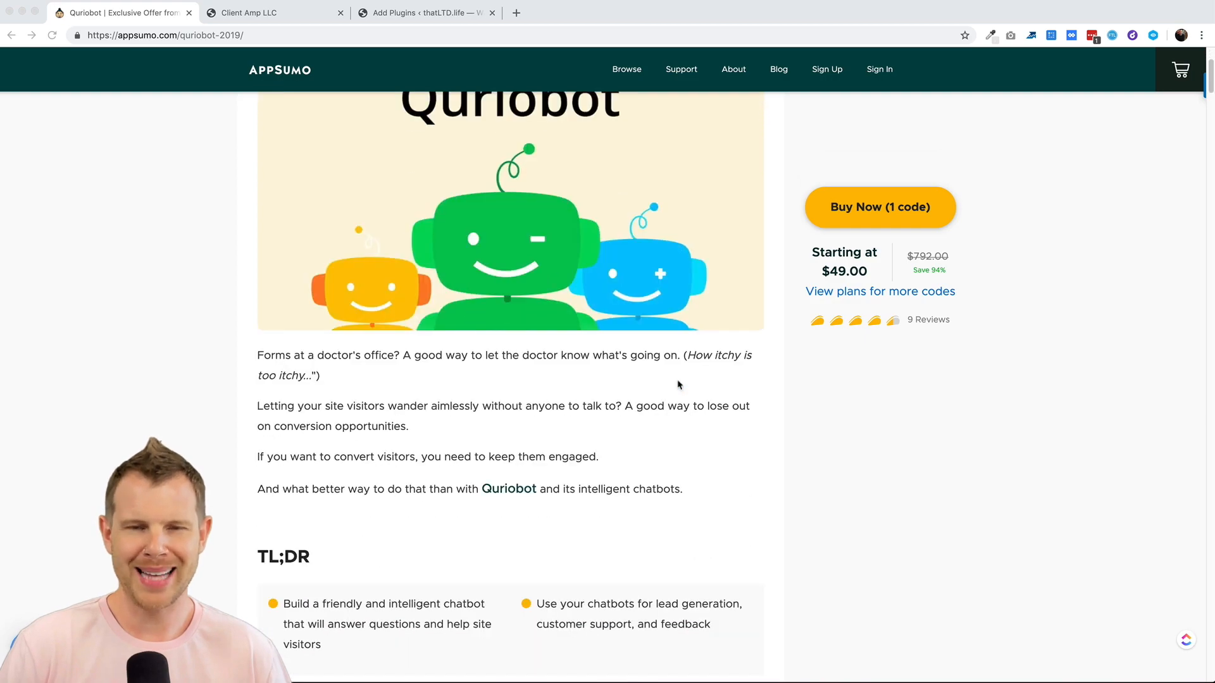
pyautogui.scroll(-3)
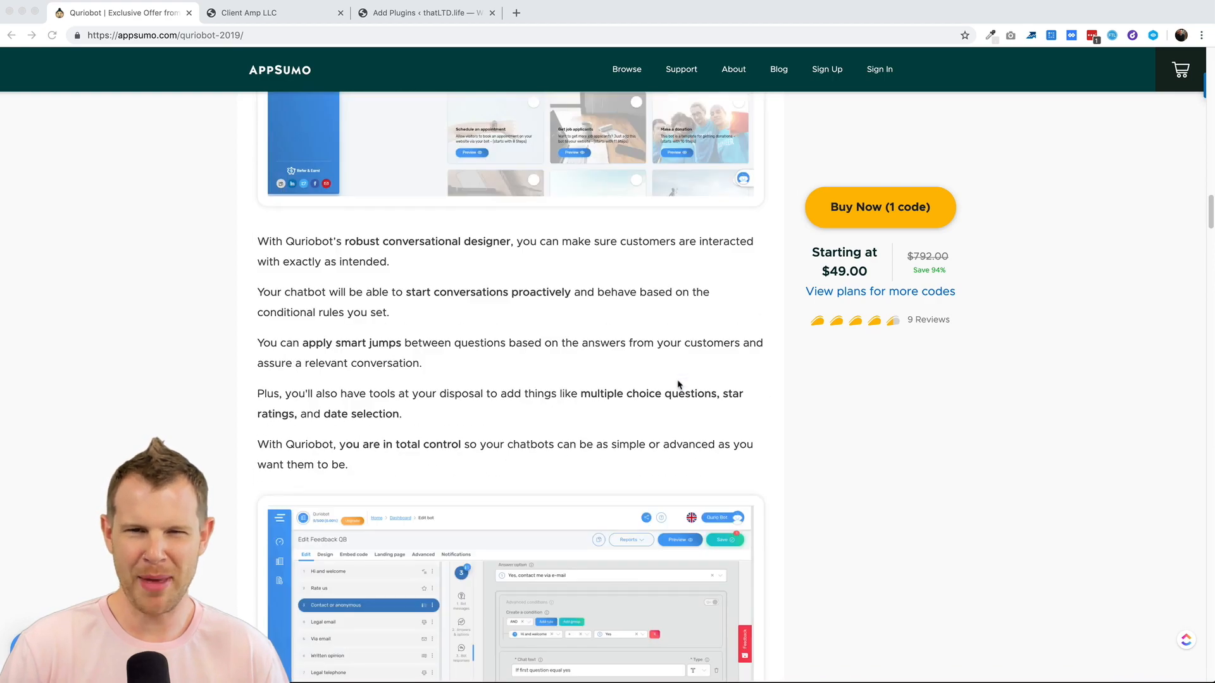
pyautogui.scroll(-3)
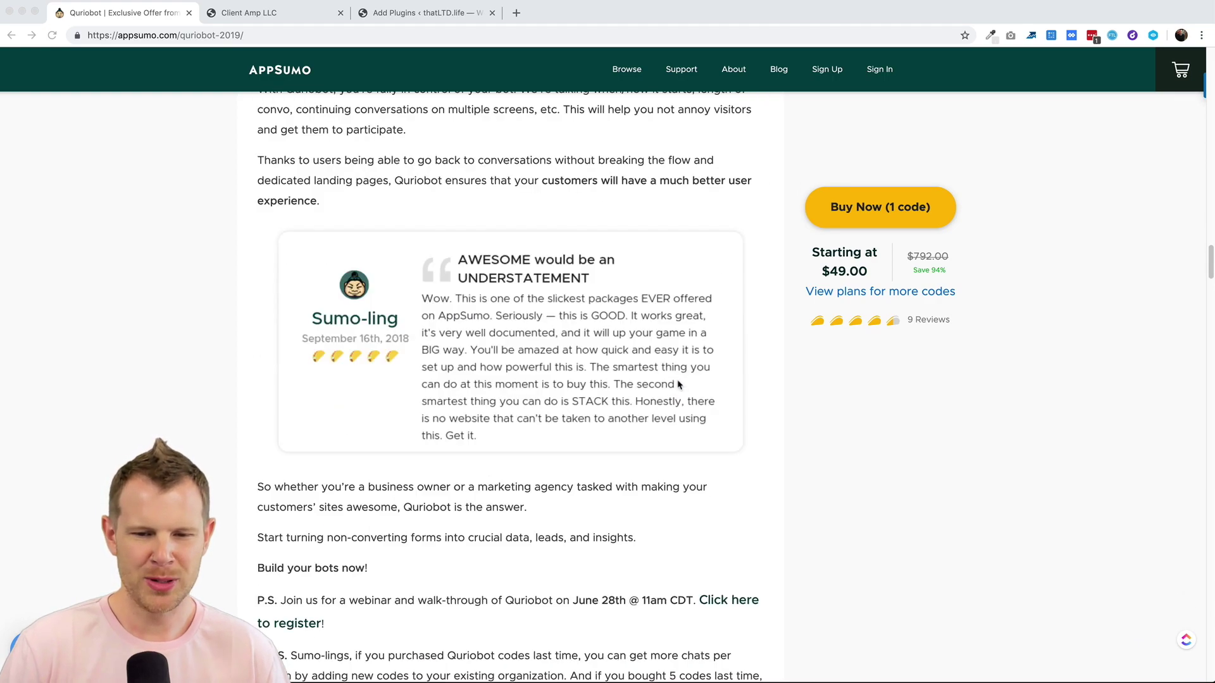
pyautogui.scroll(-3)
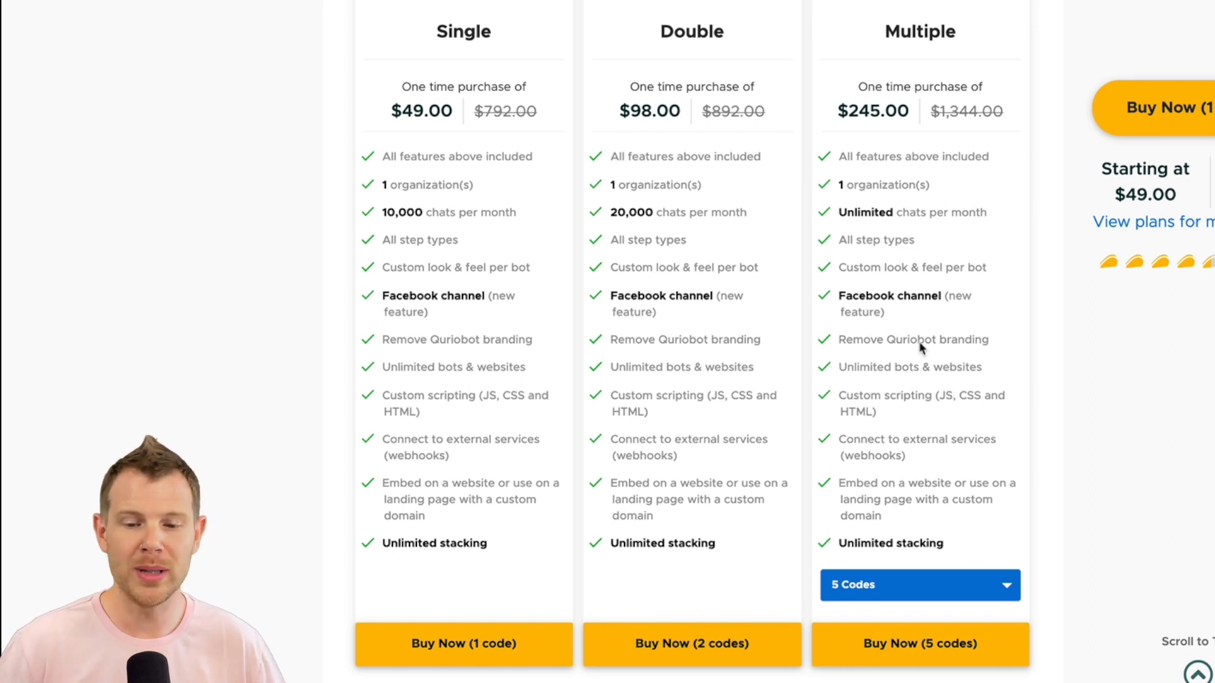
pyautogui.moveTo(615, 551)
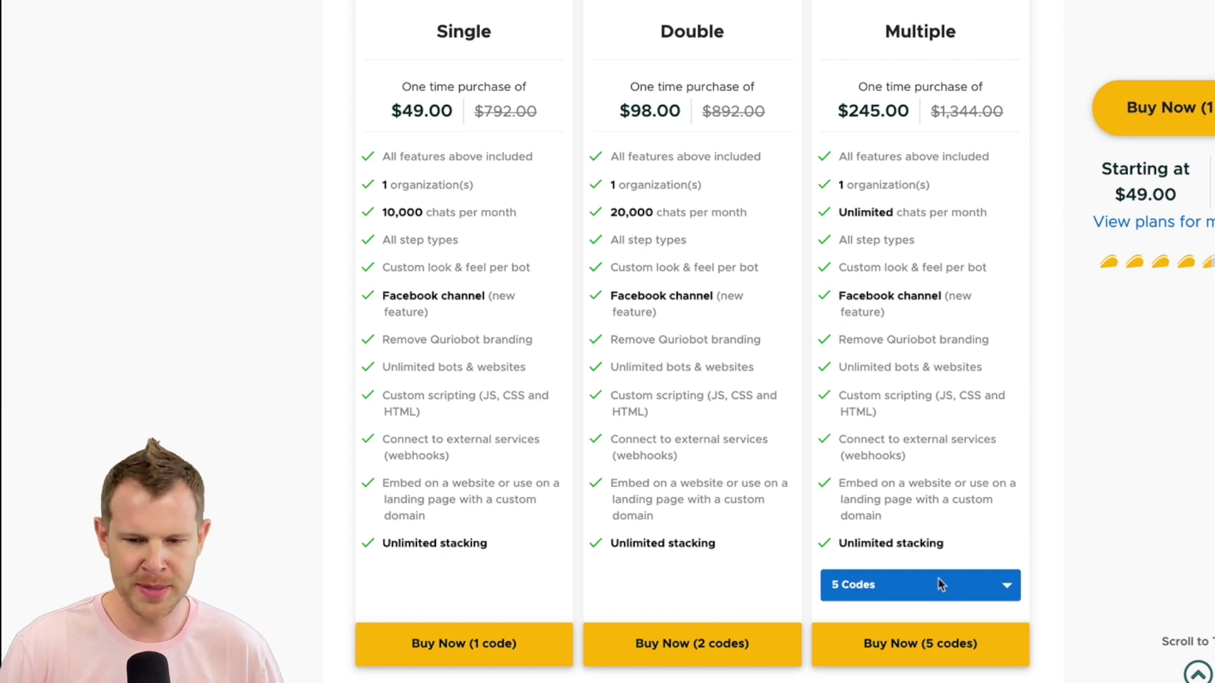
# Step: Choose the 10 Codes option for the Multiple plan ($490 one-time, 6 organizations)
pyautogui.click(921, 585)
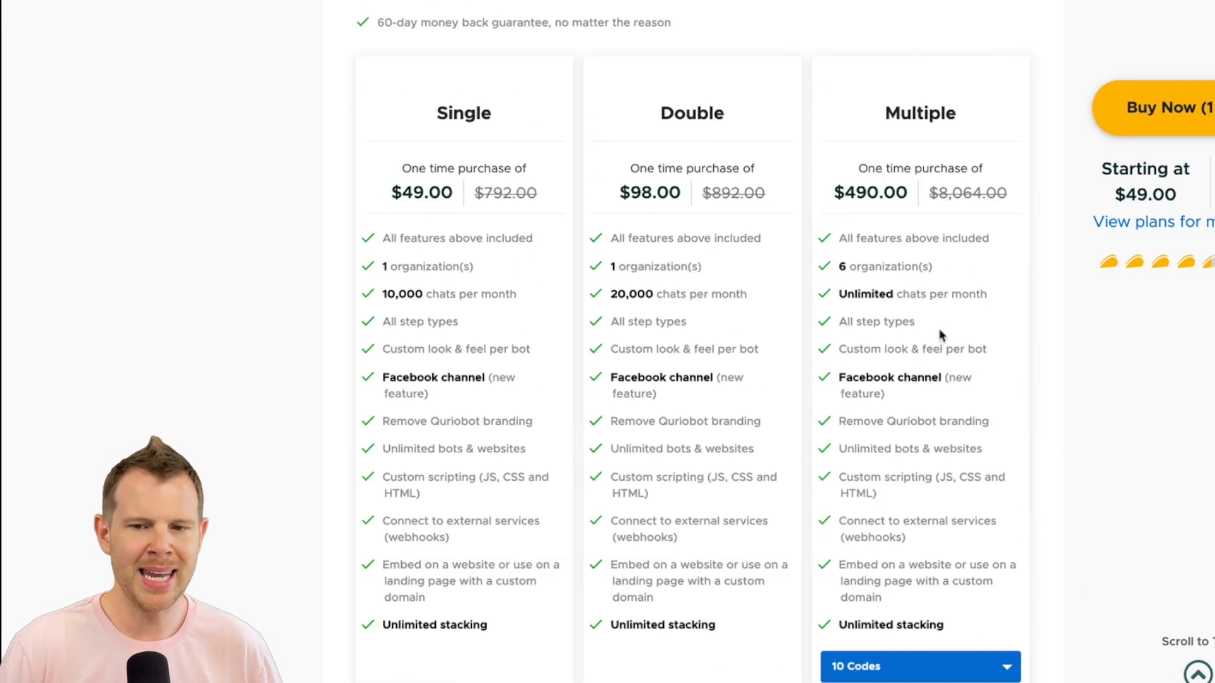
pyautogui.moveTo(881, 291)
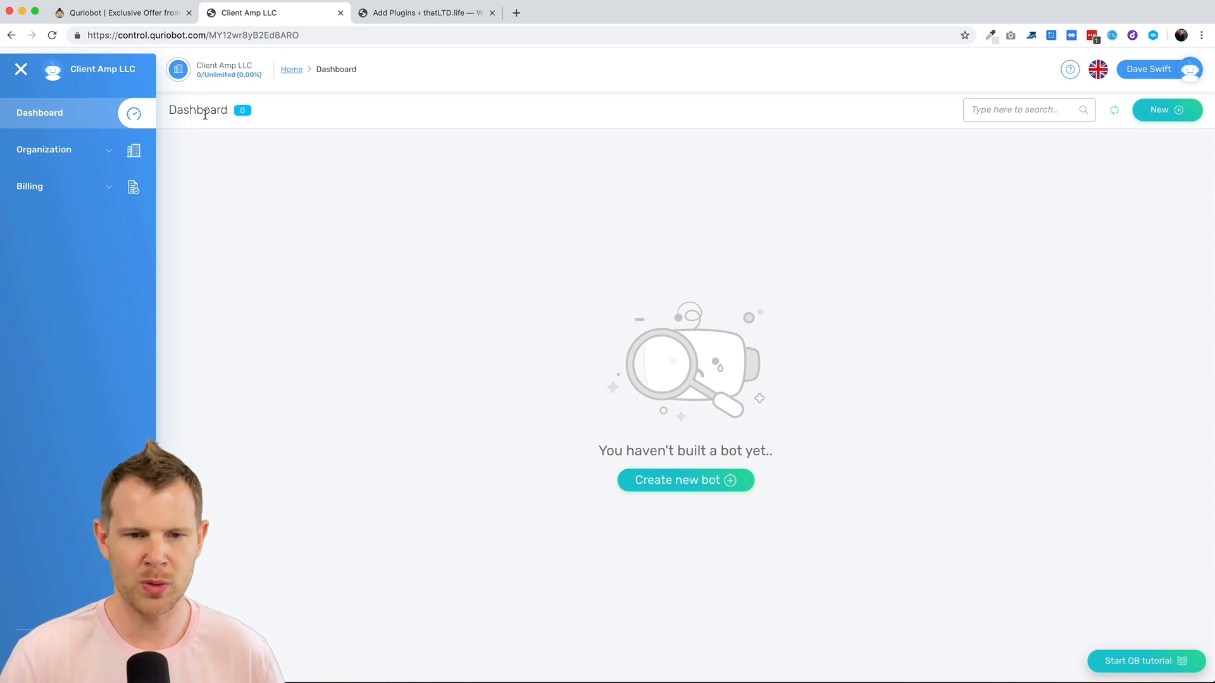
pyautogui.moveTo(74, 149)
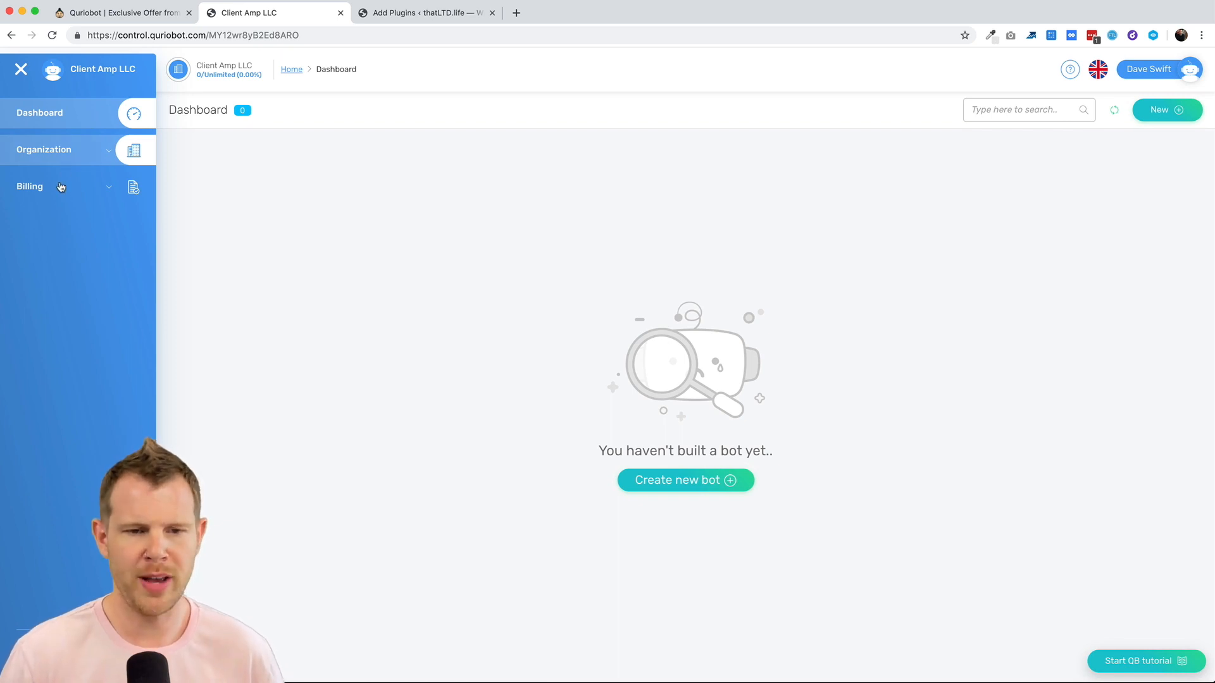
# Step: Expand the Billing section in the Quriobot dashboard sidebar
pyautogui.click(29, 186)
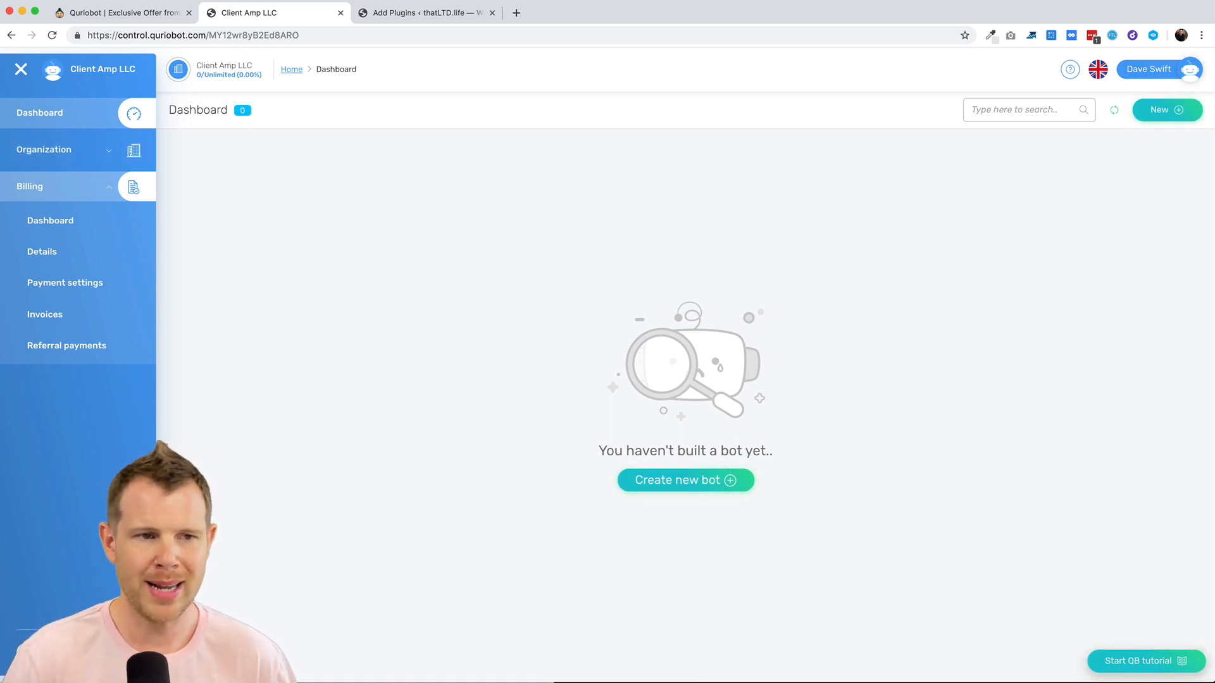
pyautogui.moveTo(466, 342)
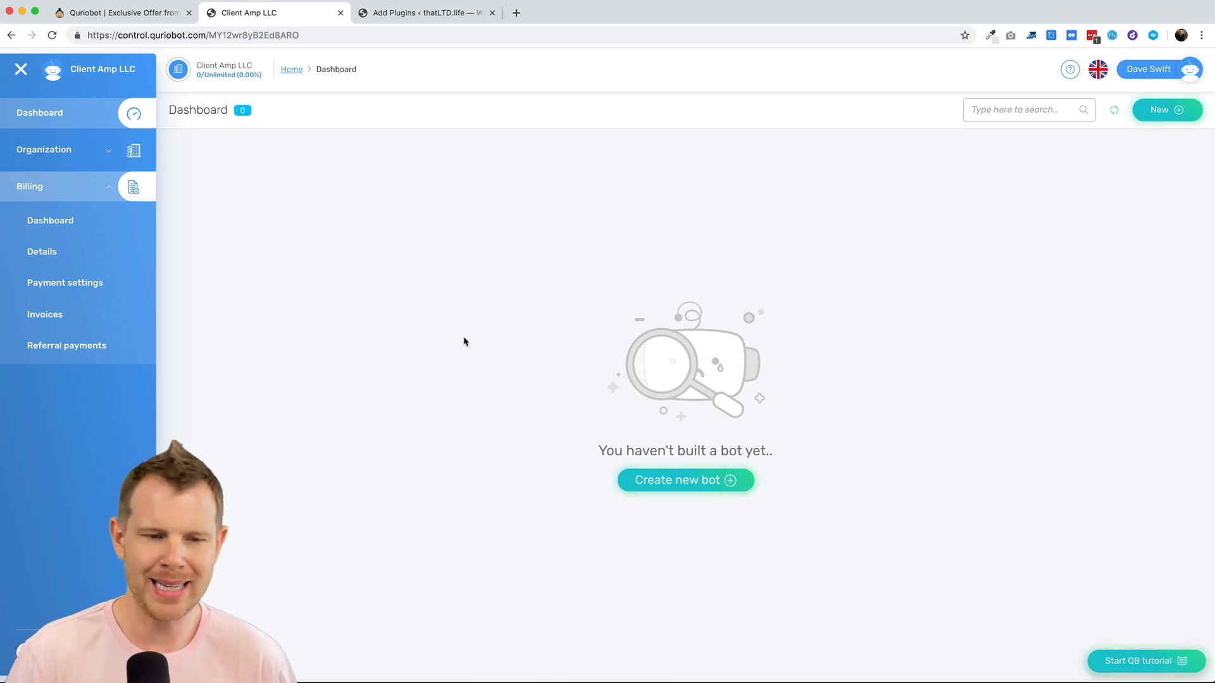
pyautogui.moveTo(567, 414)
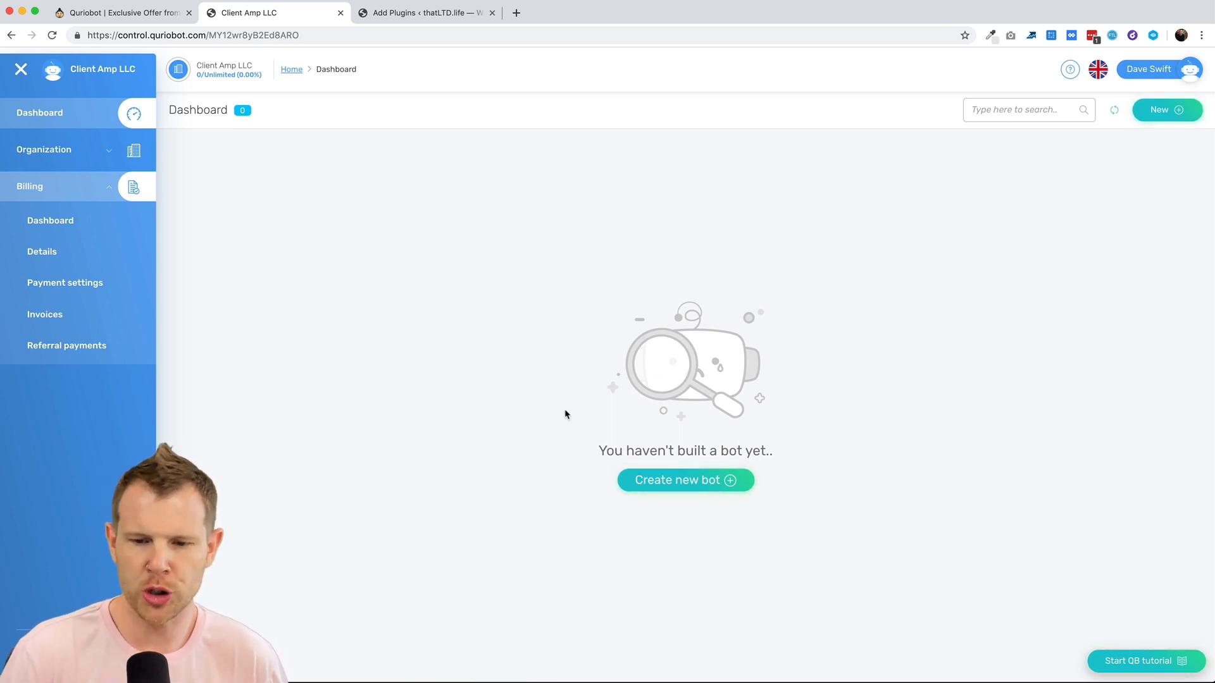
pyautogui.moveTo(610, 487)
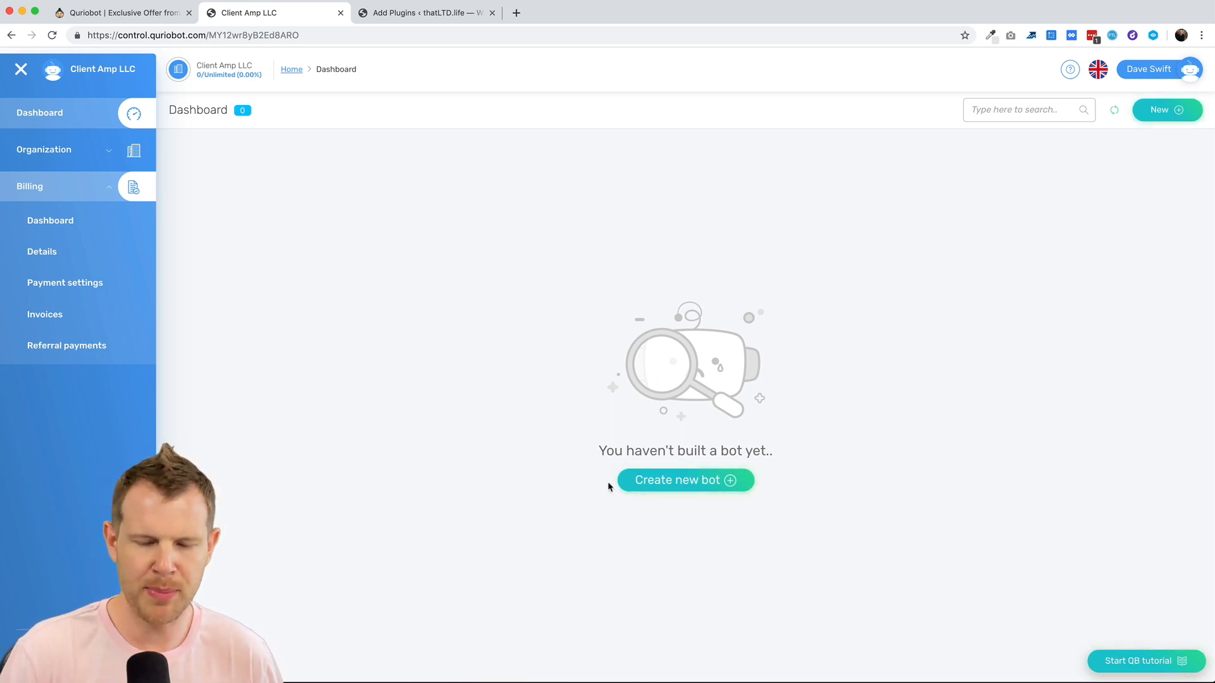
pyautogui.moveTo(661, 495)
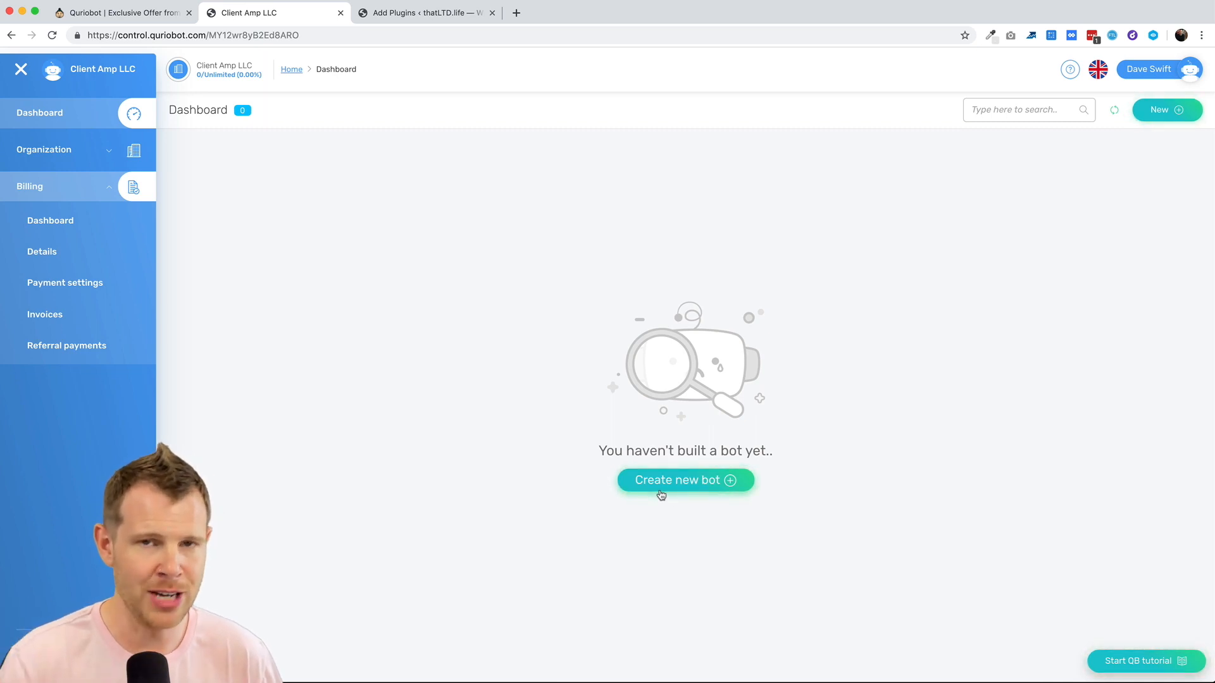
pyautogui.moveTo(1173, 147)
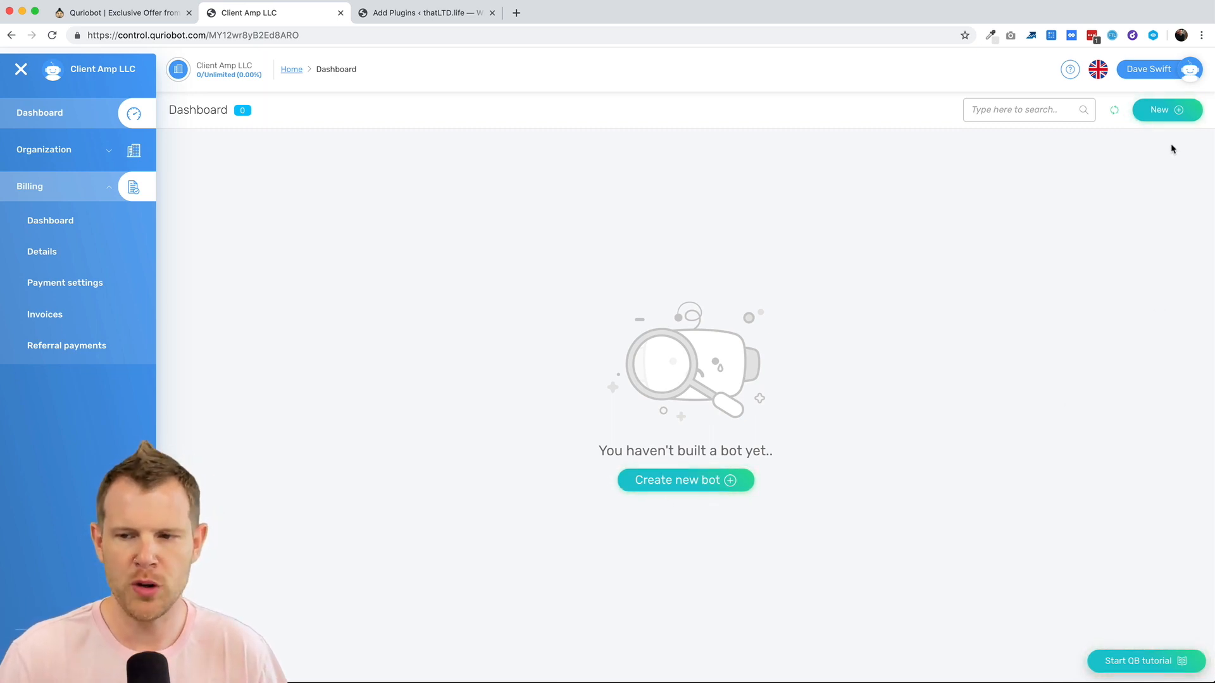
pyautogui.moveTo(1171, 114)
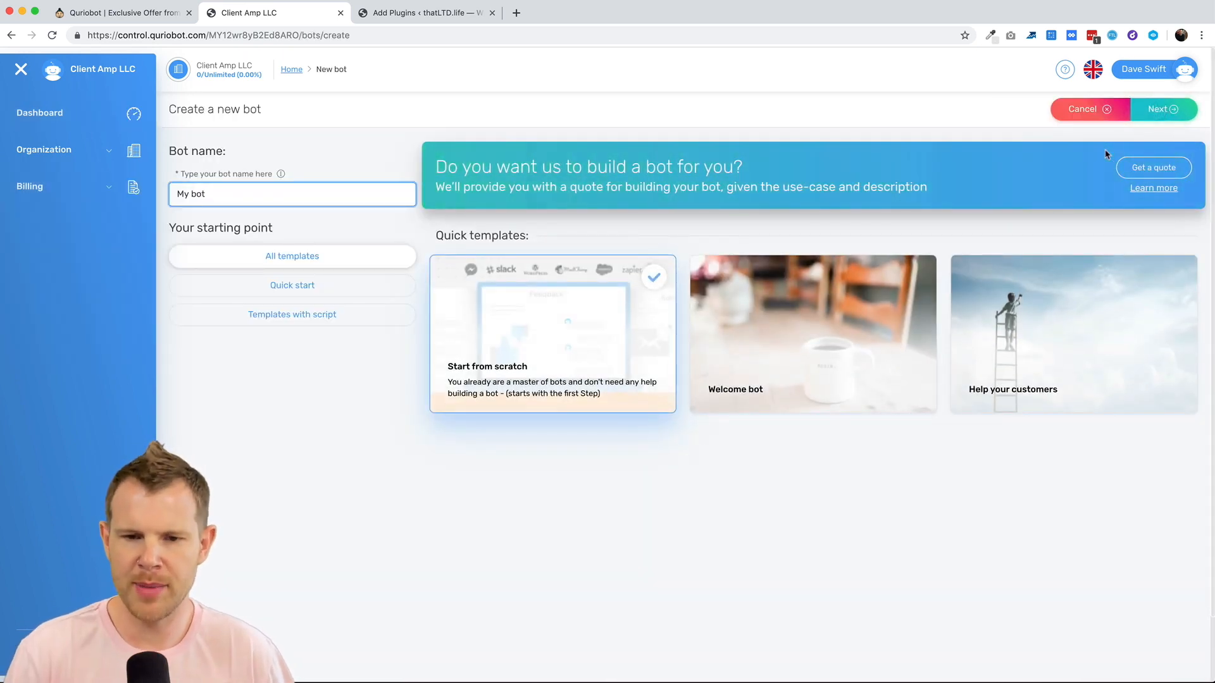
pyautogui.moveTo(1132, 123)
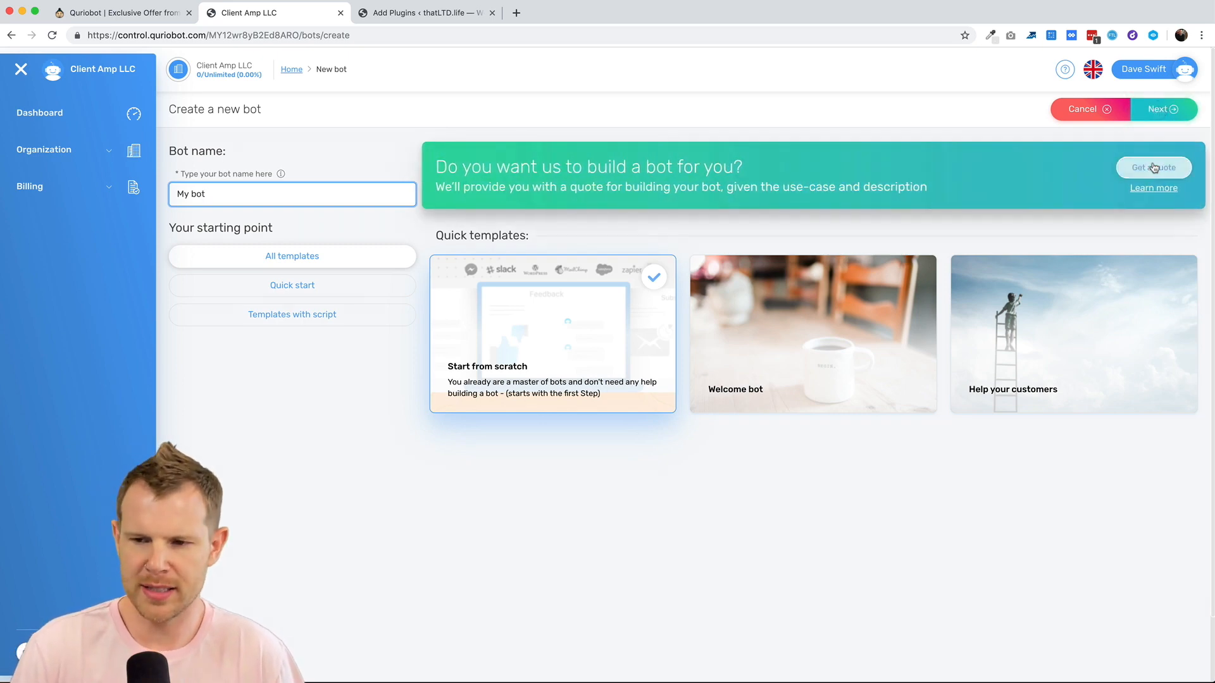
# Step: Start a new bot and rename it from My bot to thatLTDlife Bot
pyautogui.click(1154, 167)
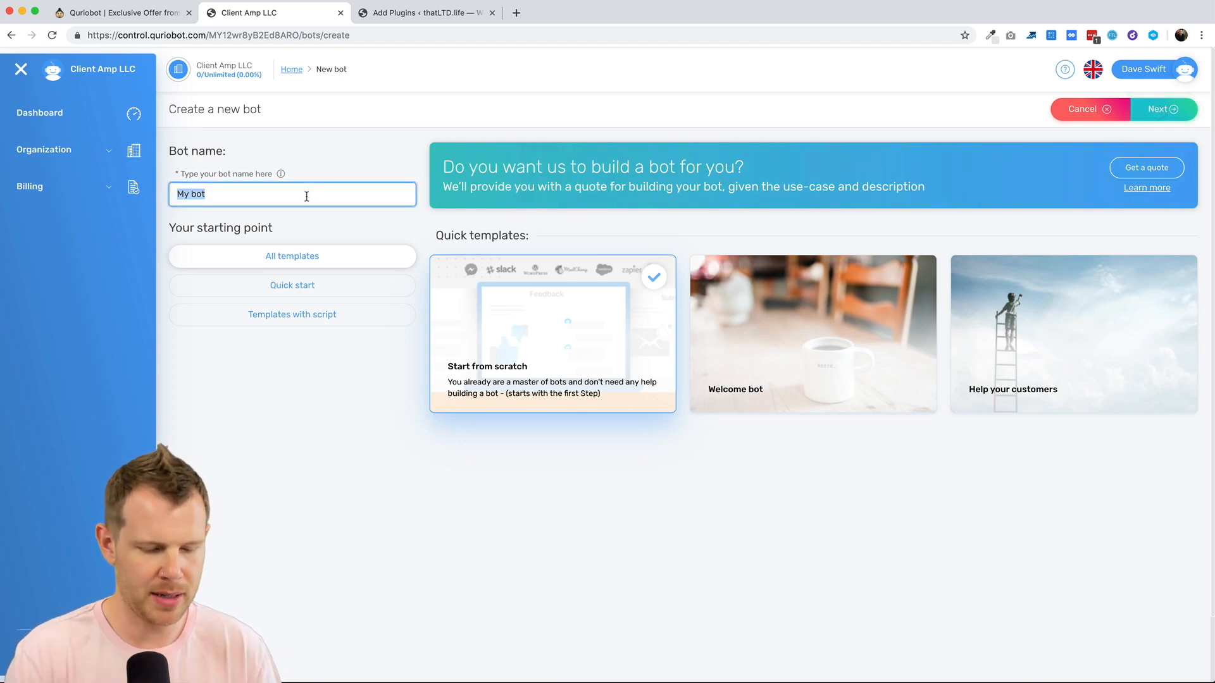
pyautogui.write('thatLTDlife')
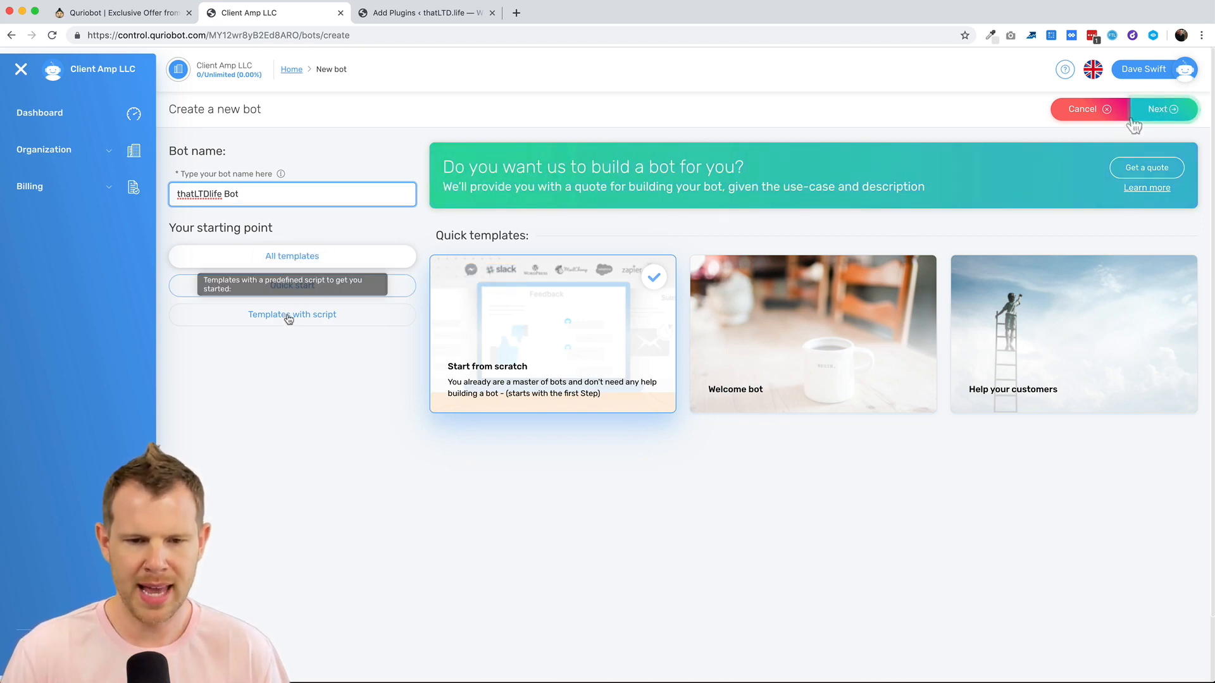
# Step: Browse the Templates with script and return to the Quick start templates
pyautogui.click(291, 314)
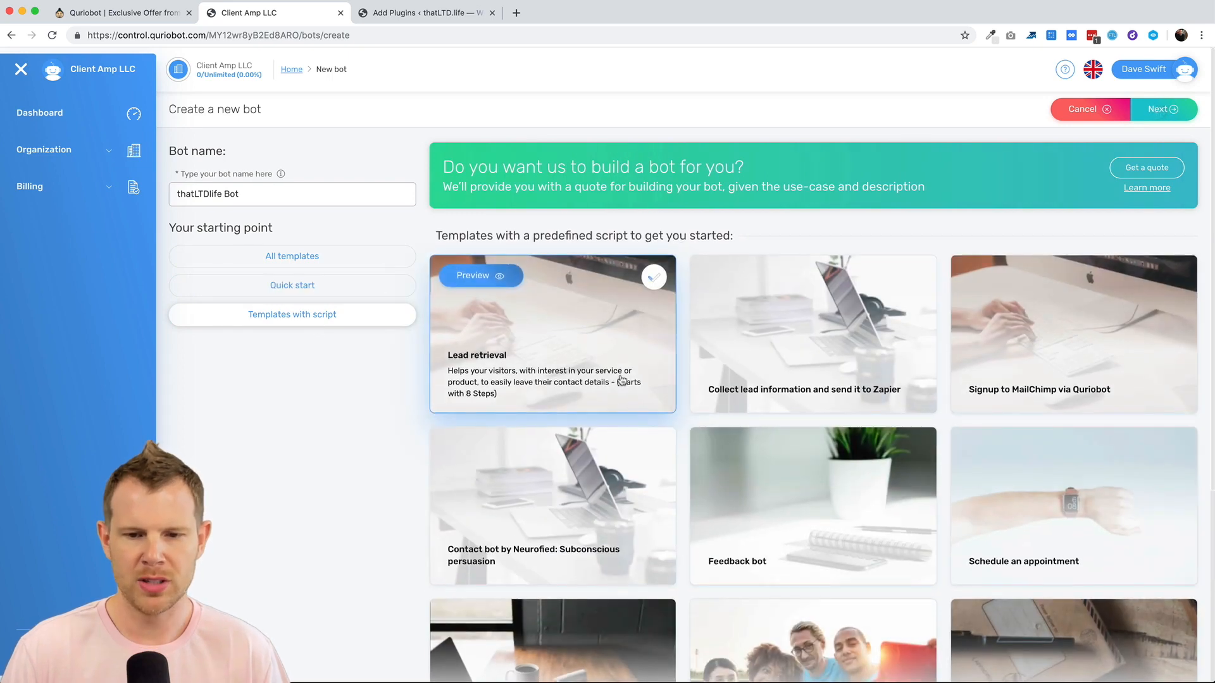
pyautogui.scroll(-3)
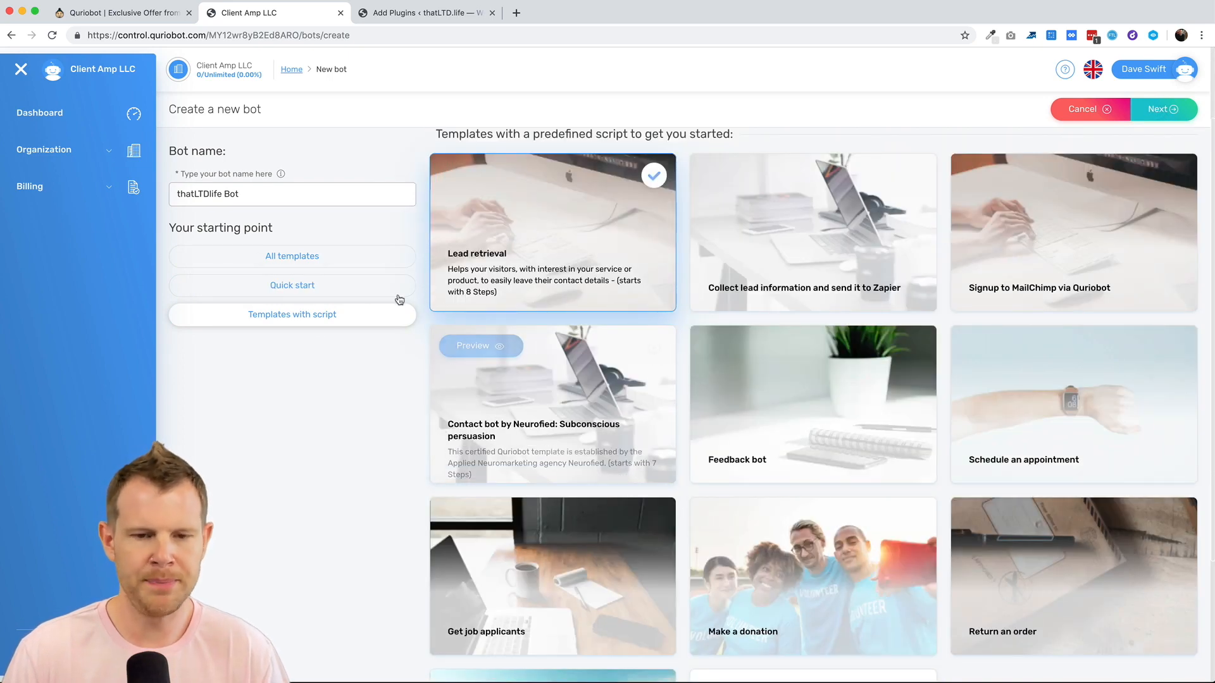
pyautogui.click(291, 285)
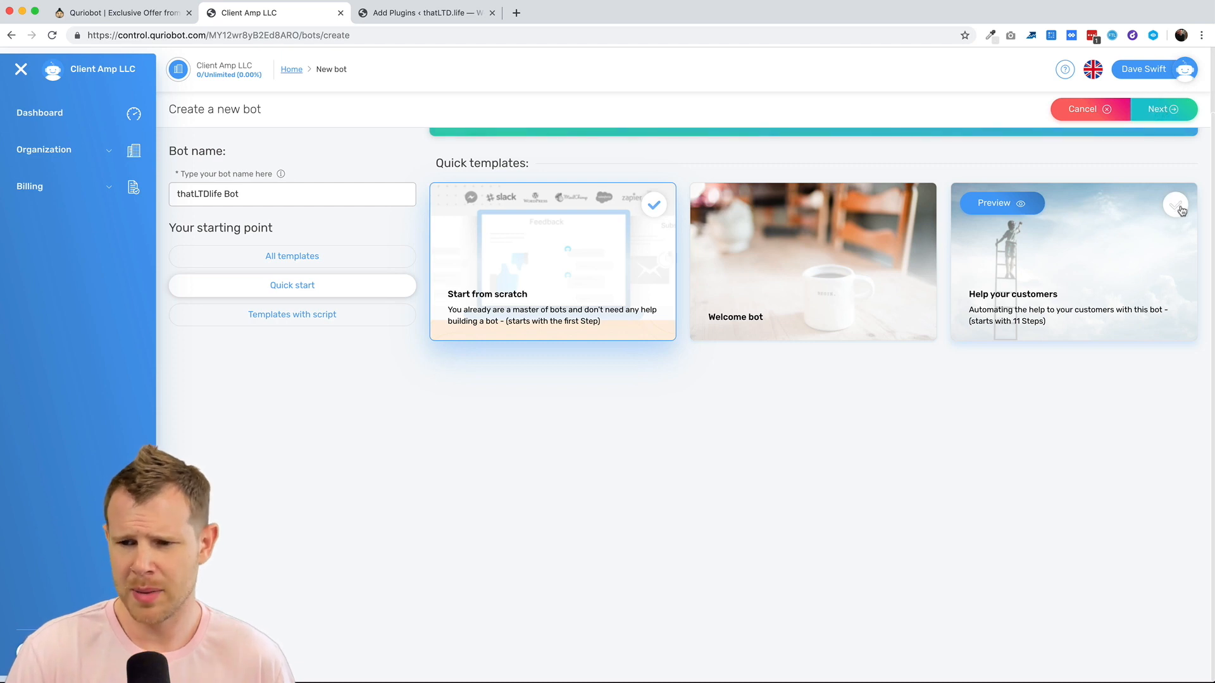
# Step: Create the bot from the Help your customers template with its 11 prebuilt steps
pyautogui.click(1177, 207)
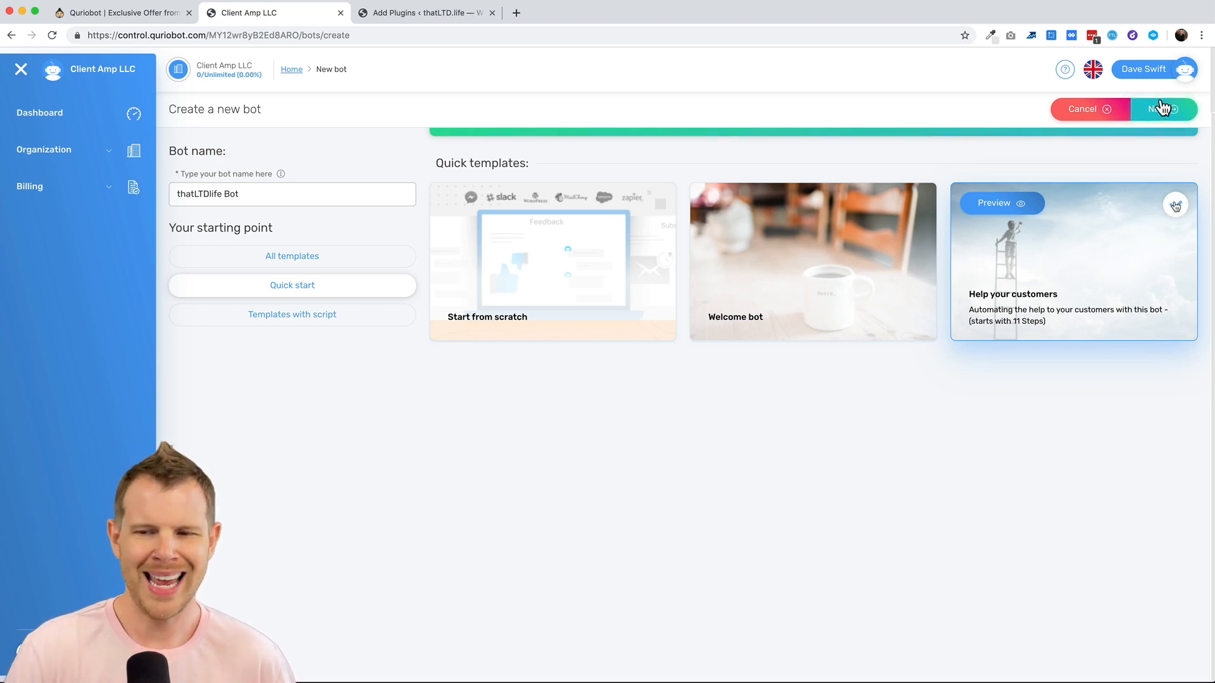
pyautogui.click(1175, 205)
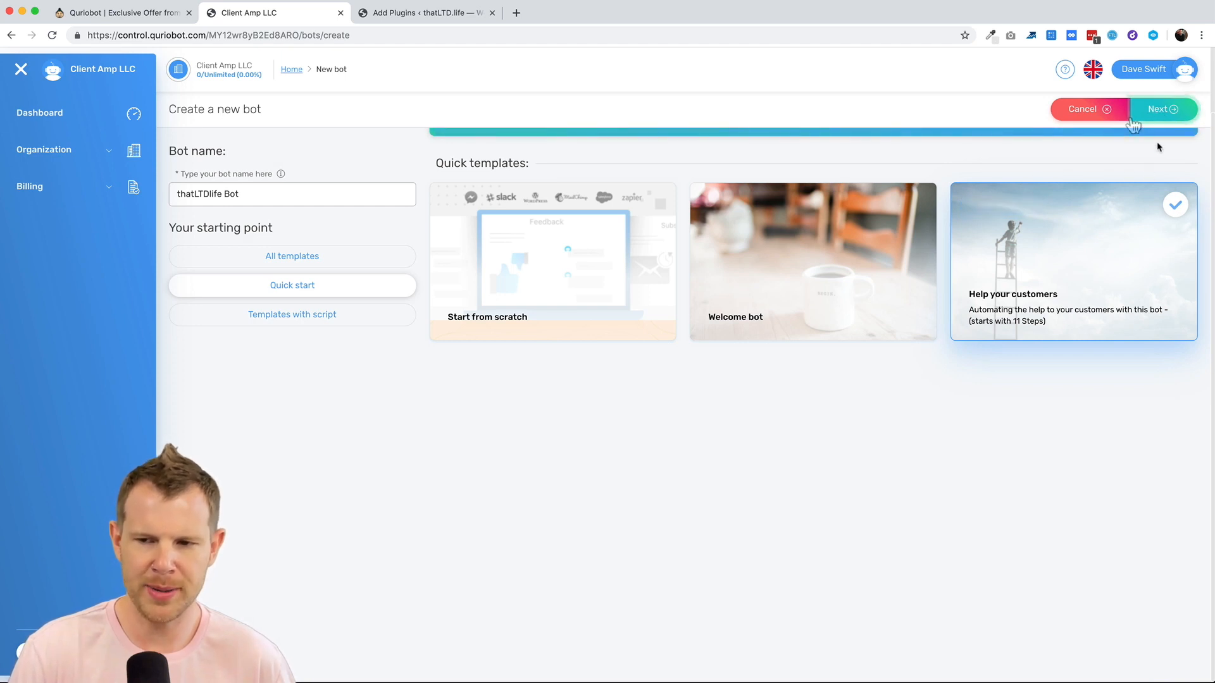
pyautogui.click(1159, 109)
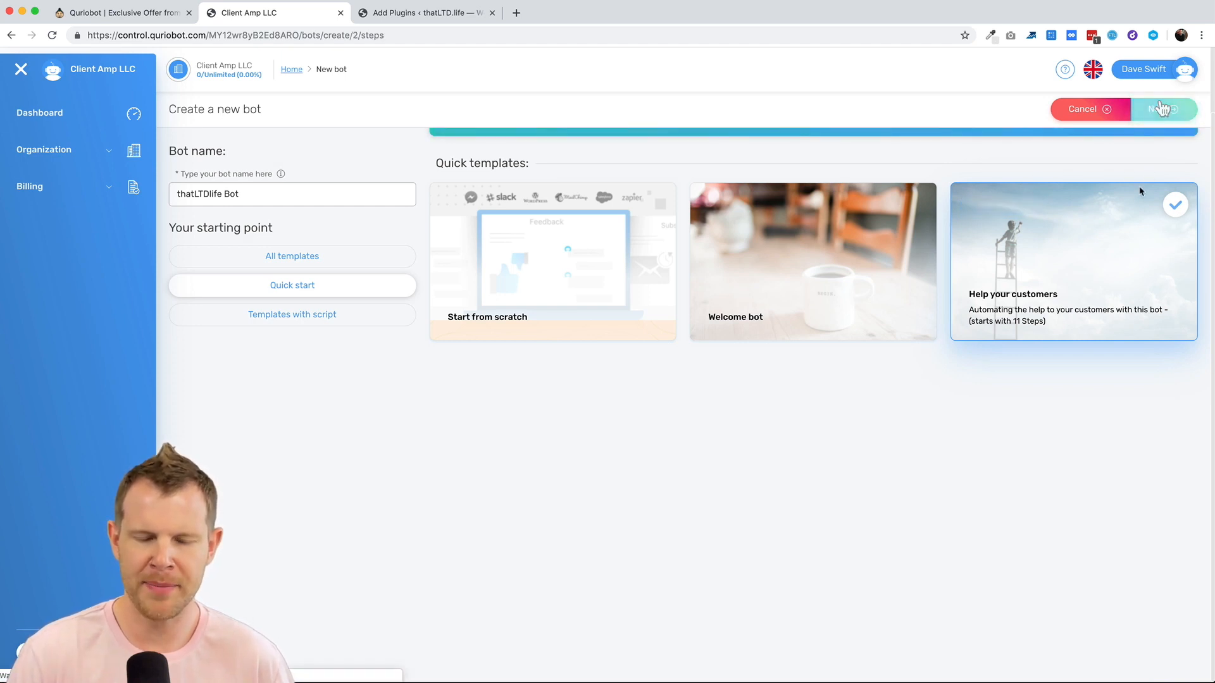
pyautogui.click(1170, 109)
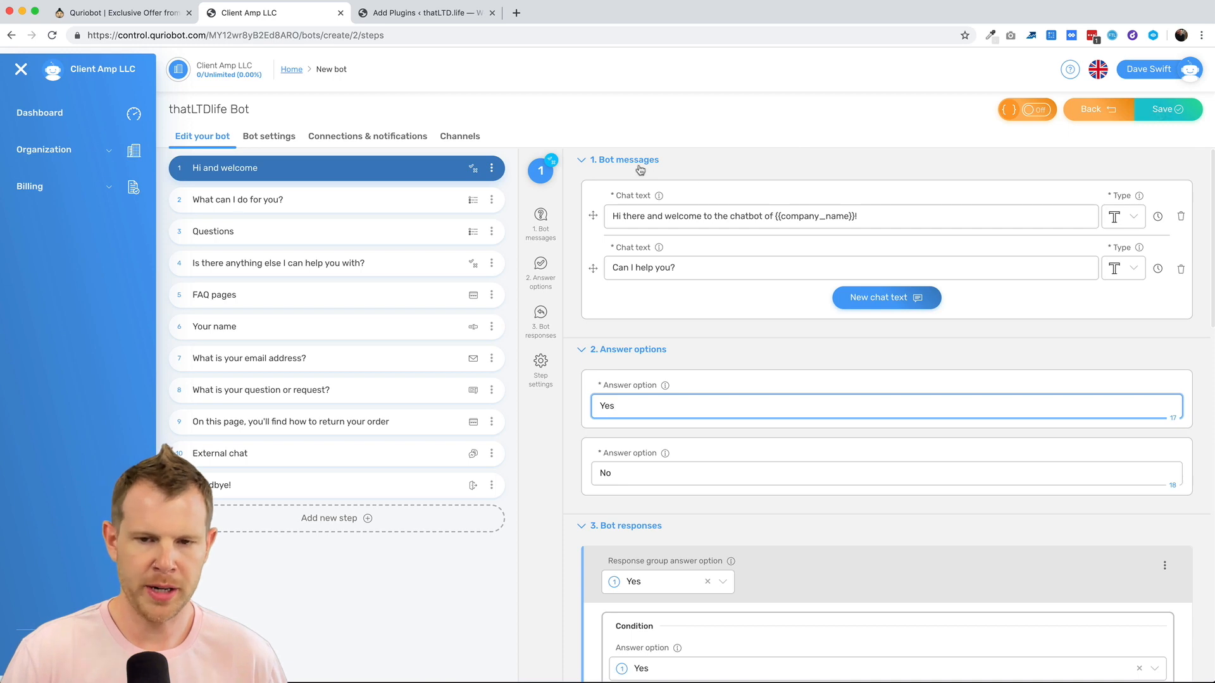
pyautogui.moveTo(630, 187)
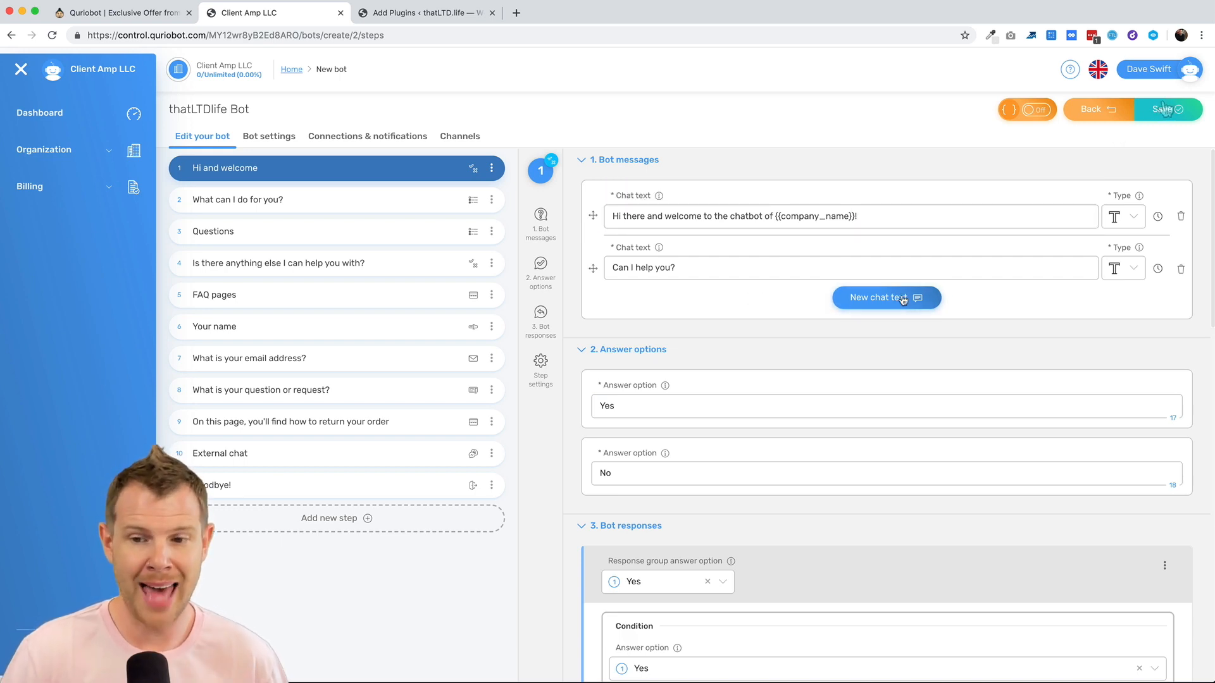
# Step: Add a third empty chat message to the welcome step, then remove it again
pyautogui.click(886, 298)
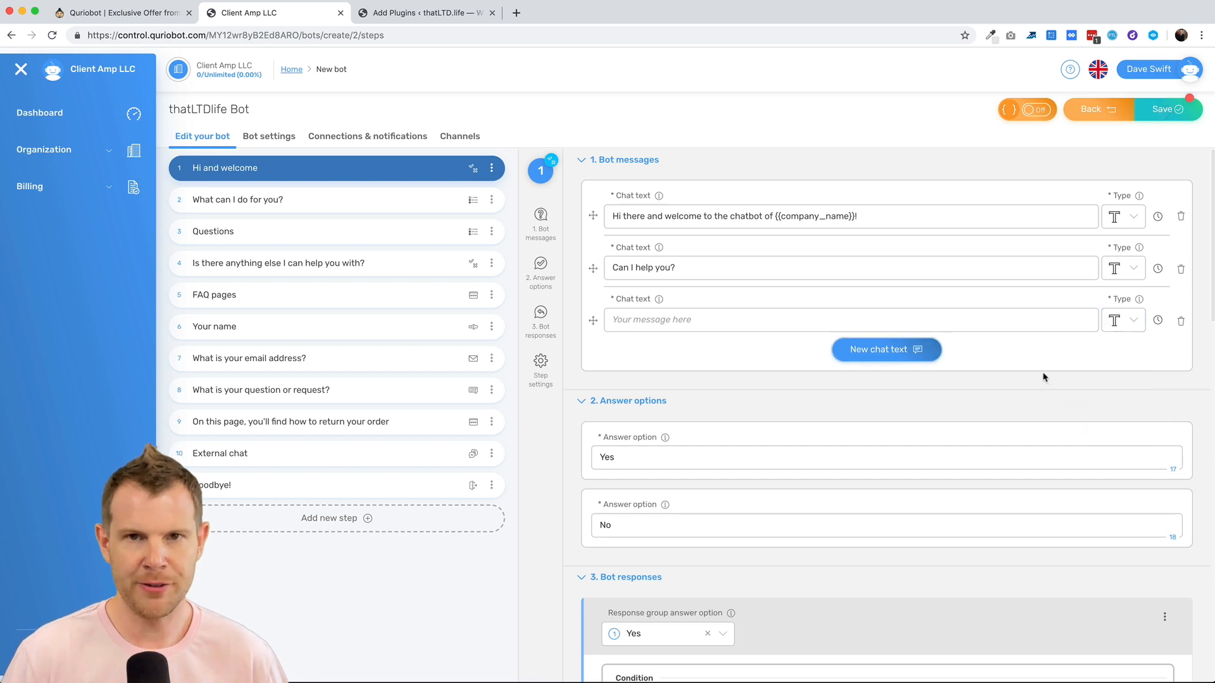
pyautogui.moveTo(1174, 321)
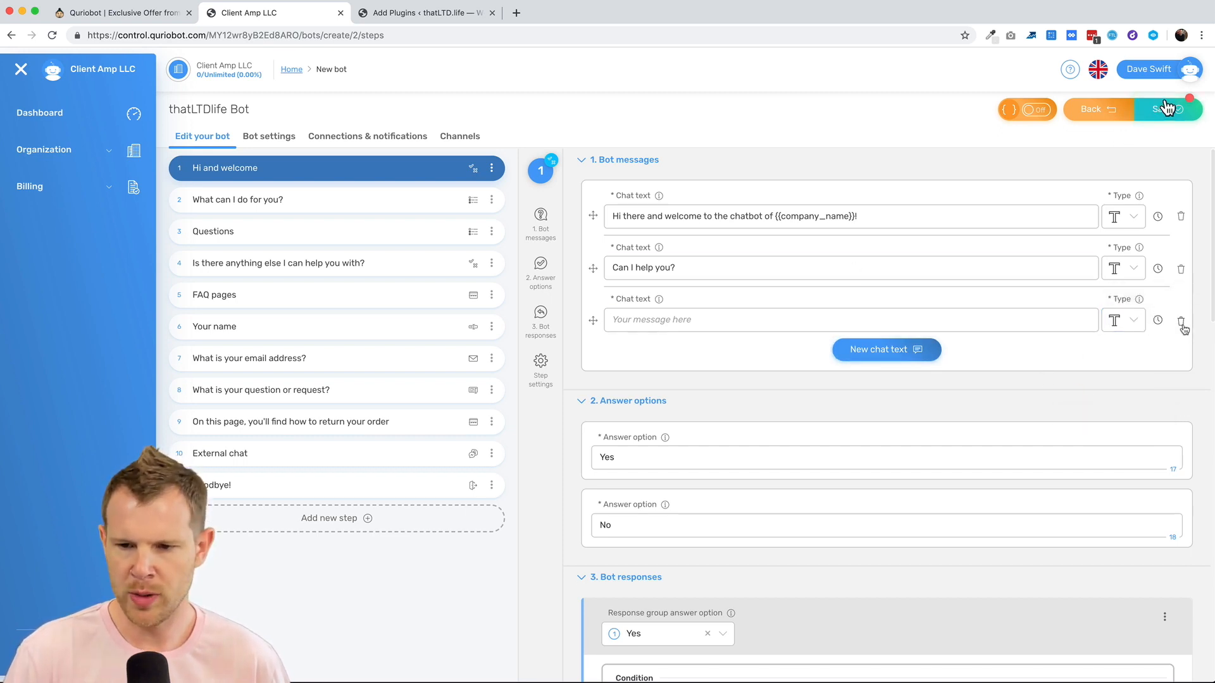
pyautogui.click(1179, 322)
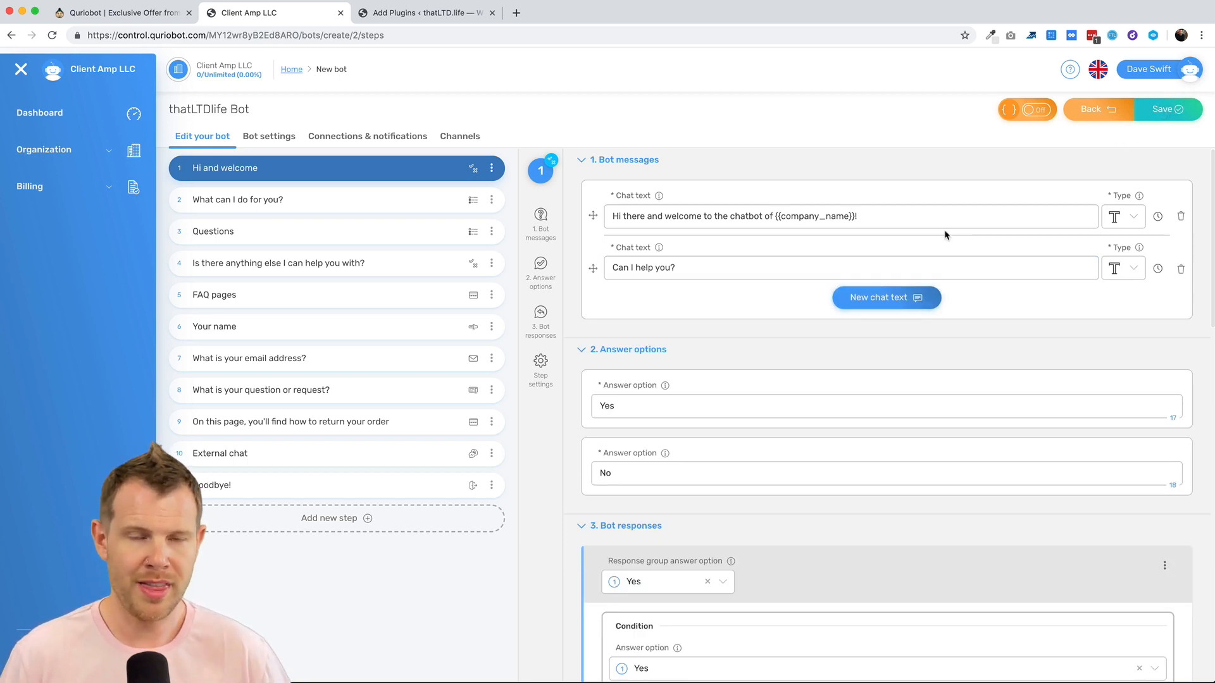
pyautogui.moveTo(1167, 111)
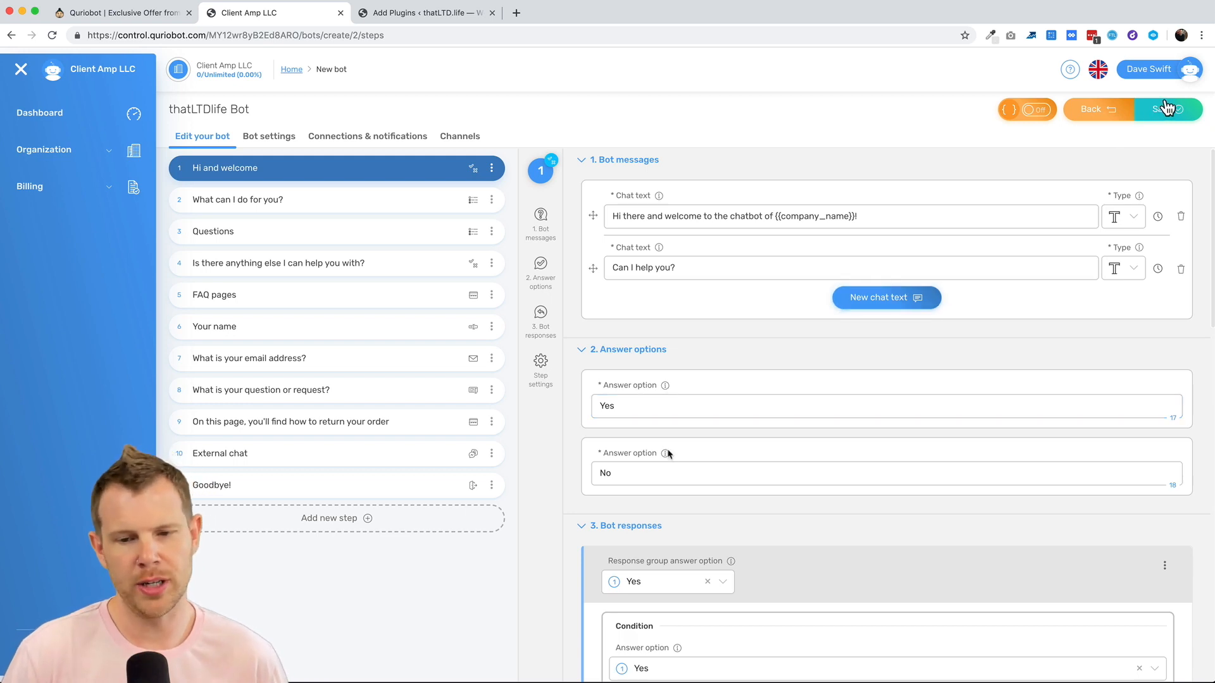
pyautogui.scroll(-3)
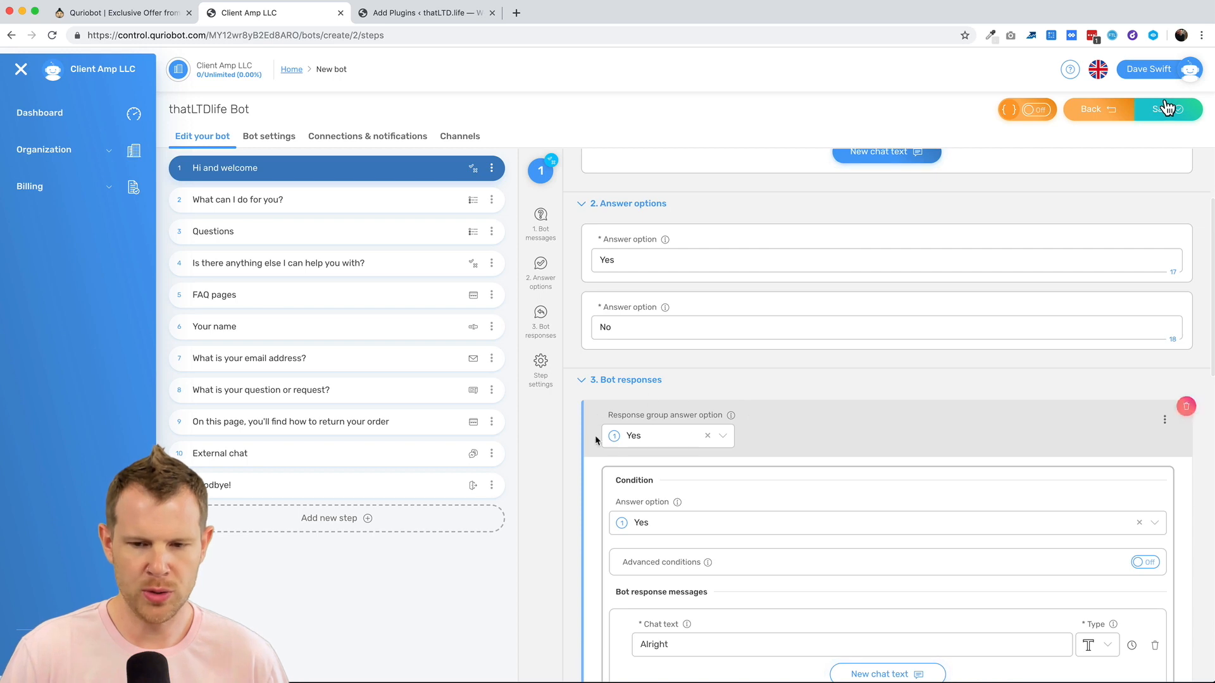
pyautogui.scroll(-3)
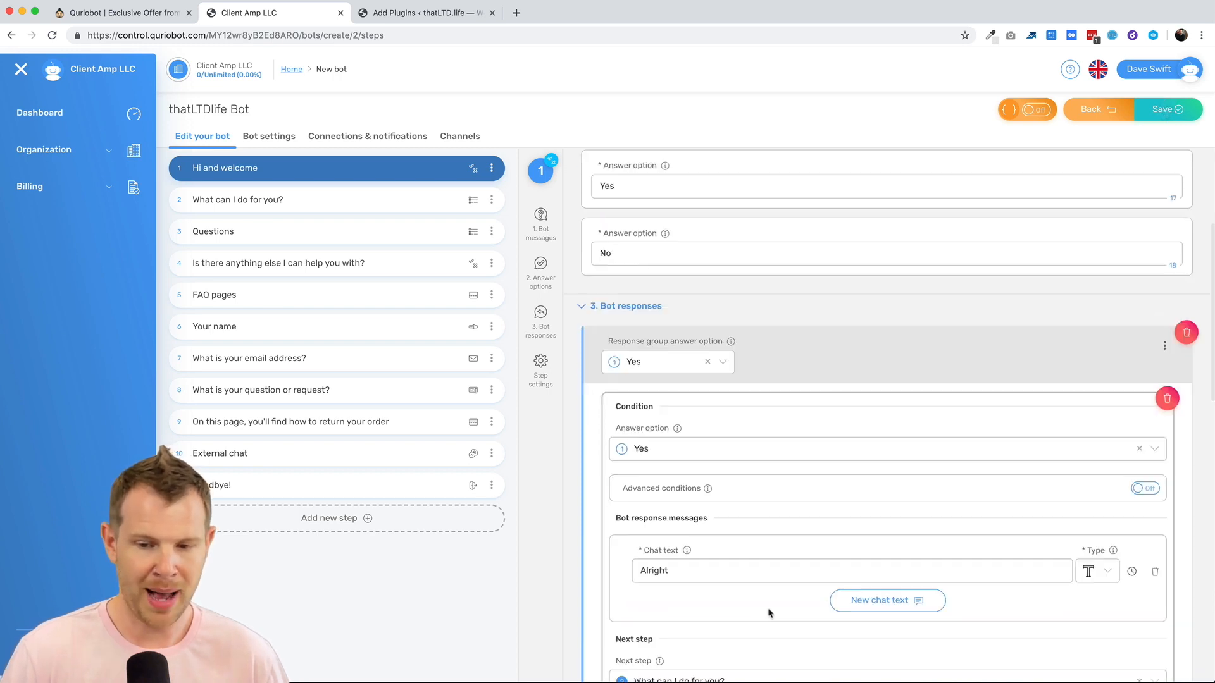
pyautogui.scroll(-3)
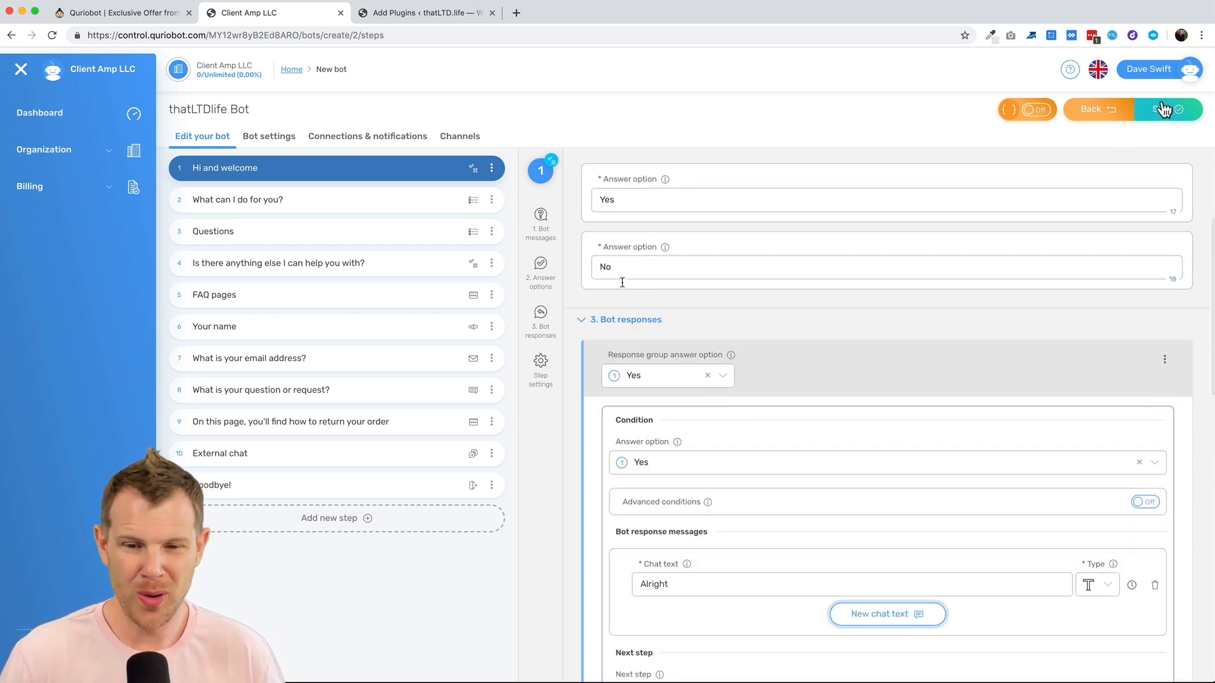
pyautogui.scroll(-3)
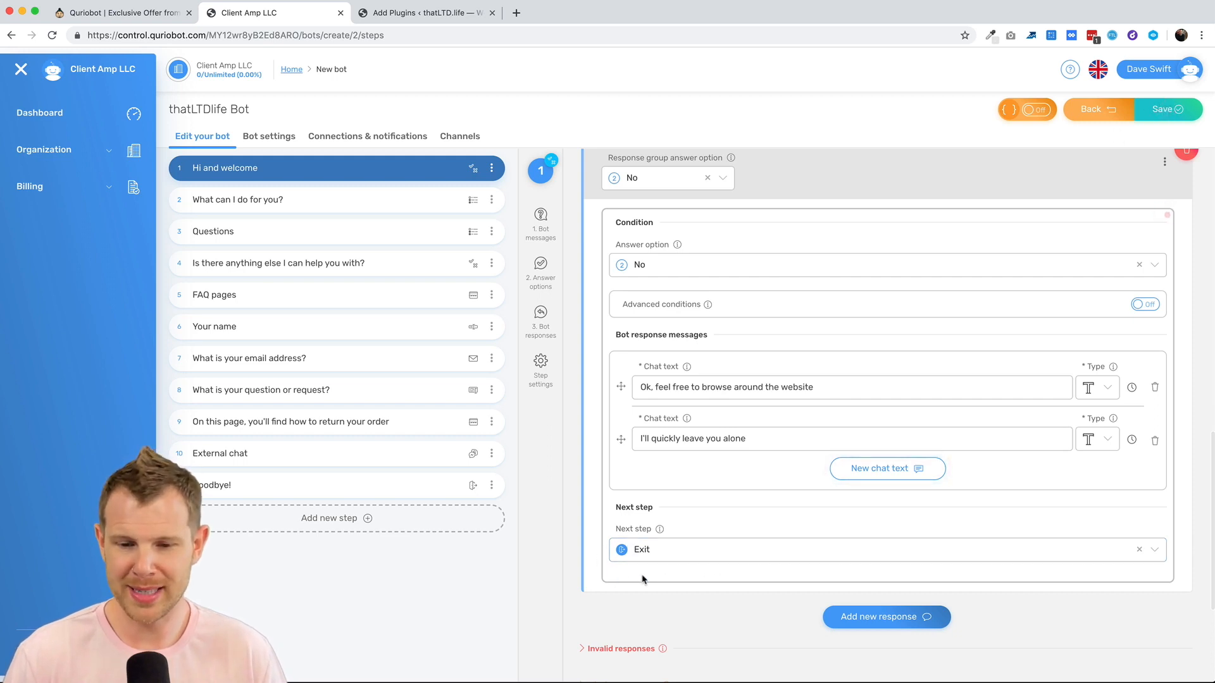
pyautogui.moveTo(653, 548)
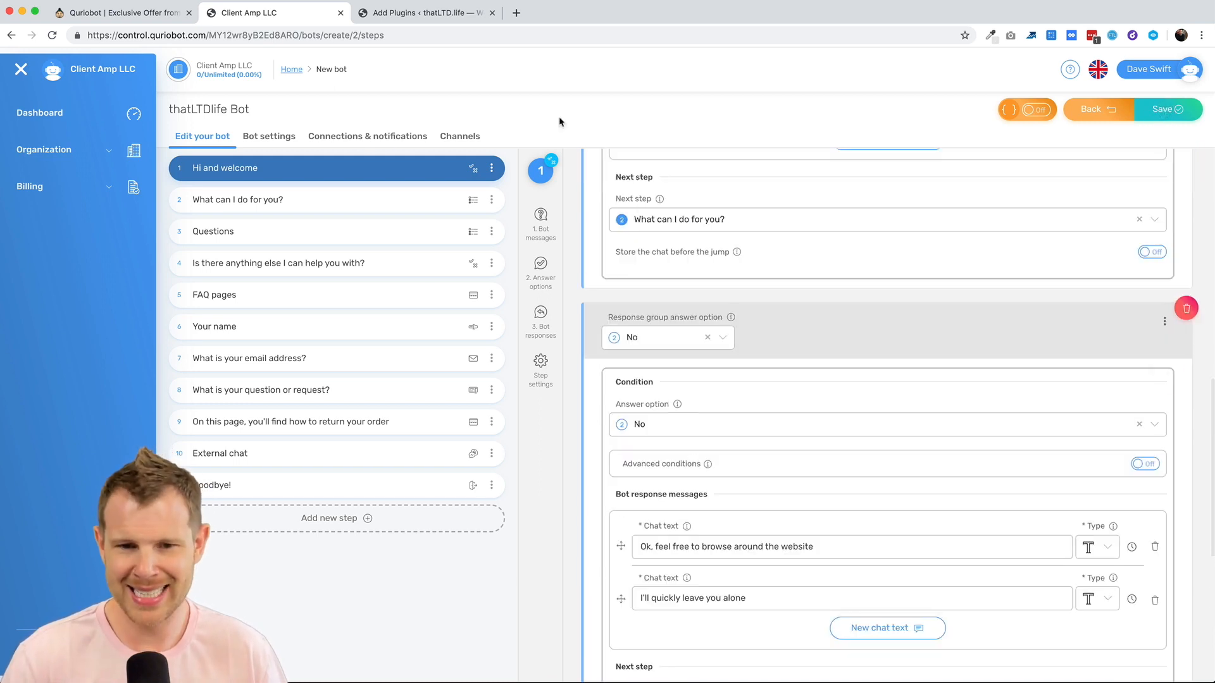
pyautogui.moveTo(378, 203)
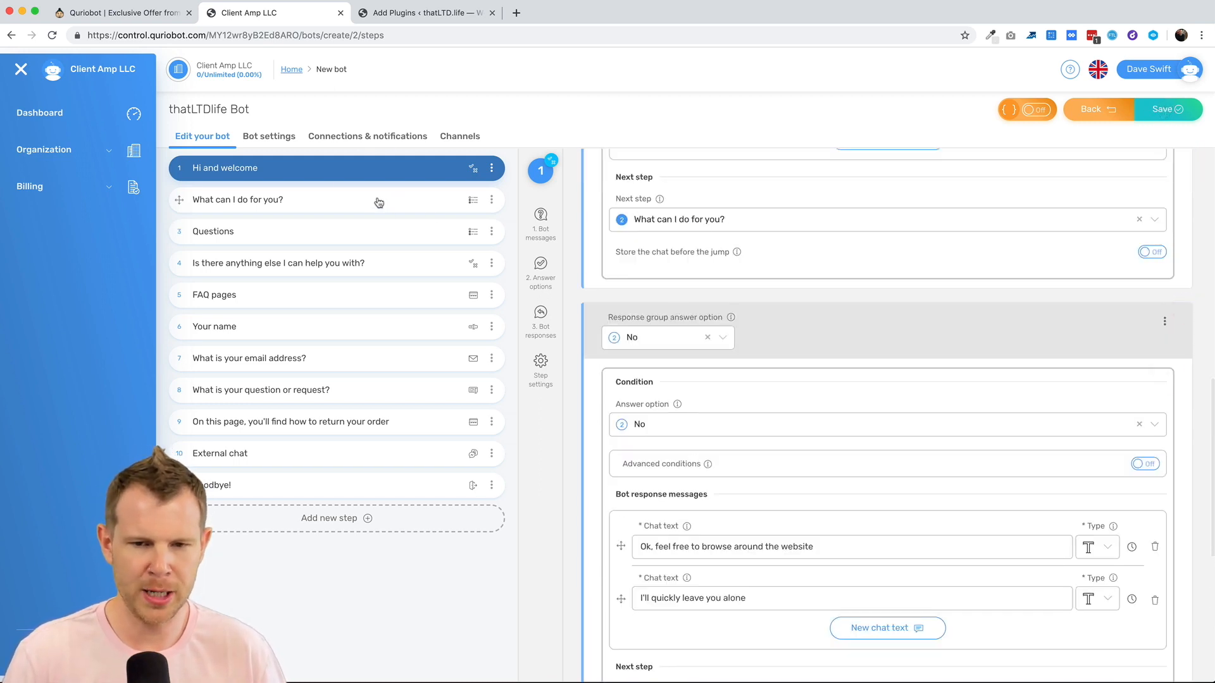
# Step: Show step 2 'What can I do for you?' with its message and answer options
pyautogui.click(238, 200)
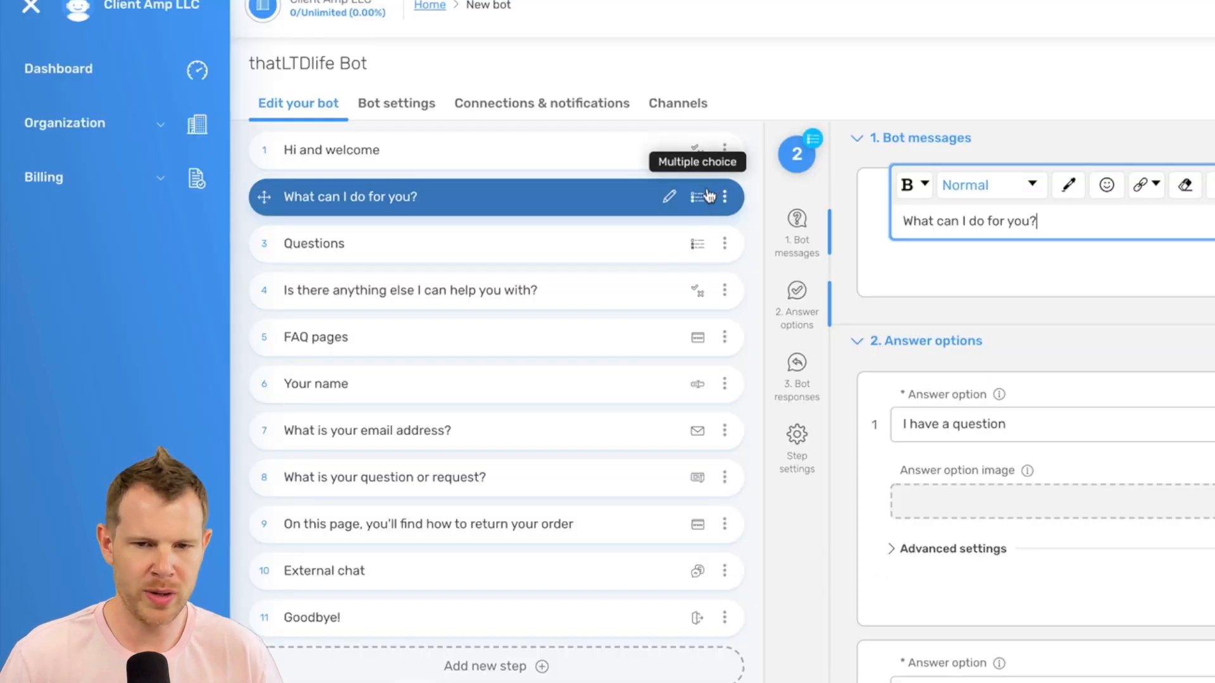
pyautogui.moveTo(714, 207)
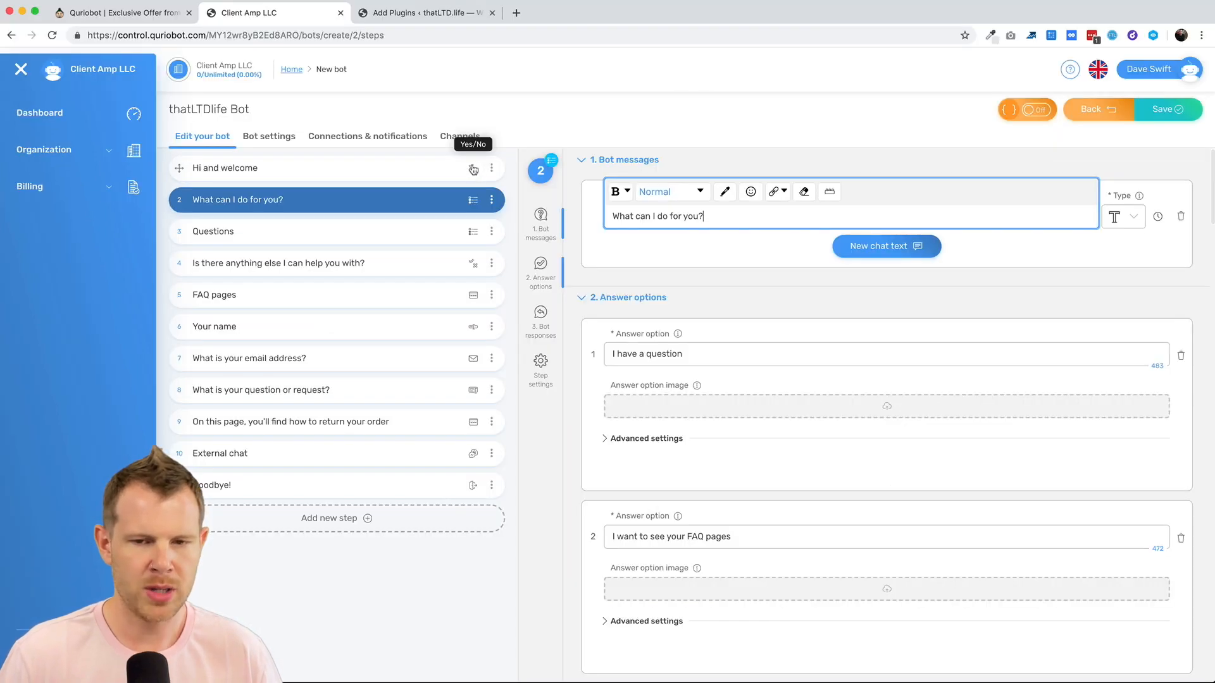
# Step: Change the welcome step's answer options to 'Yep!' and 'No way man!'
pyautogui.click(225, 167)
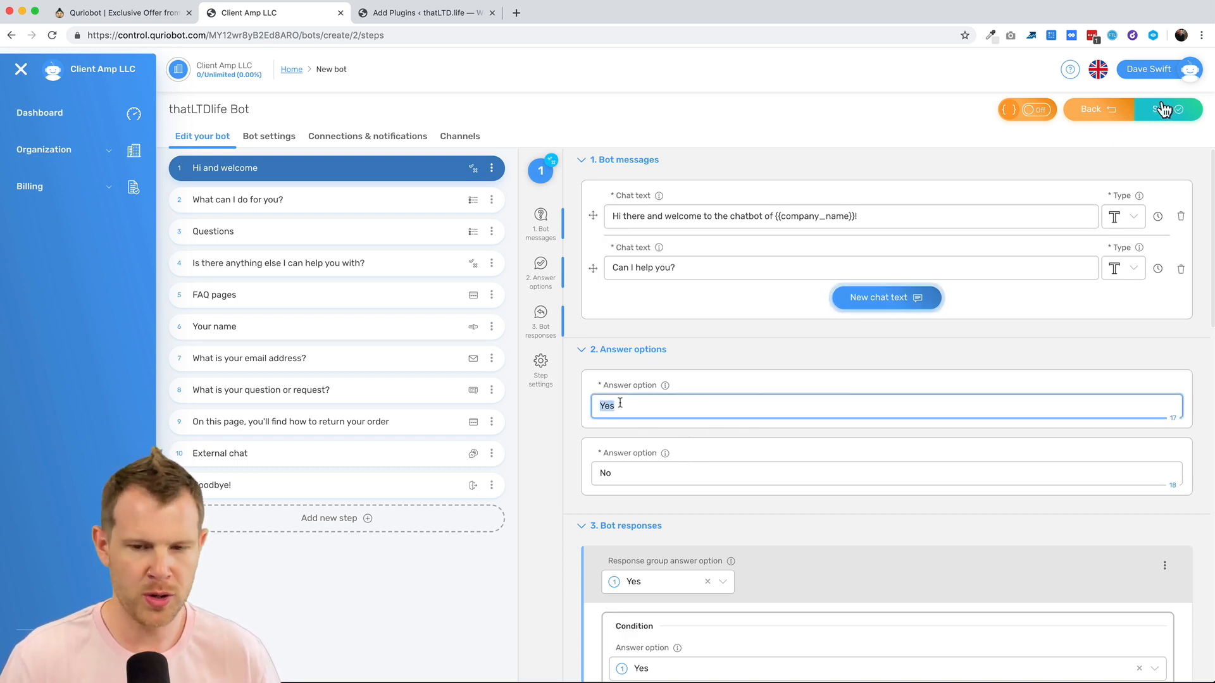
pyautogui.write('Yep!')
pyautogui.click(886, 474)
pyautogui.write(' way man!')
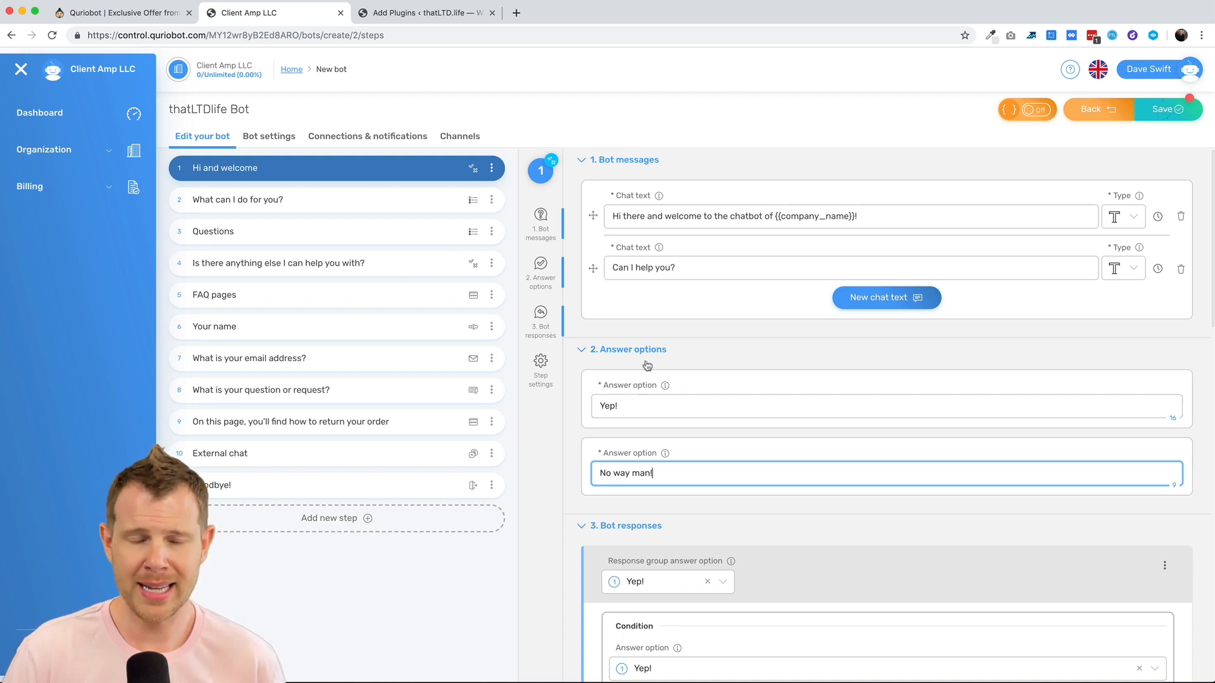
pyautogui.moveTo(827, 506)
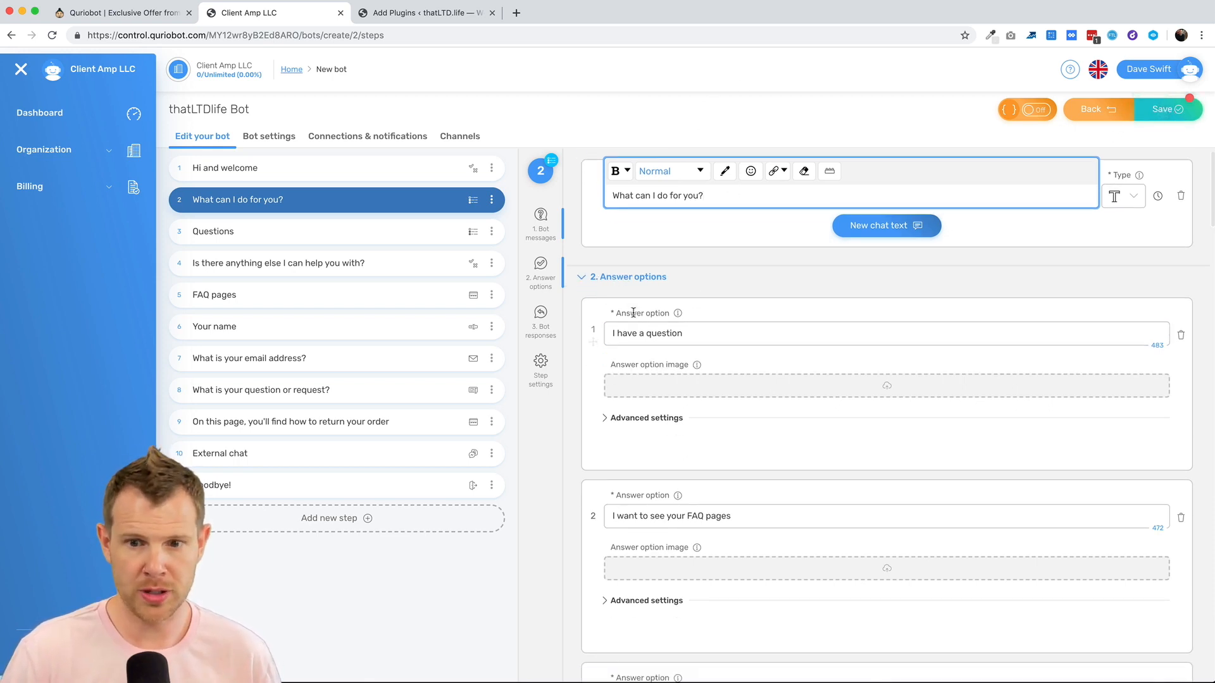
pyautogui.scroll(-3)
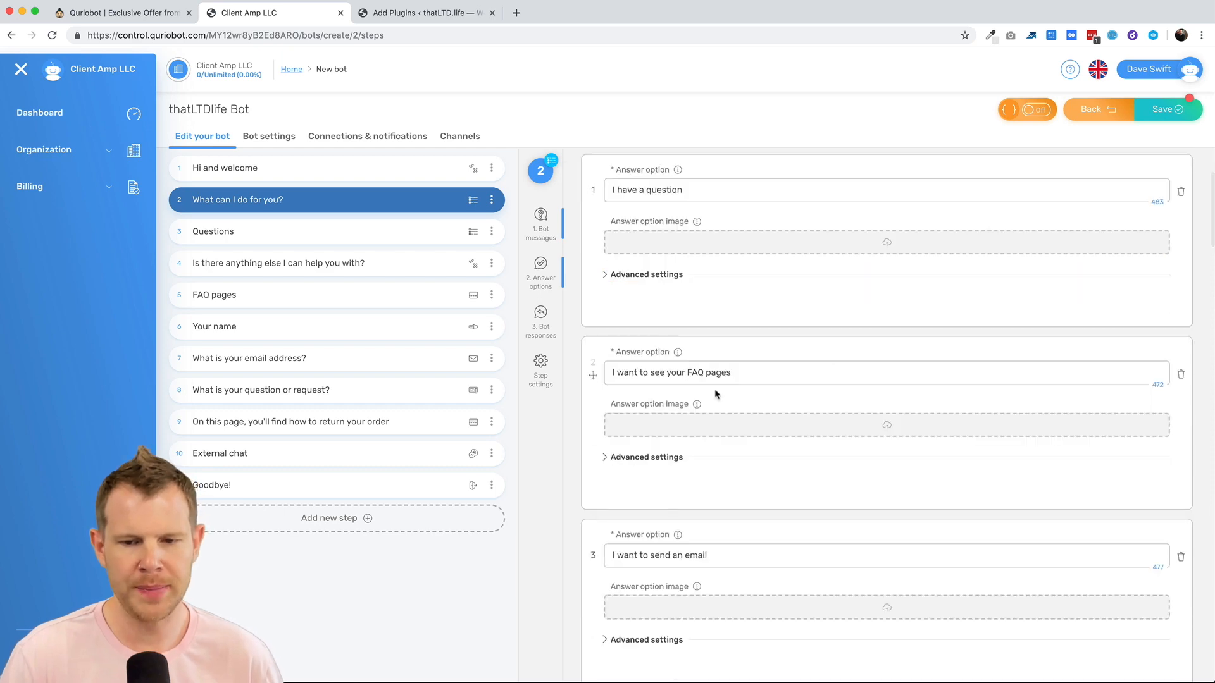
pyautogui.scroll(-3)
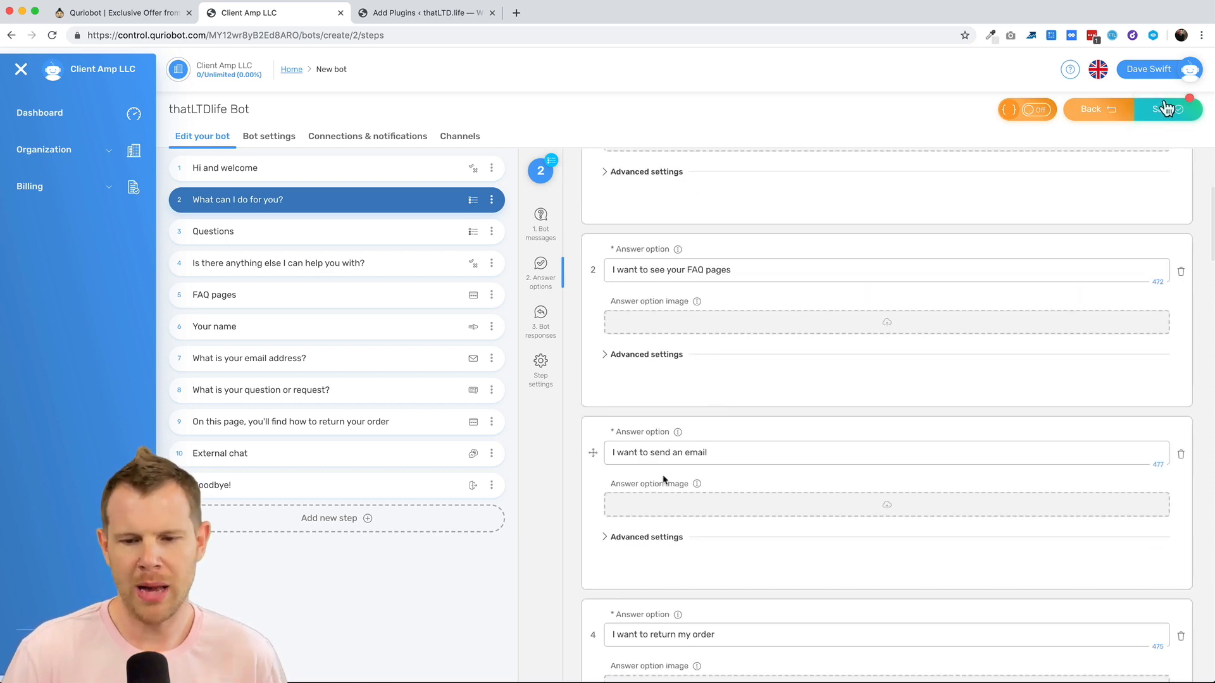
pyautogui.scroll(-3)
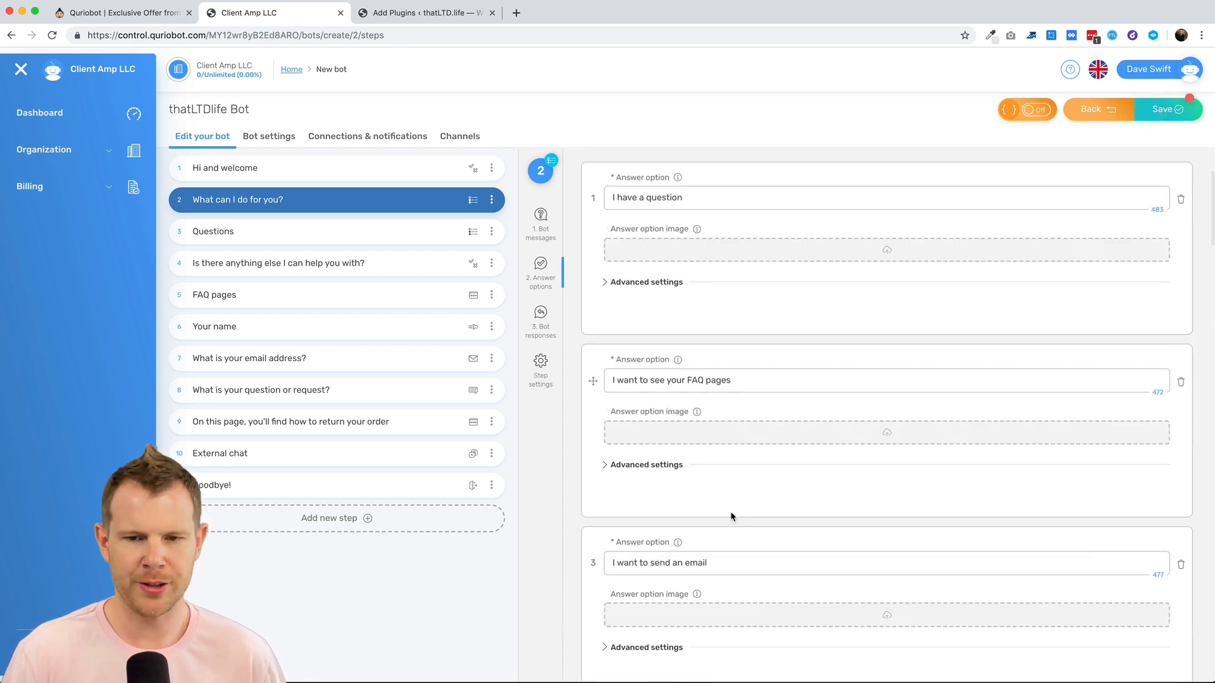
pyautogui.scroll(-3)
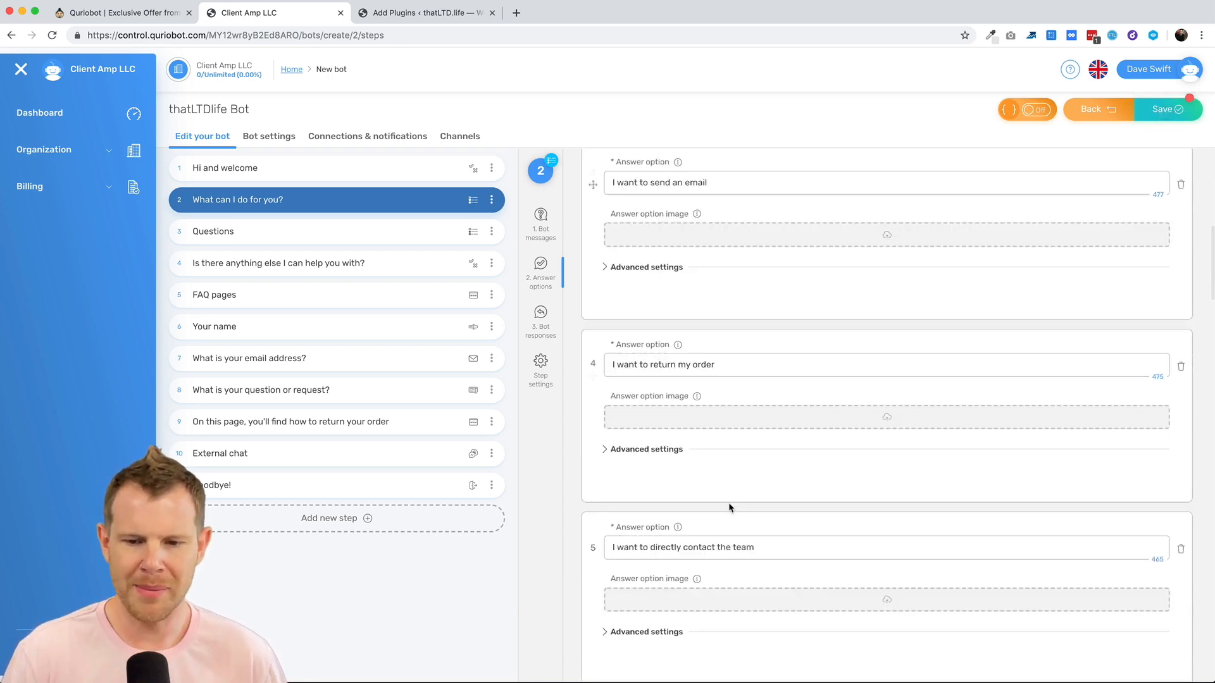
pyautogui.scroll(-3)
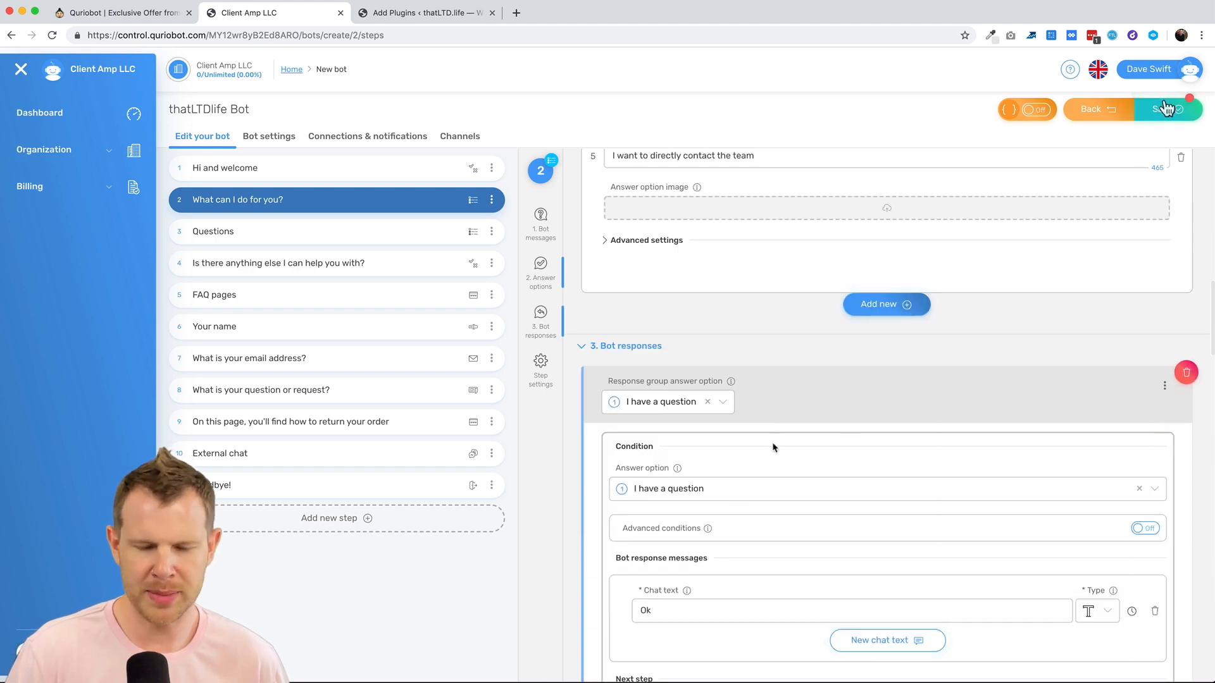
pyautogui.scroll(-3)
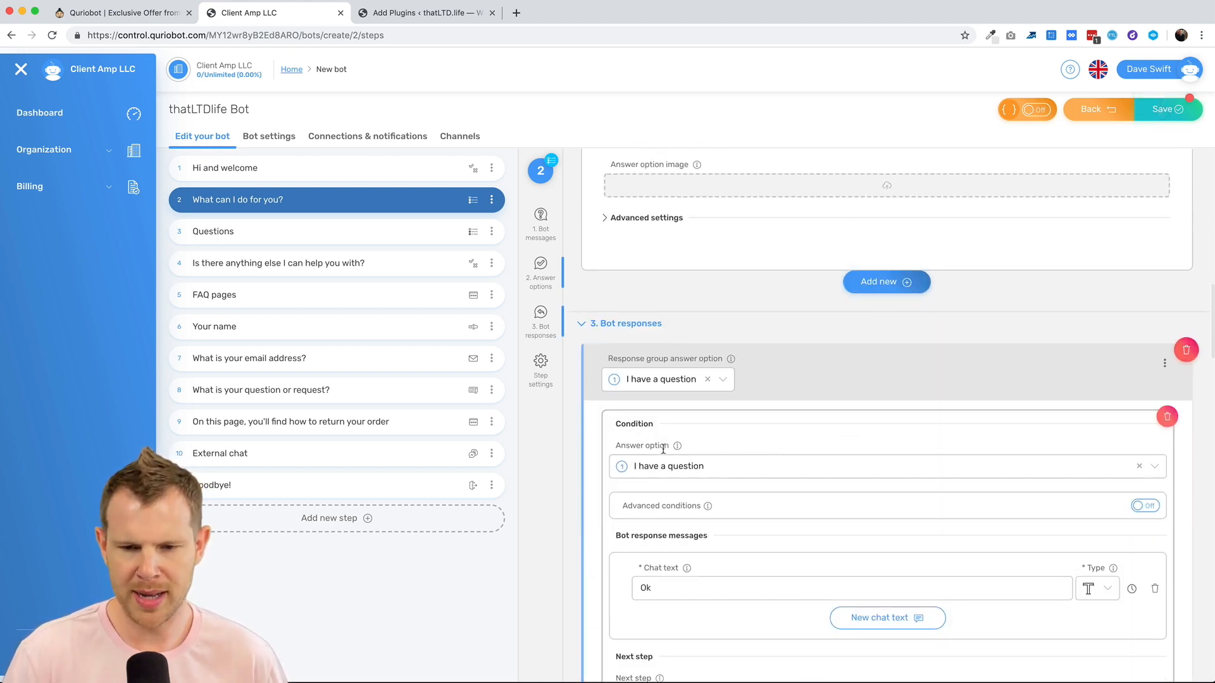
pyautogui.scroll(-3)
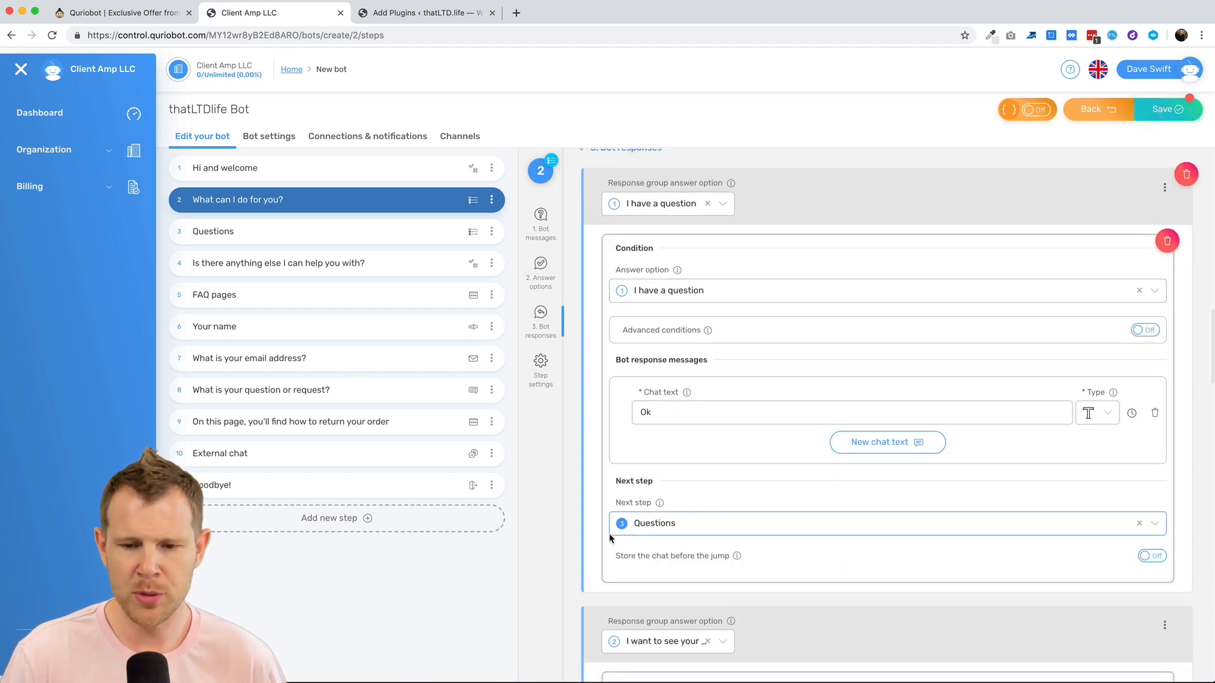
pyautogui.moveTo(248, 238)
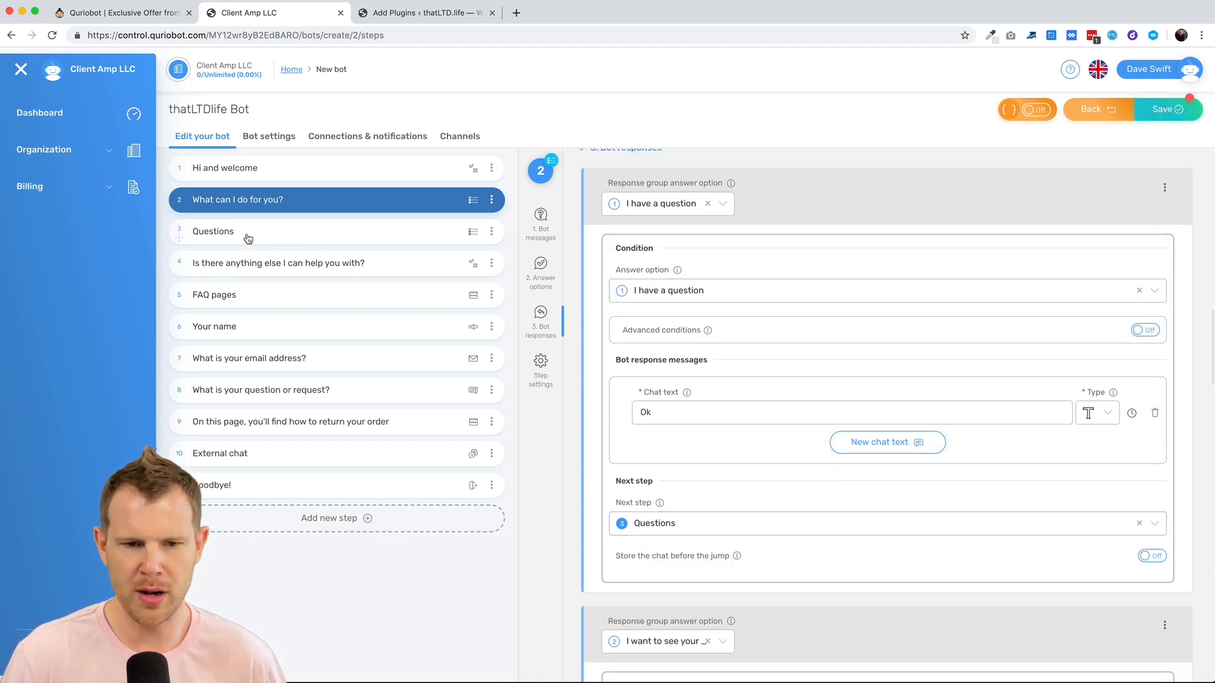
pyautogui.scroll(-3)
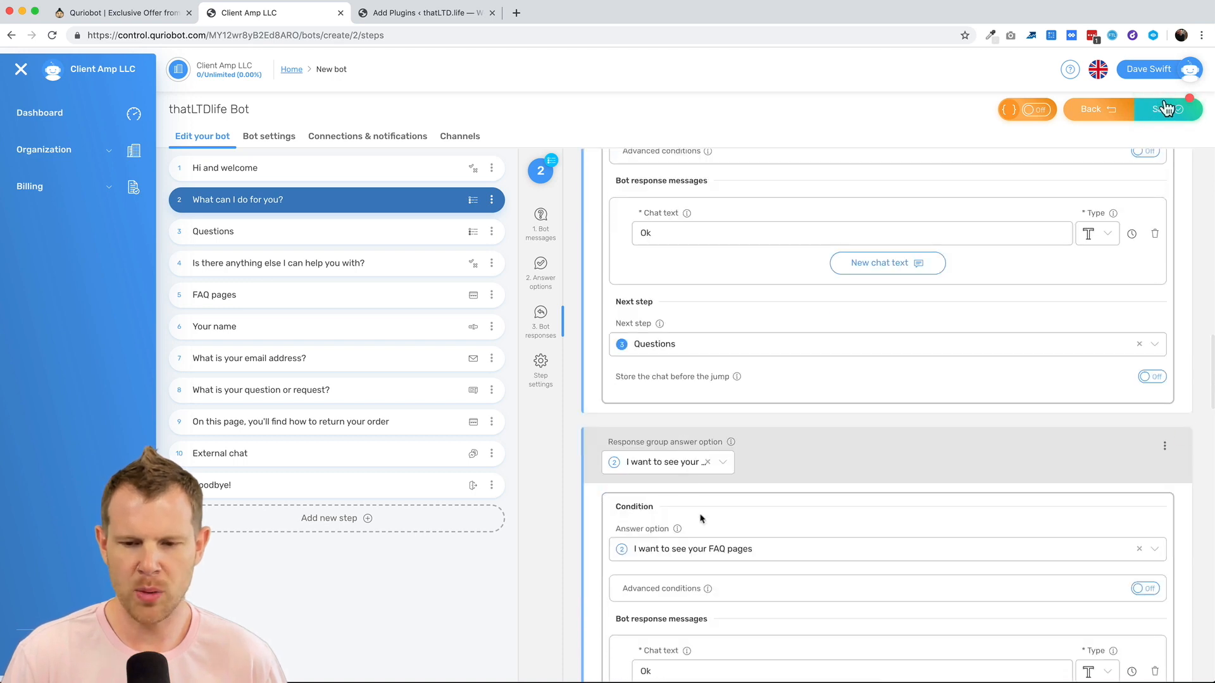
pyautogui.scroll(-3)
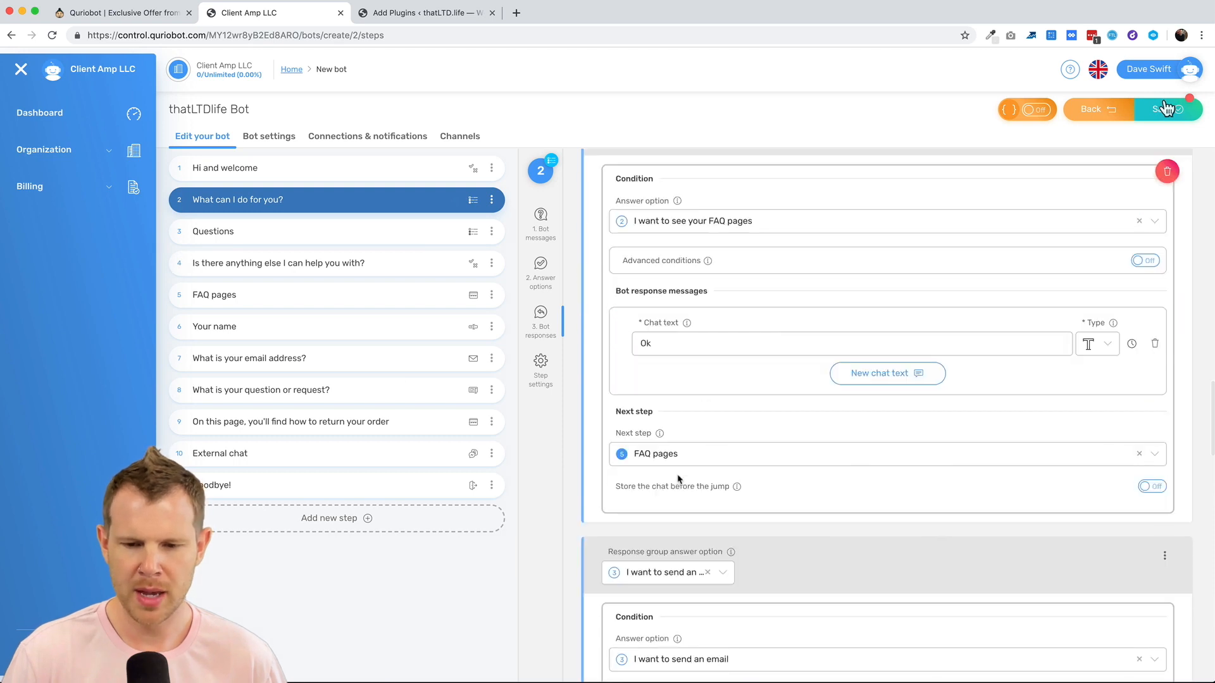
pyautogui.scroll(-3)
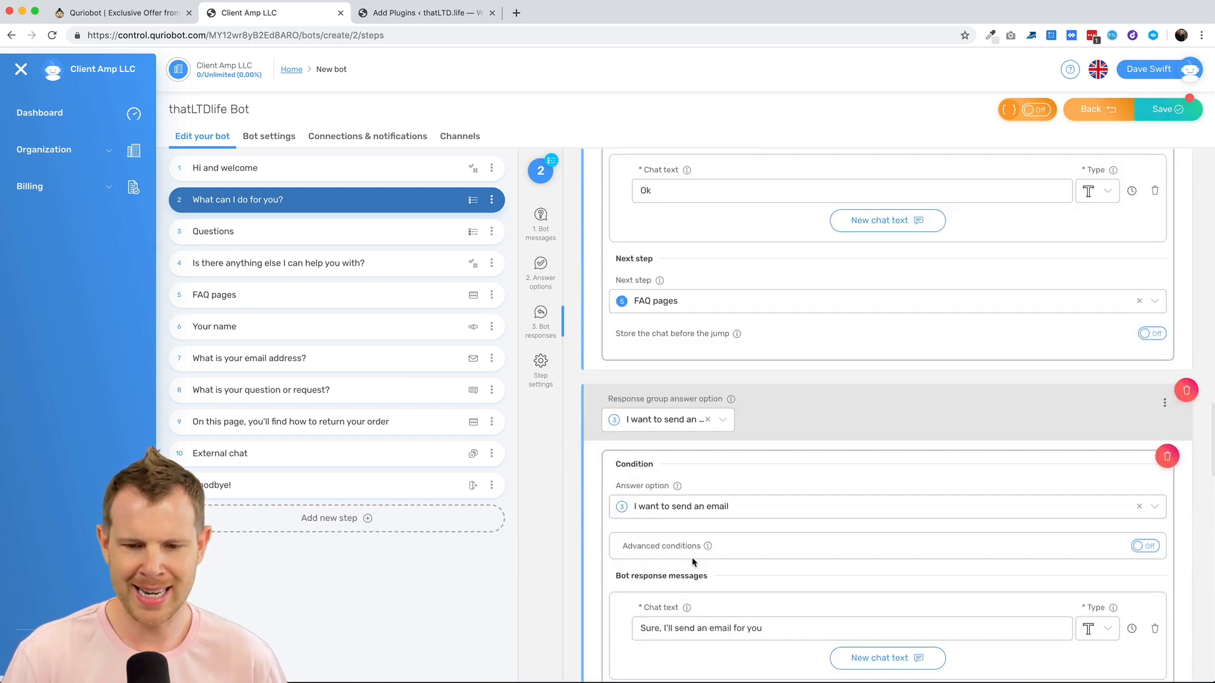
pyautogui.scroll(-3)
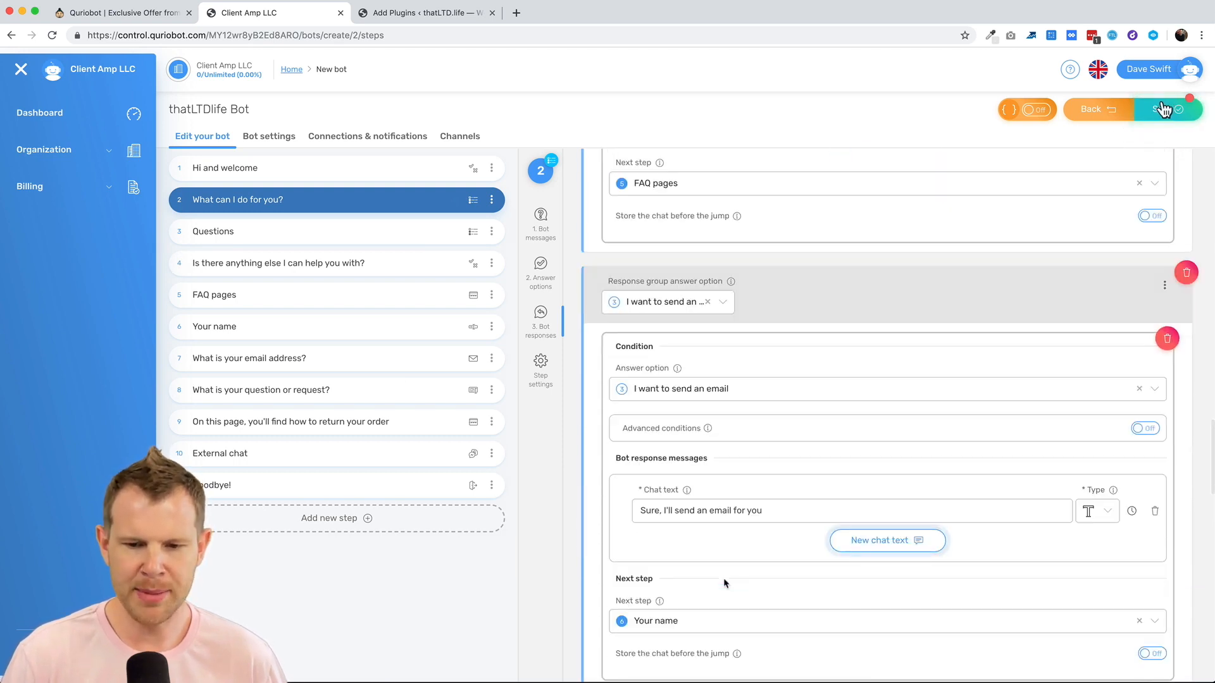
pyautogui.scroll(-3)
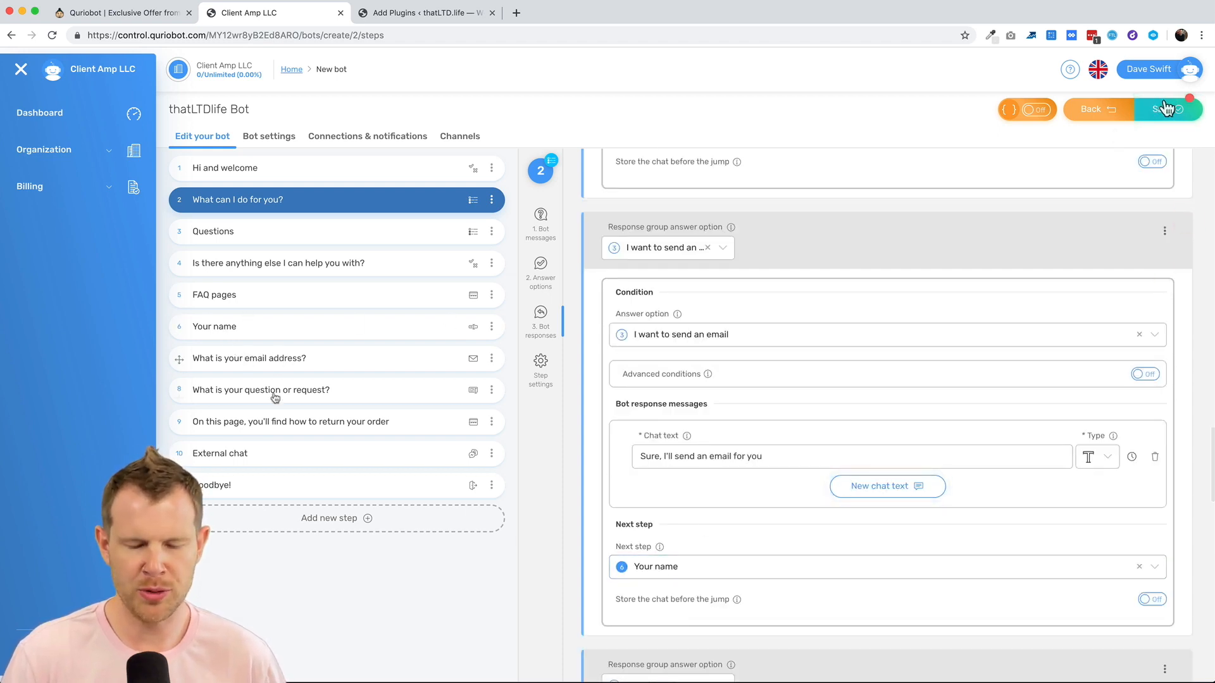
pyautogui.scroll(-3)
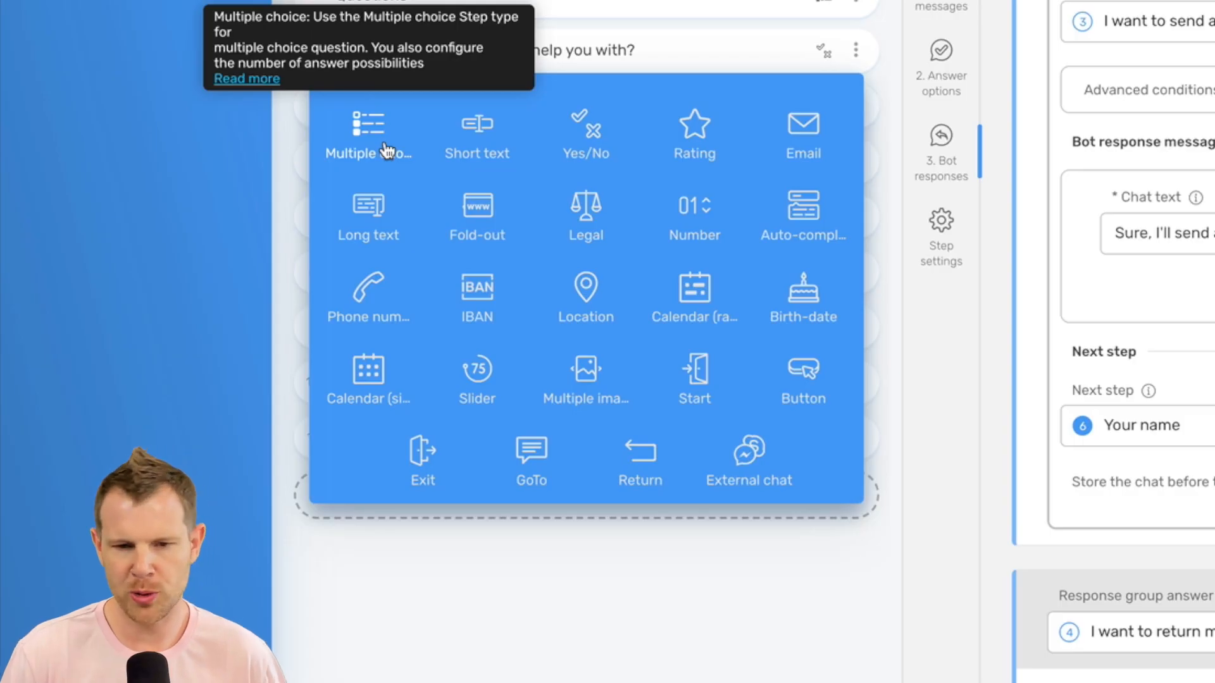
pyautogui.moveTo(569, 129)
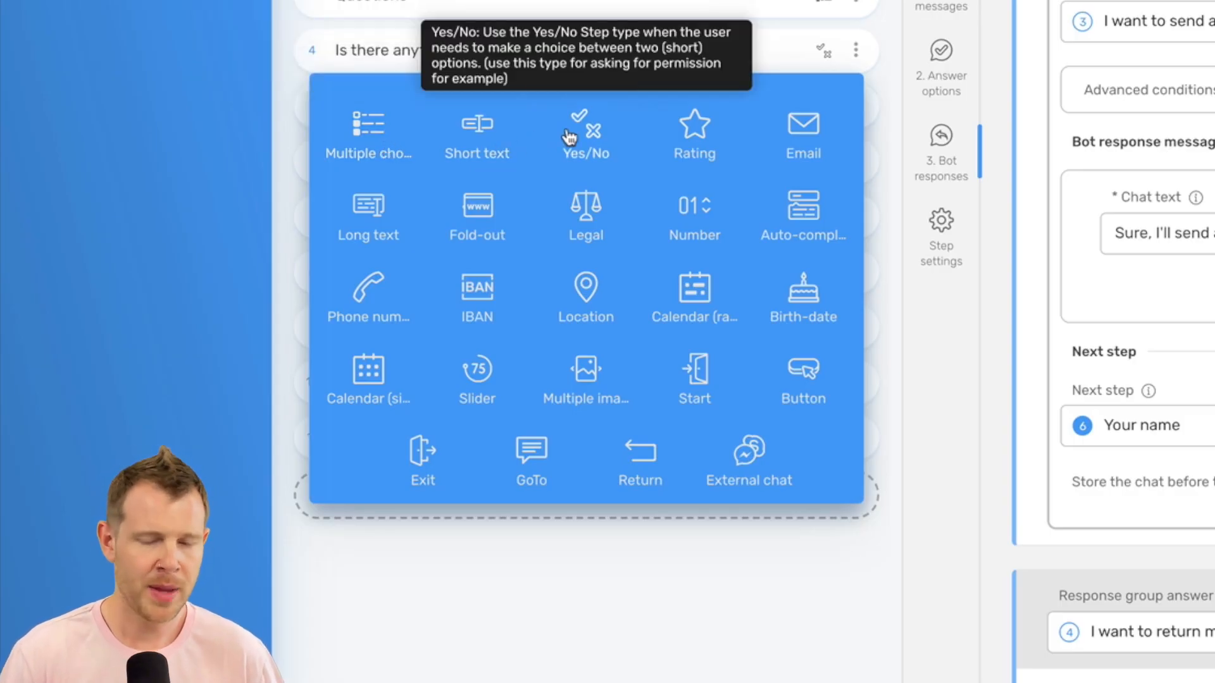
pyautogui.moveTo(695, 141)
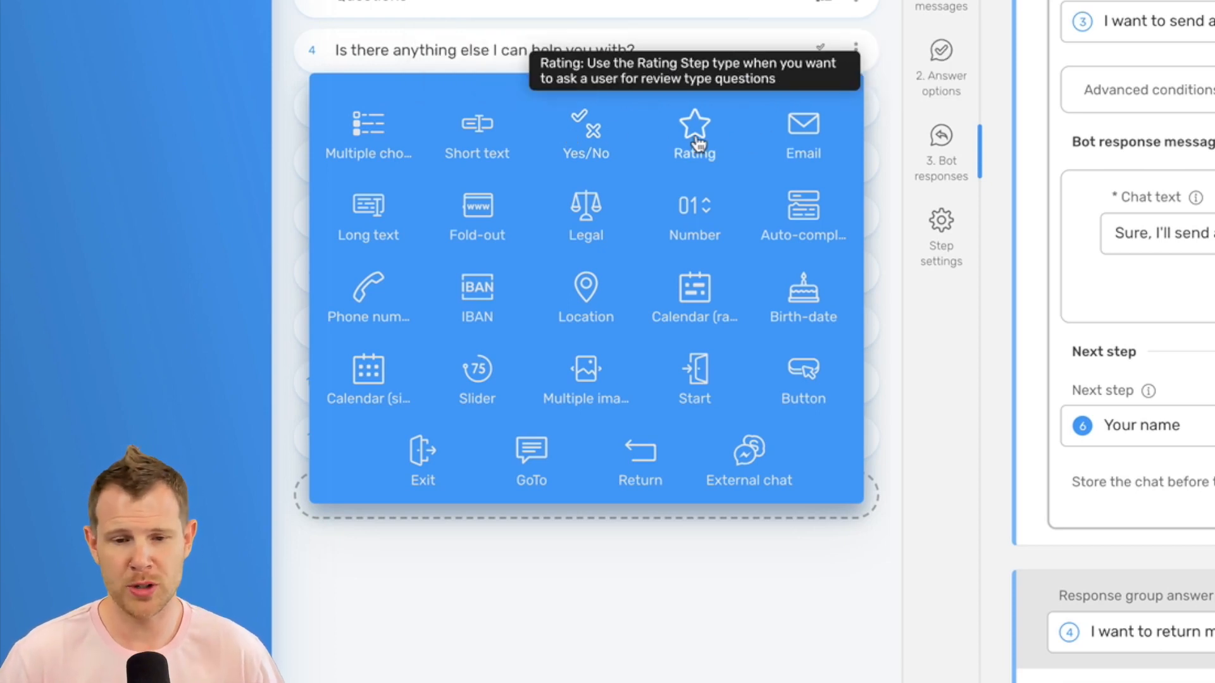
pyautogui.moveTo(744, 372)
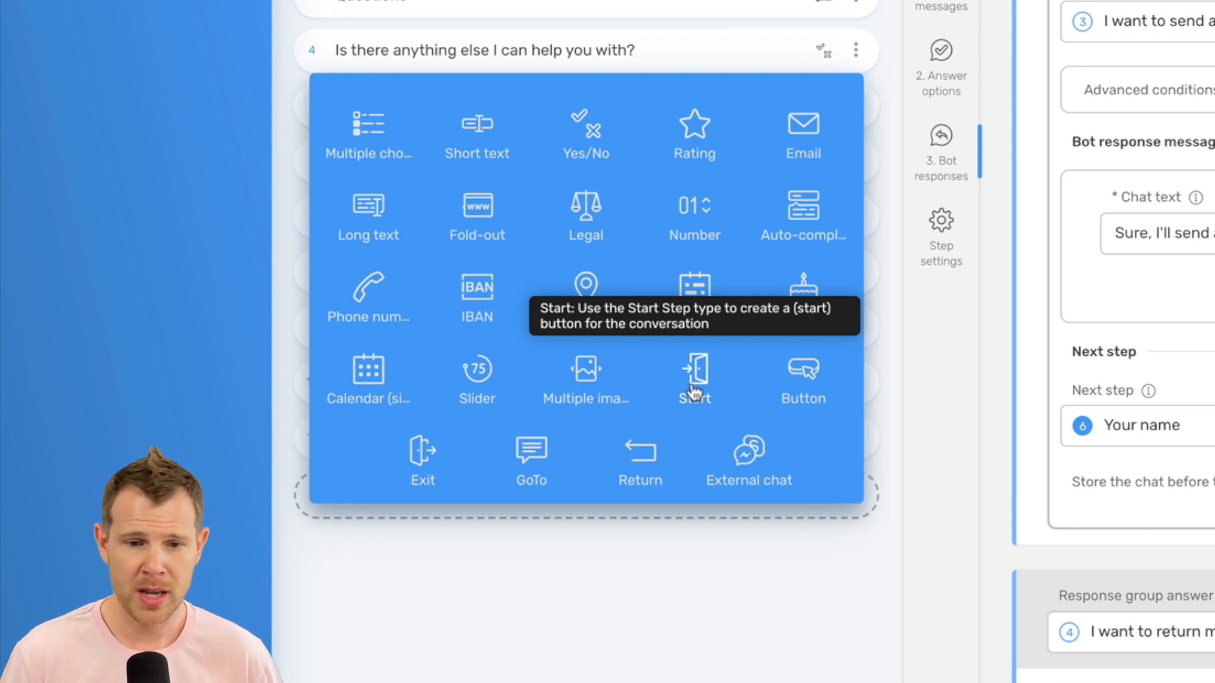
pyautogui.moveTo(570, 496)
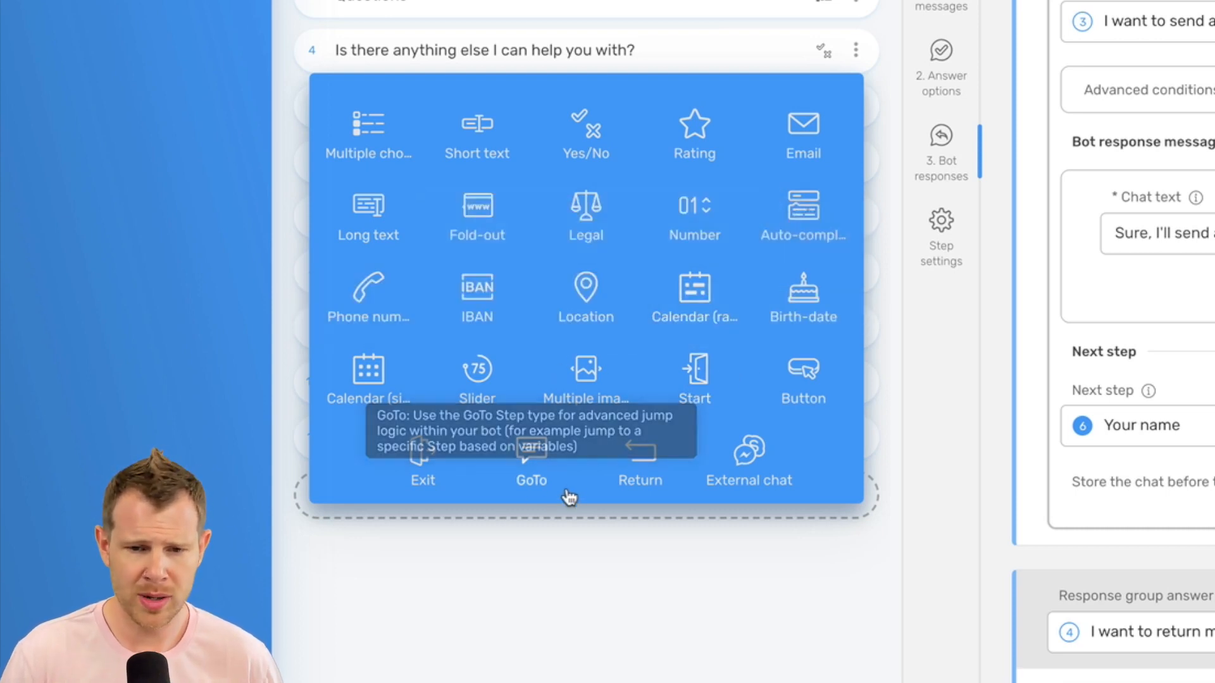
pyautogui.moveTo(586, 217)
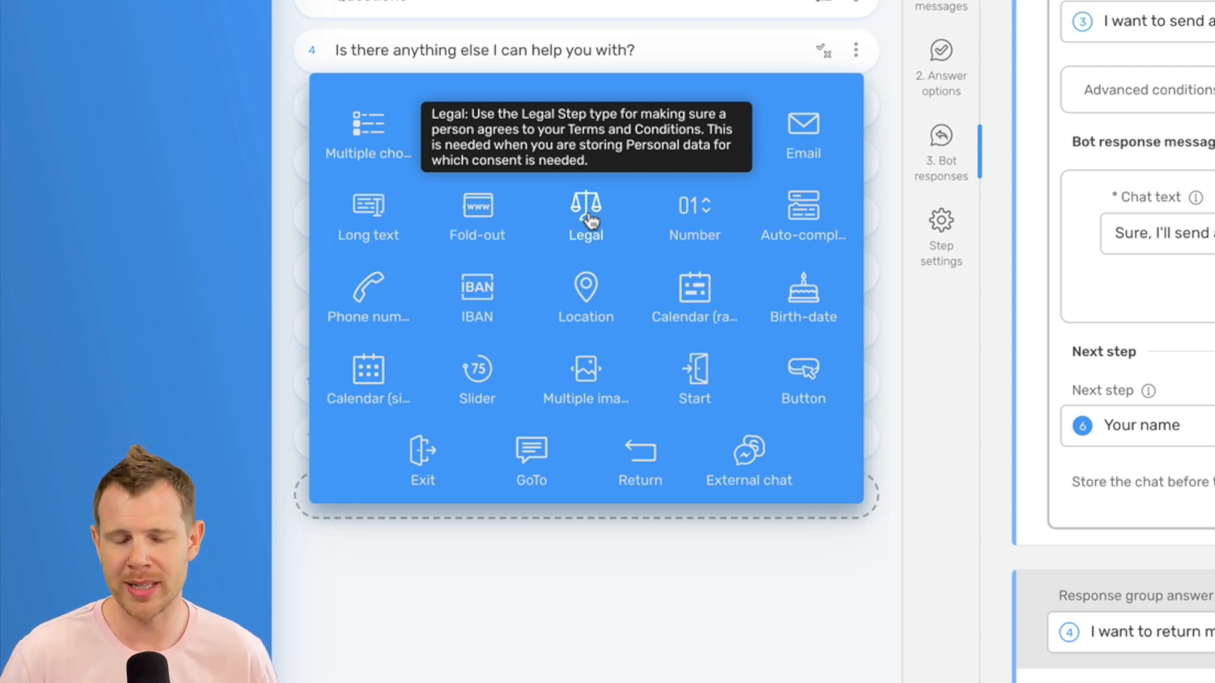
pyautogui.moveTo(661, 441)
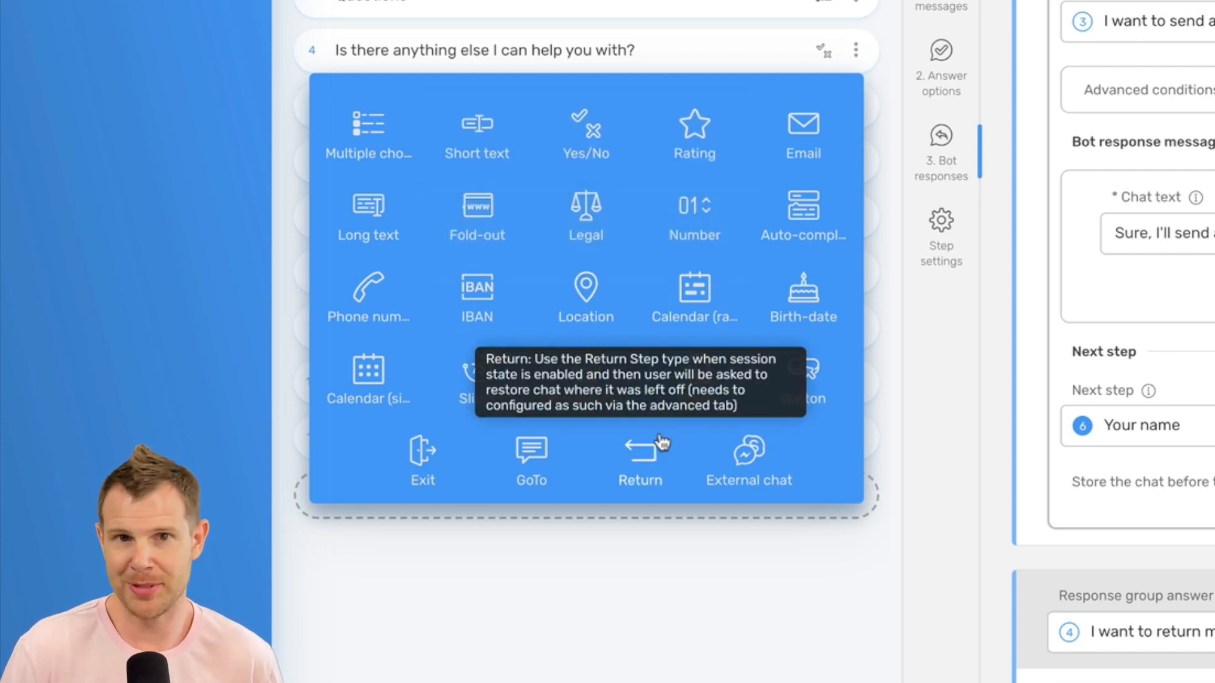
pyautogui.moveTo(820, 615)
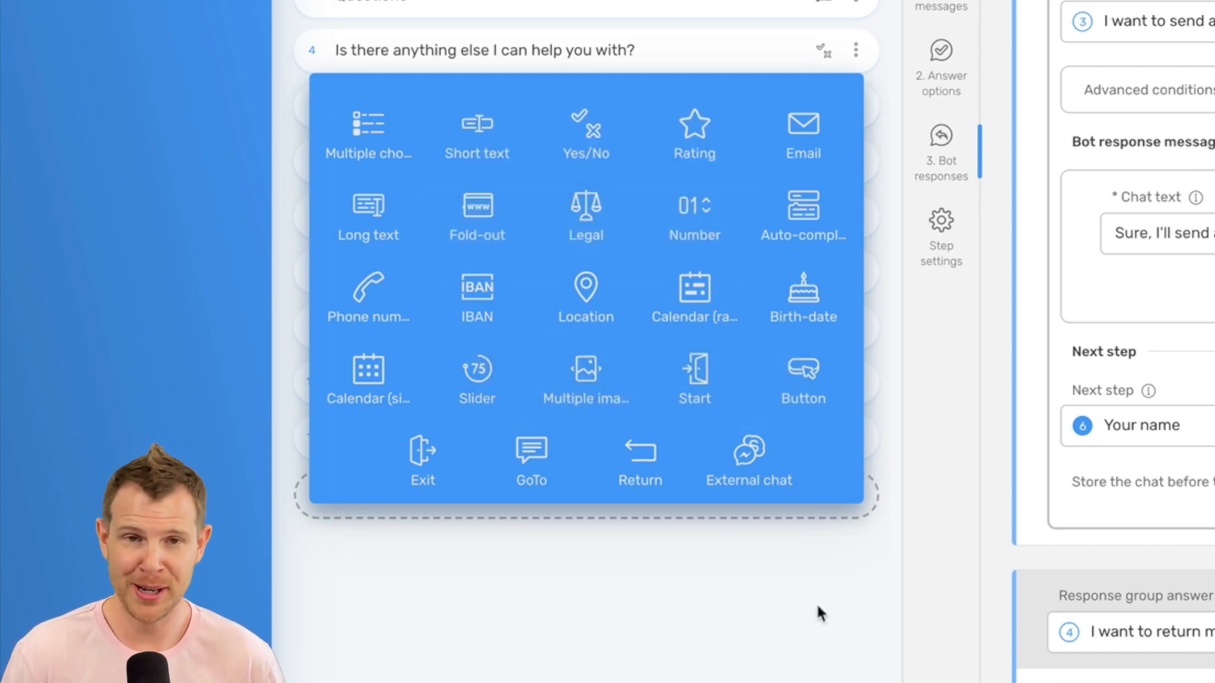
pyautogui.moveTo(742, 600)
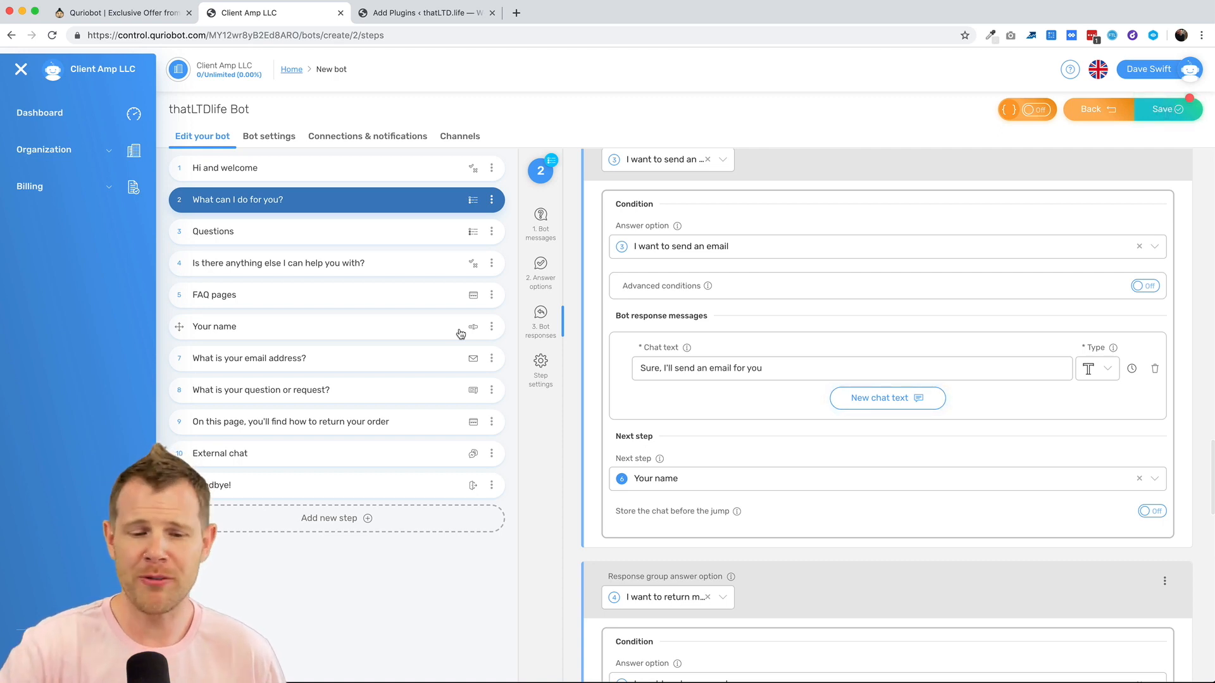
# Step: Save the bot's conversation steps and show them as a flow diagram
pyautogui.scroll(-3)
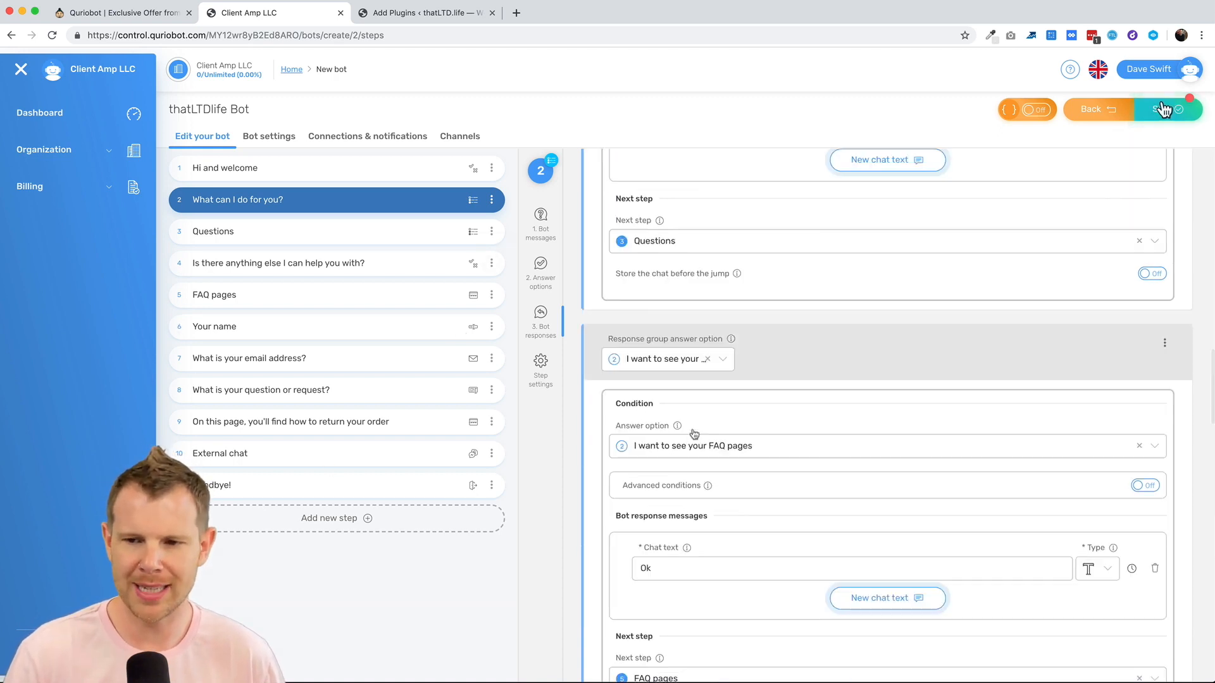
pyautogui.click(228, 660)
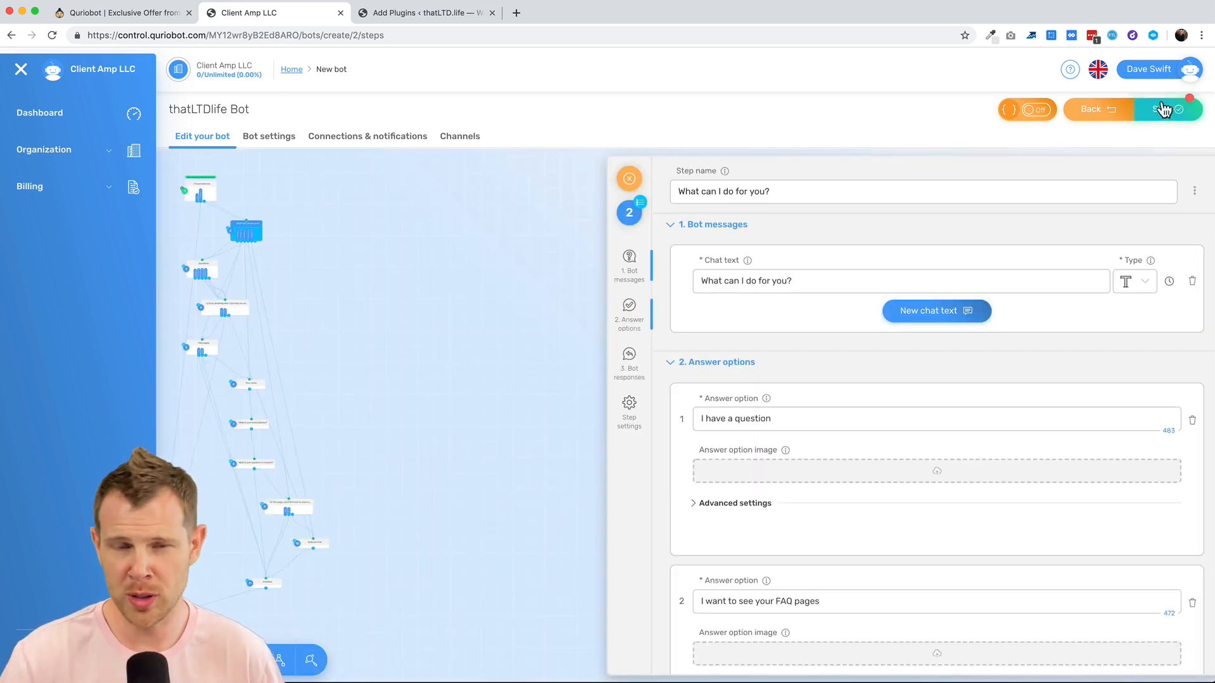
# Step: Leave the flowchart view and return to the 'Hi and welcome' step
pyautogui.click(1162, 109)
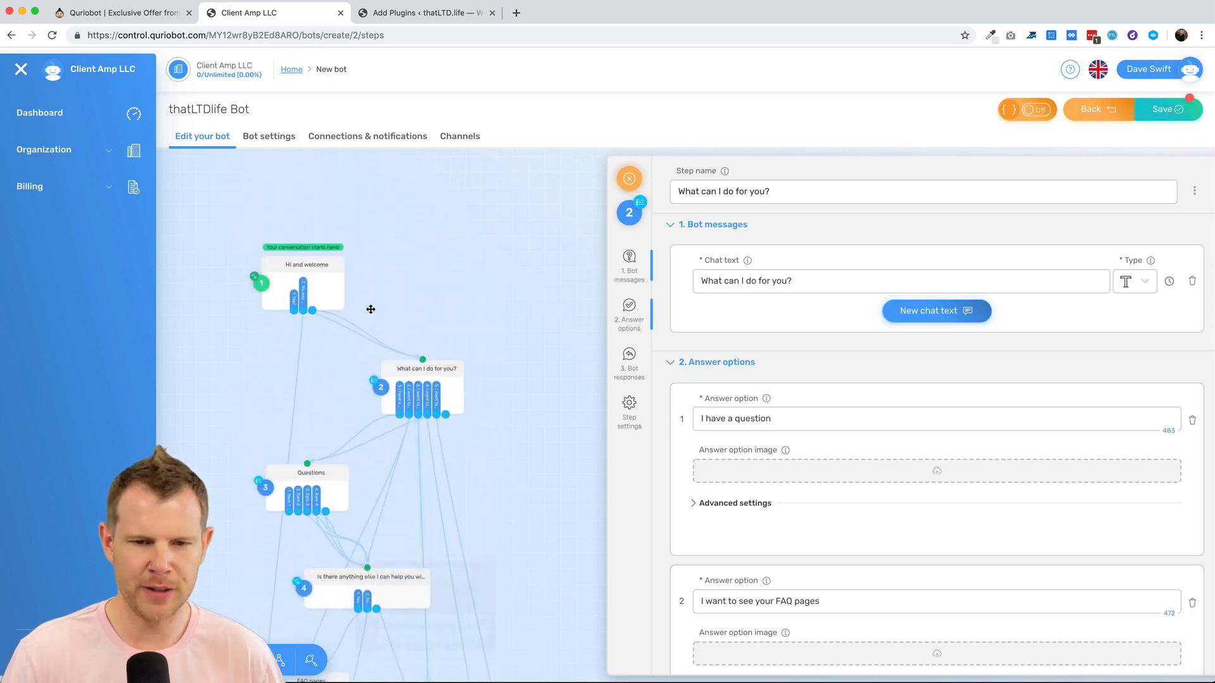
pyautogui.moveTo(1168, 115)
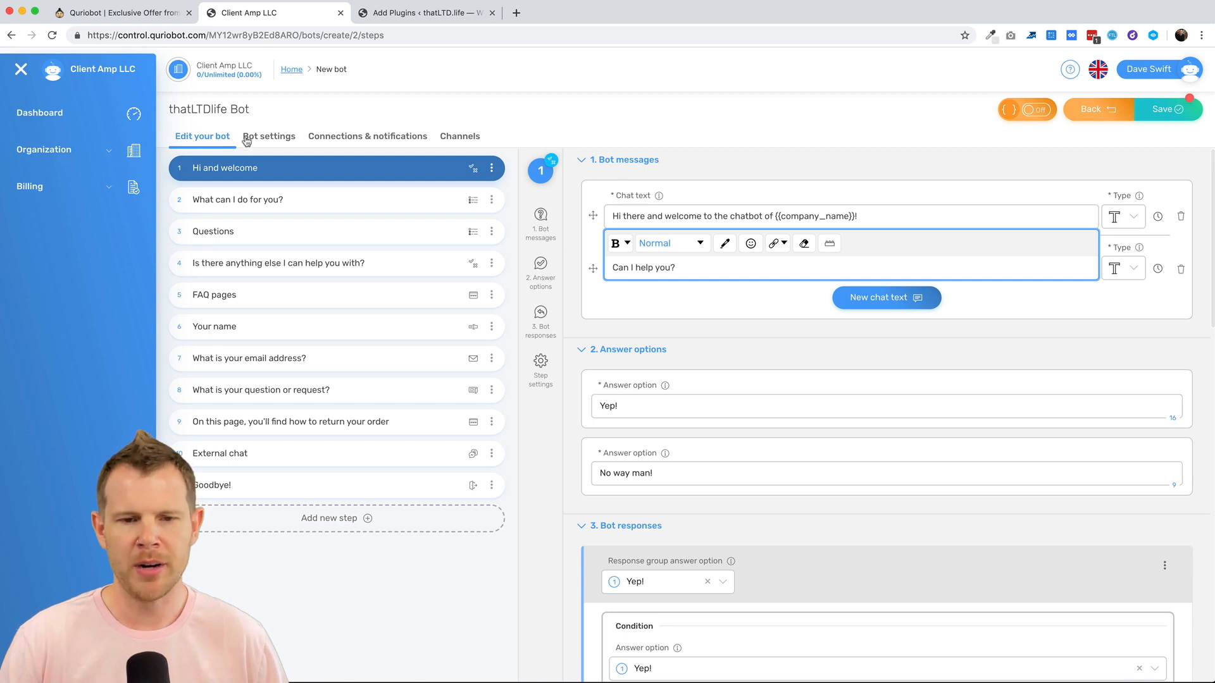
# Step: Switch on 'Remove Quriobot branding' in the bot's main settings and save the bot
pyautogui.click(268, 136)
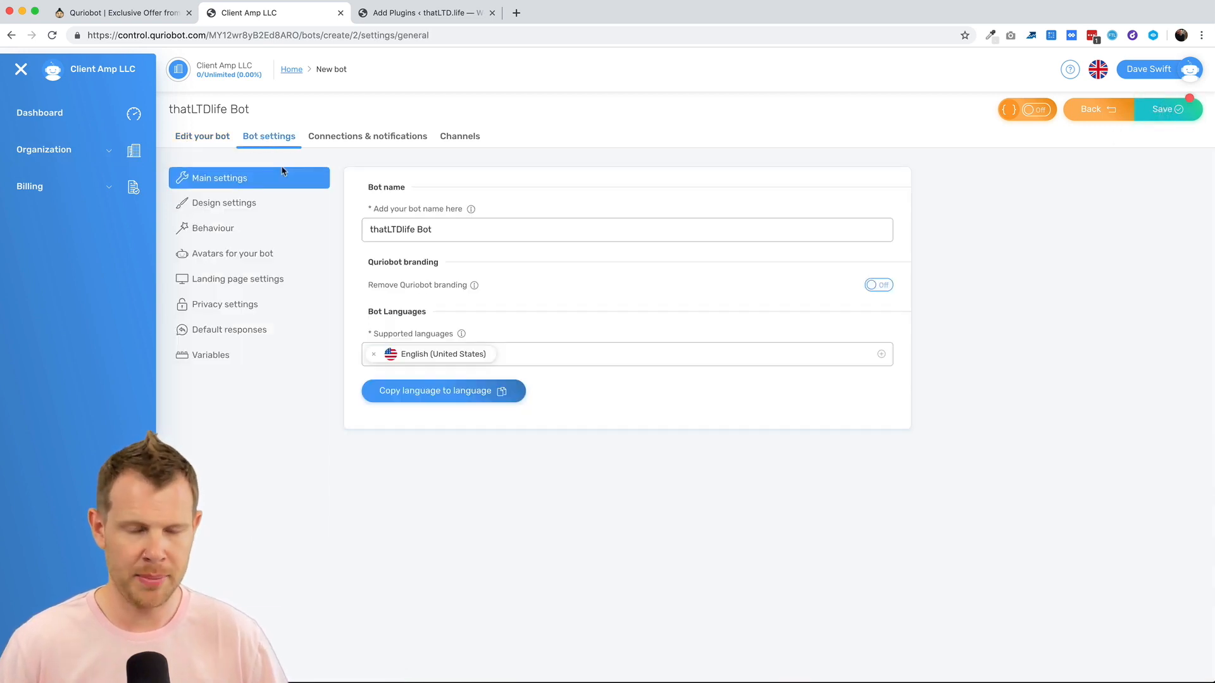
pyautogui.doubleClick(399, 229)
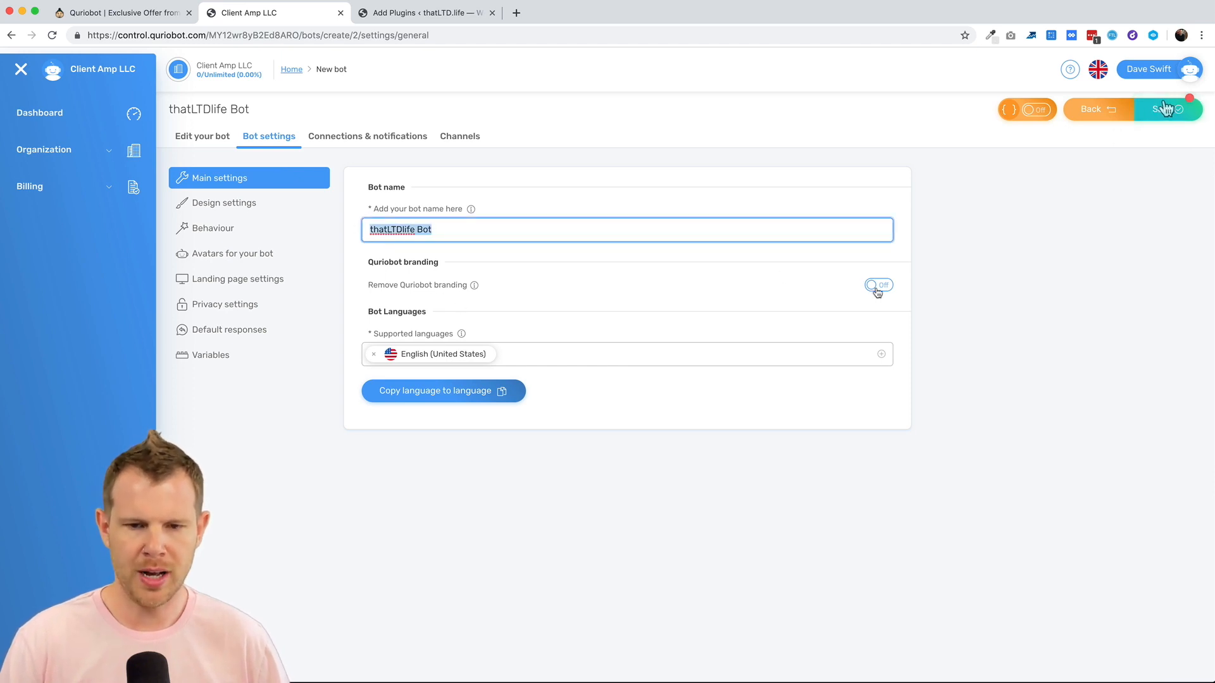
pyautogui.click(878, 284)
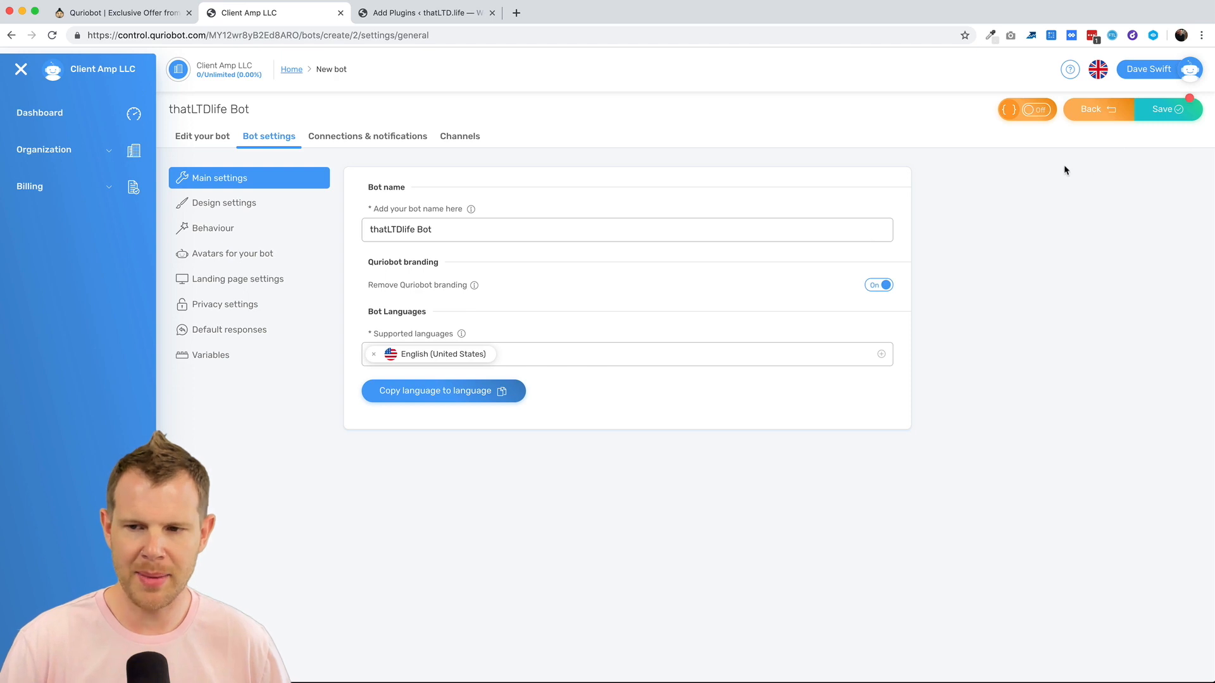
pyautogui.click(1167, 109)
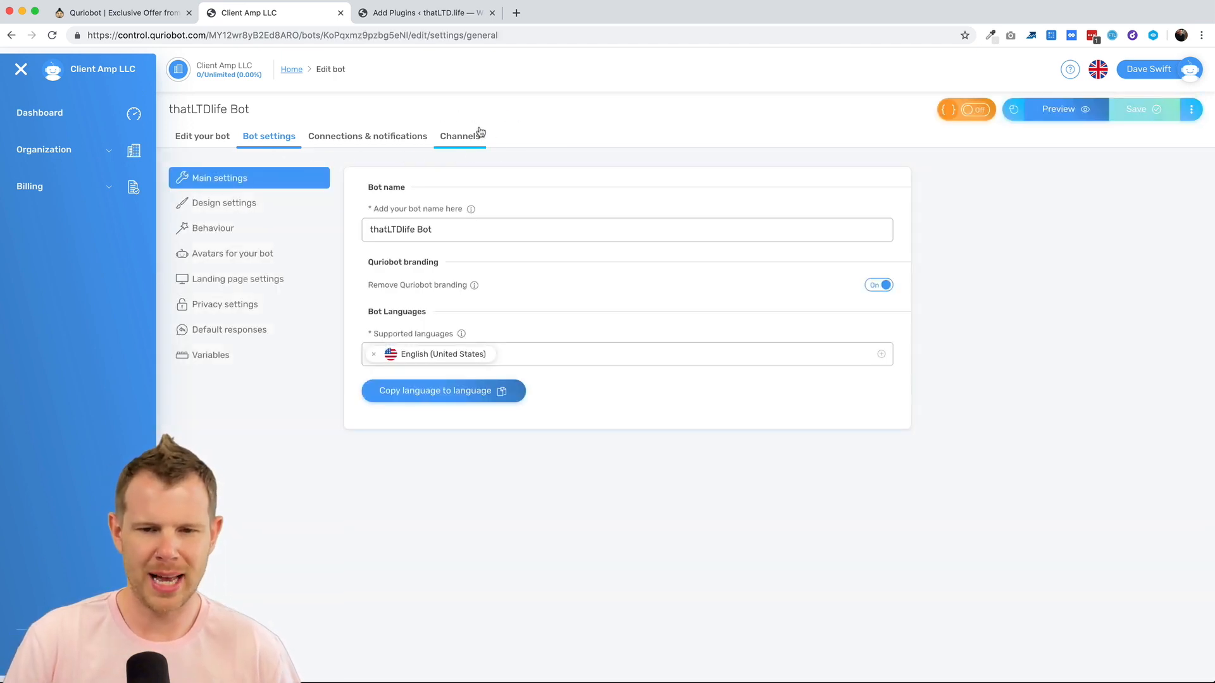
# Step: From the bot's Channels, copy the bot path and the website embed code
pyautogui.click(460, 136)
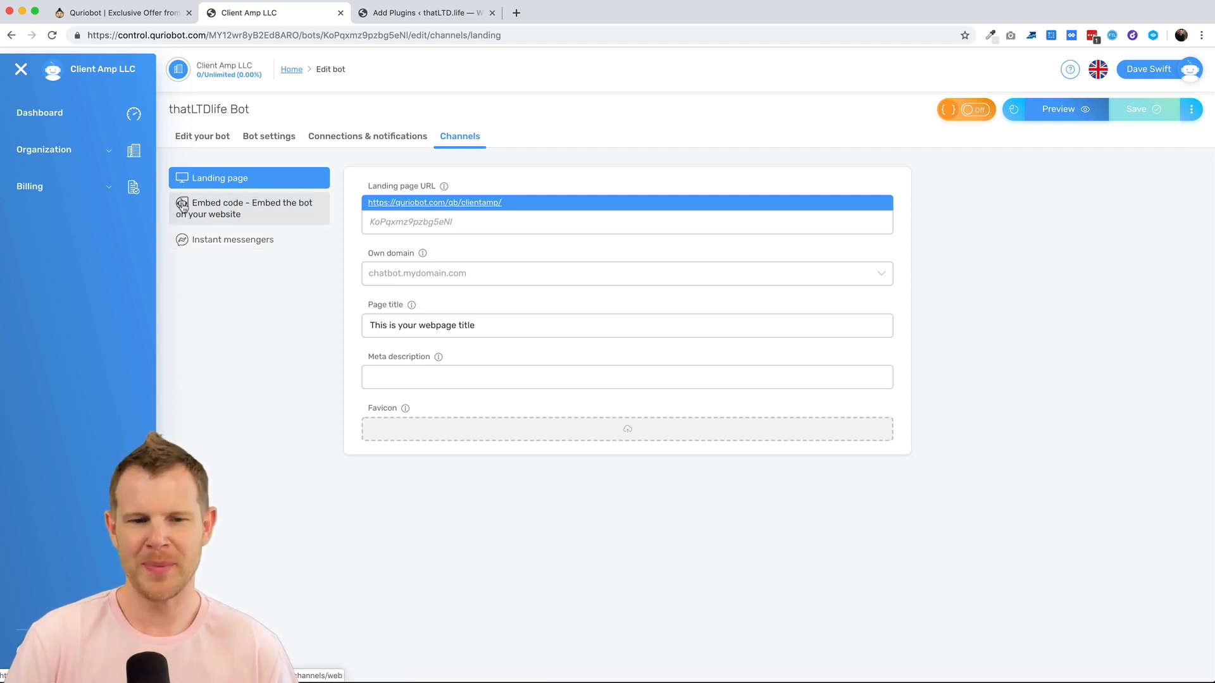
pyautogui.moveTo(213, 249)
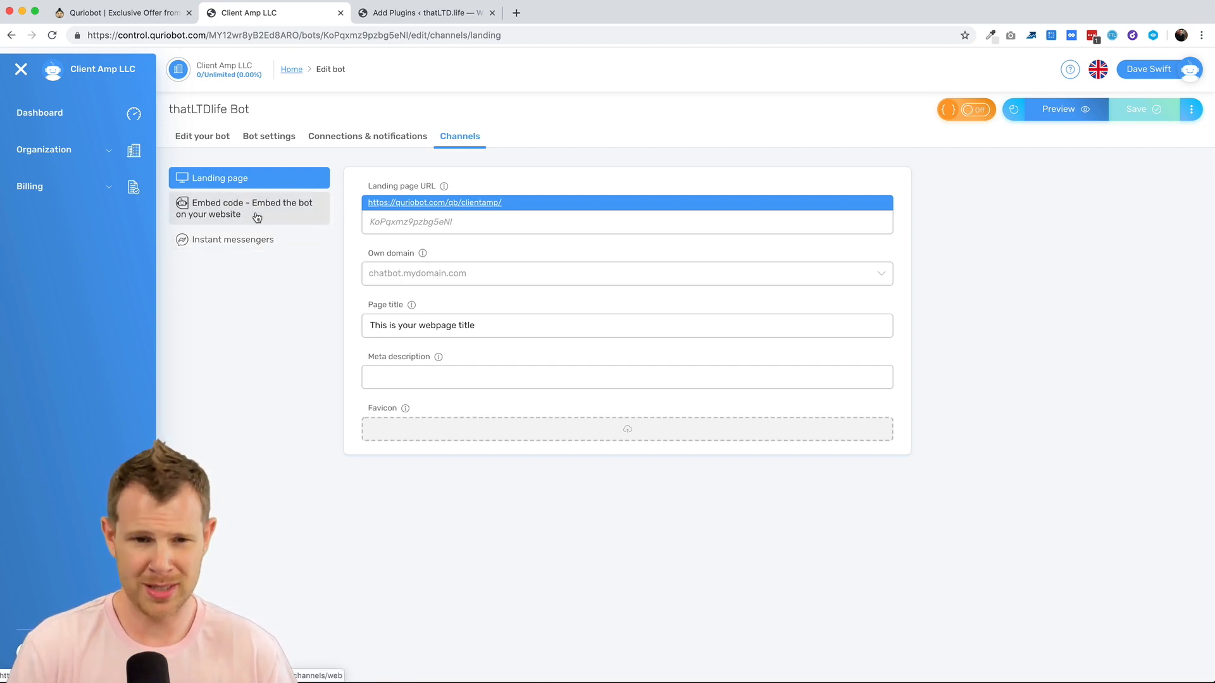
pyautogui.moveTo(180, 218)
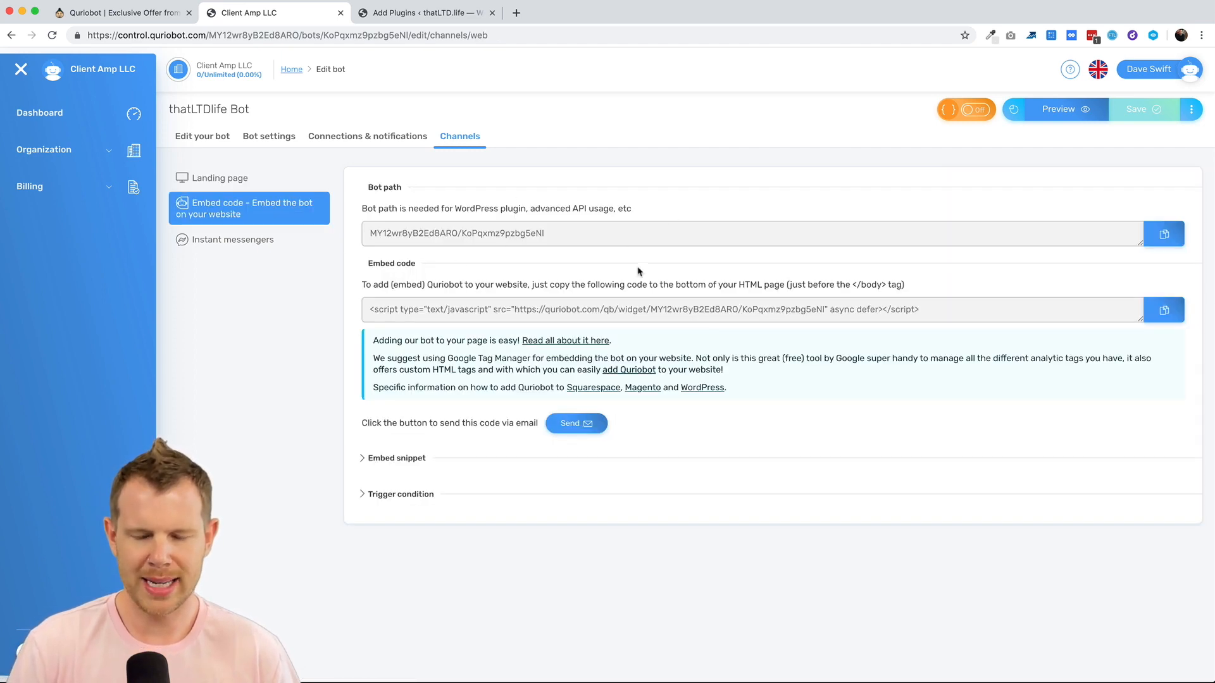
pyautogui.click(1165, 232)
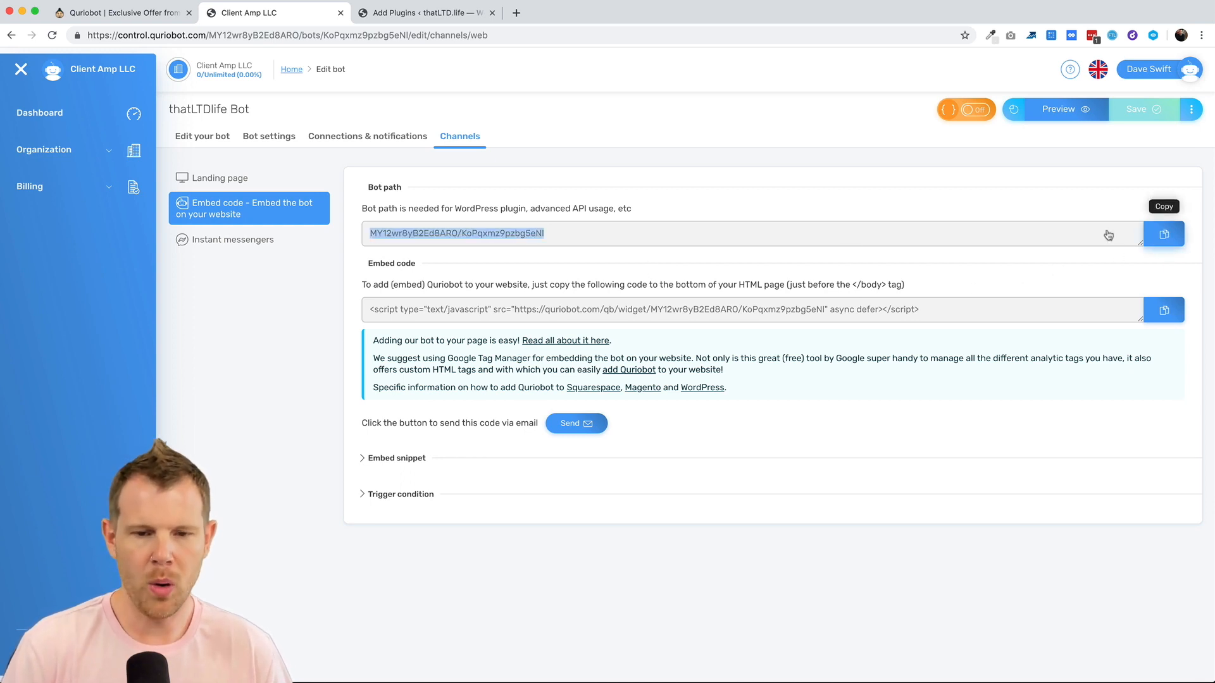
pyautogui.moveTo(841, 296)
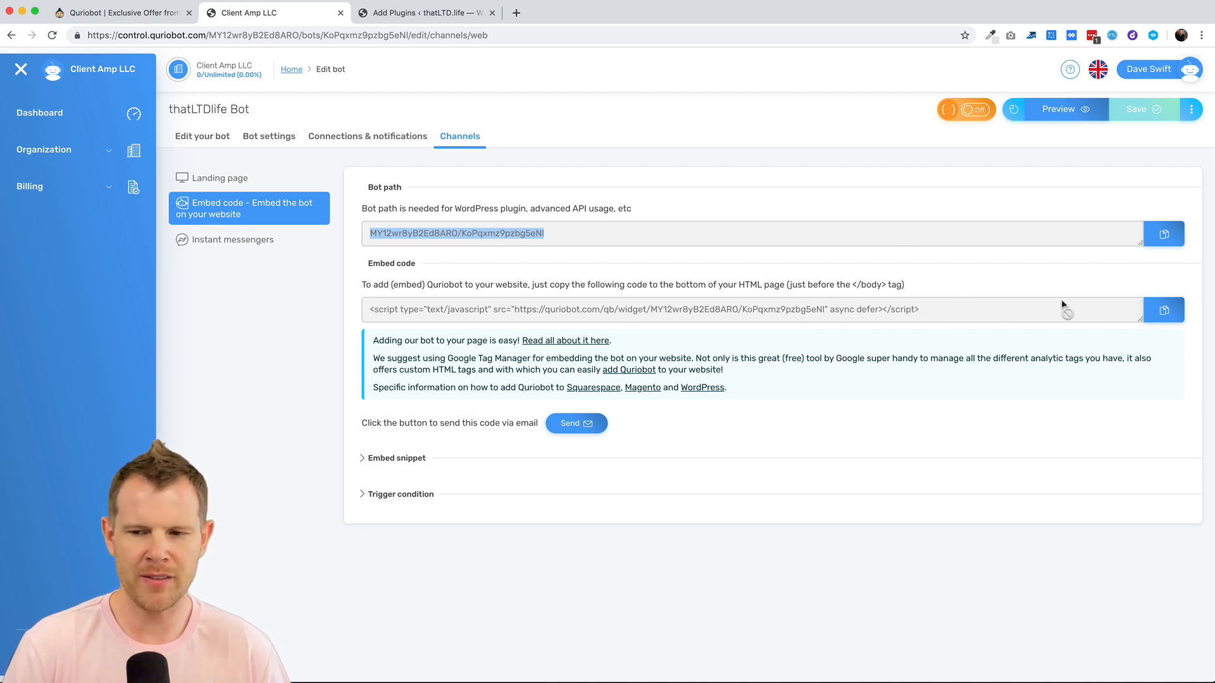
pyautogui.moveTo(1165, 310)
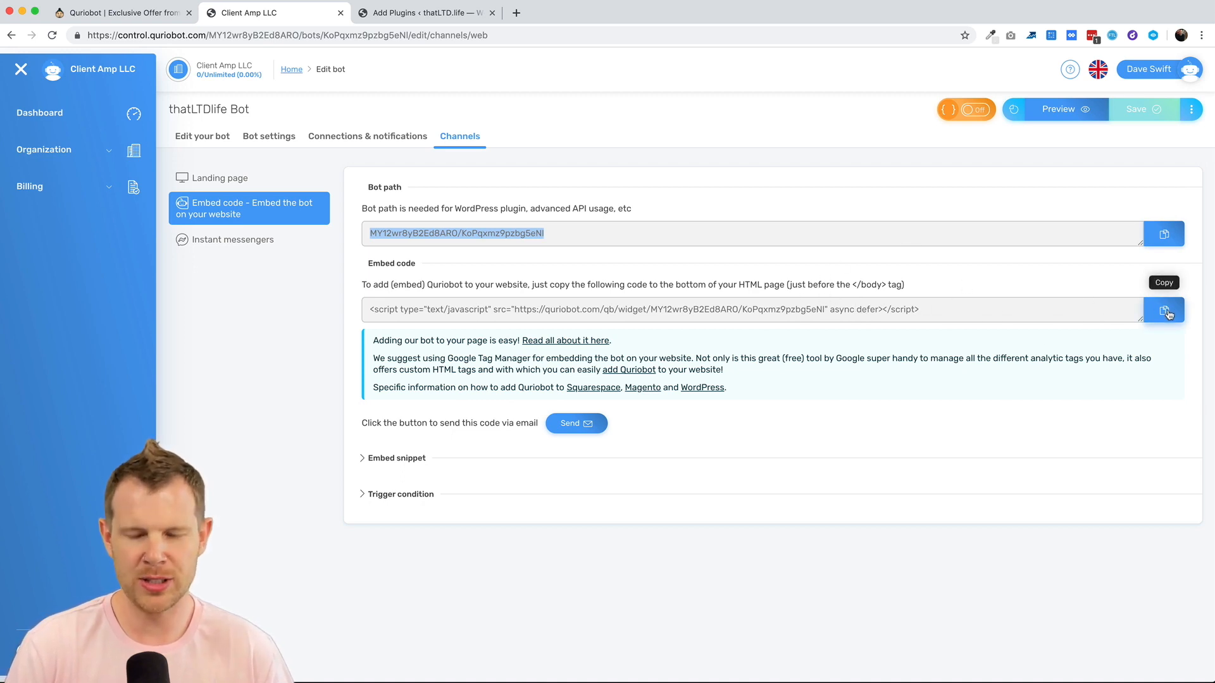
pyautogui.click(415, 12)
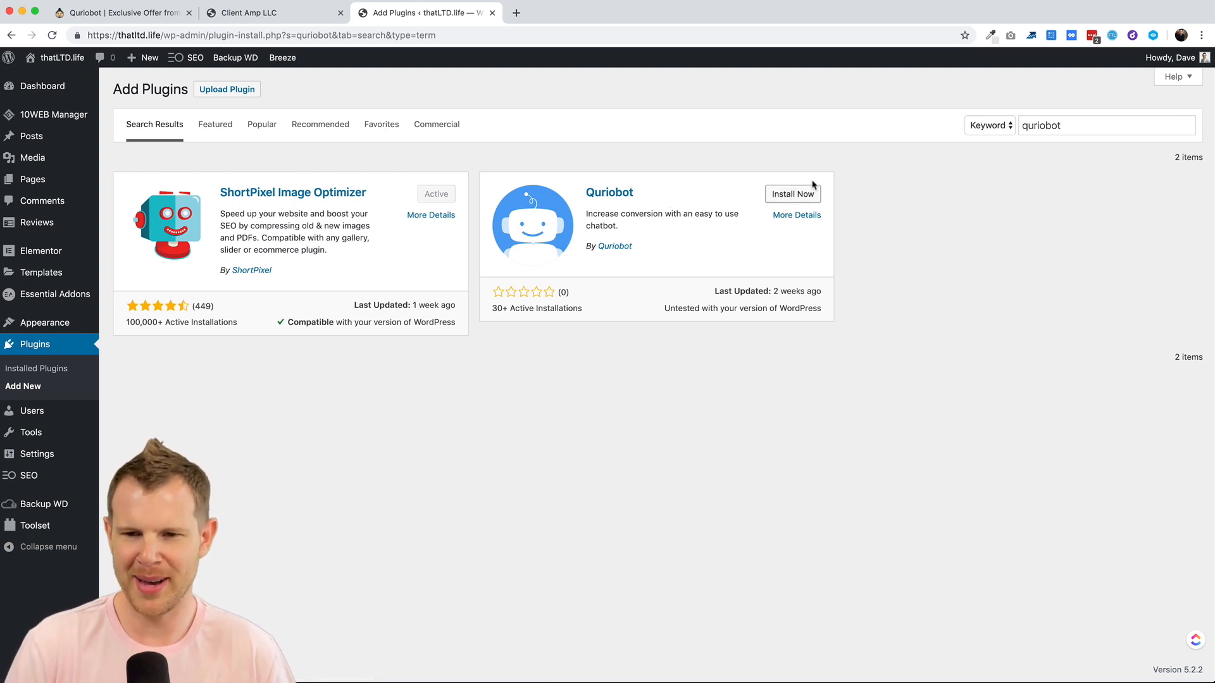
# Step: Install the Quriobot plugin from the WordPress plugin search results and activate it
pyautogui.click(792, 195)
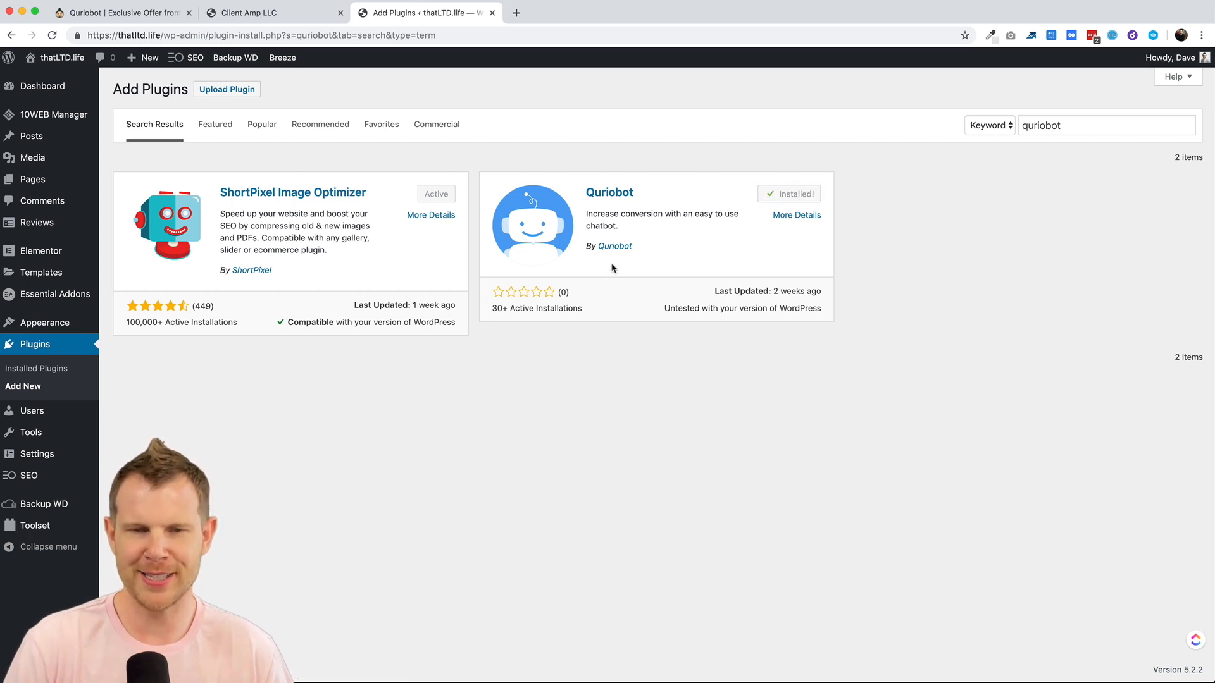
pyautogui.click(790, 194)
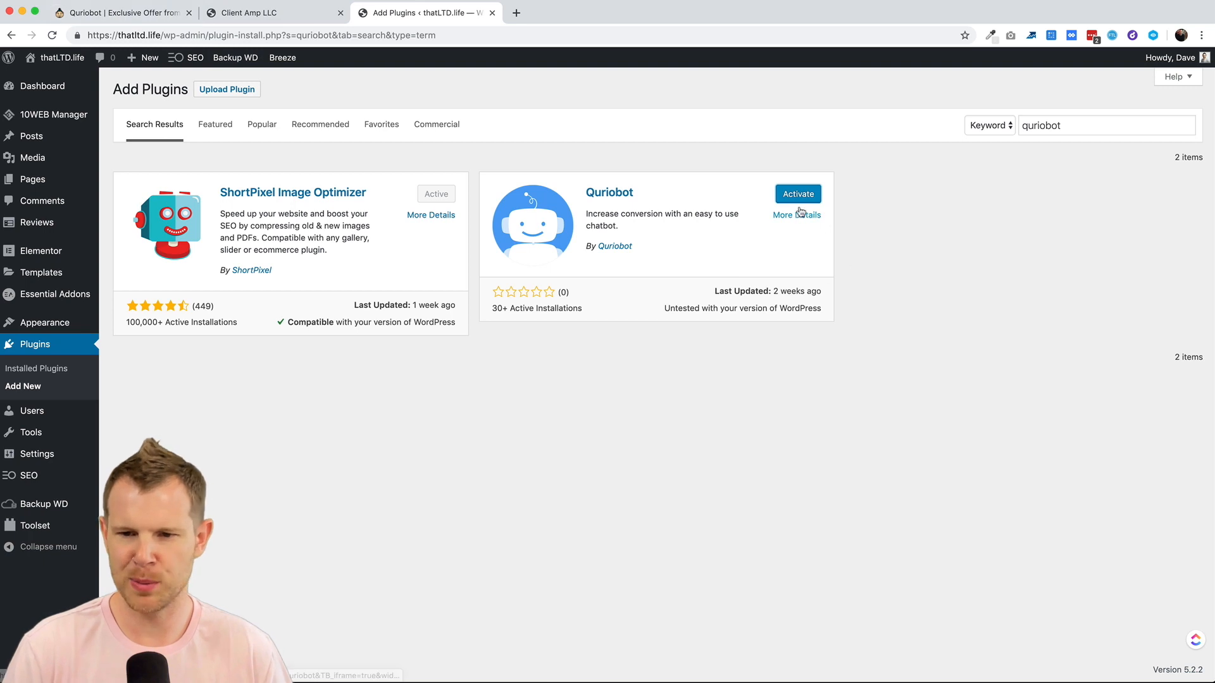
pyautogui.click(798, 194)
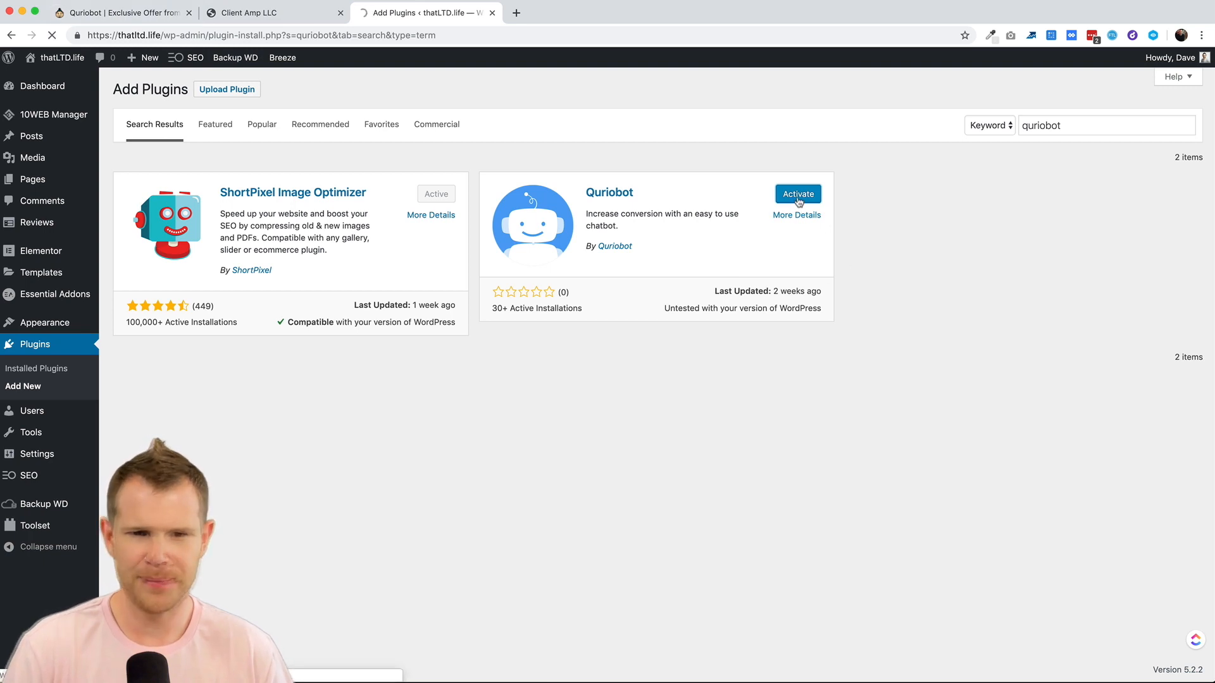
pyautogui.click(797, 194)
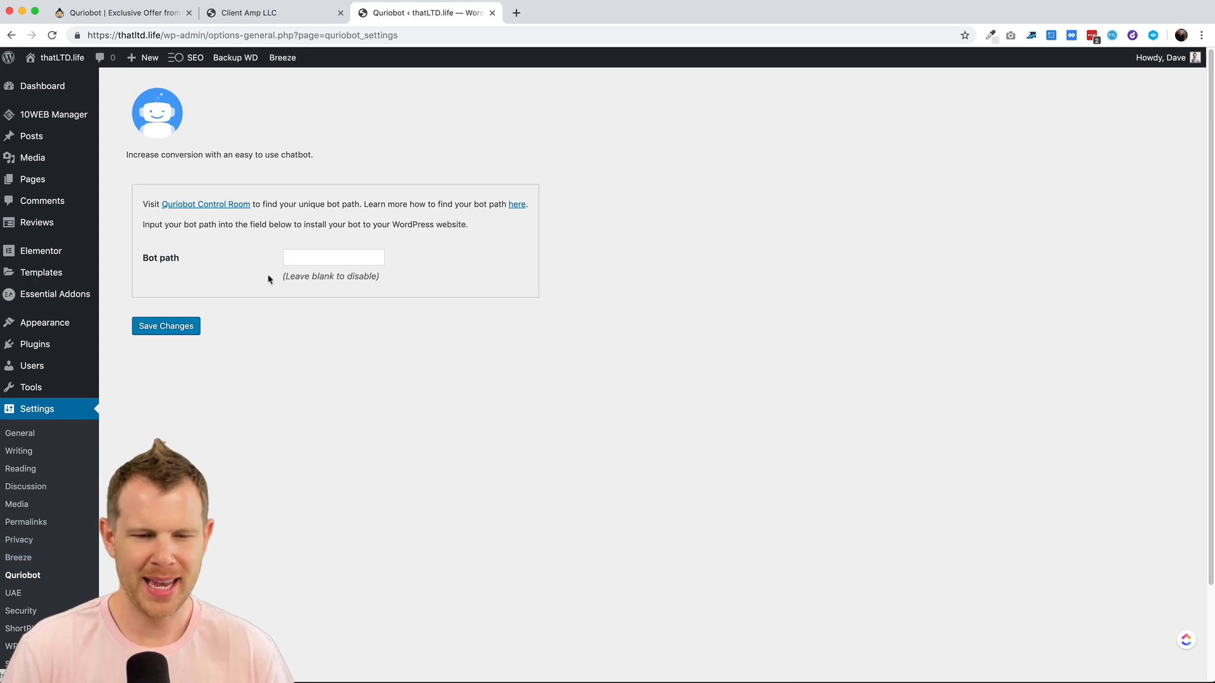
pyautogui.moveTo(262, 8)
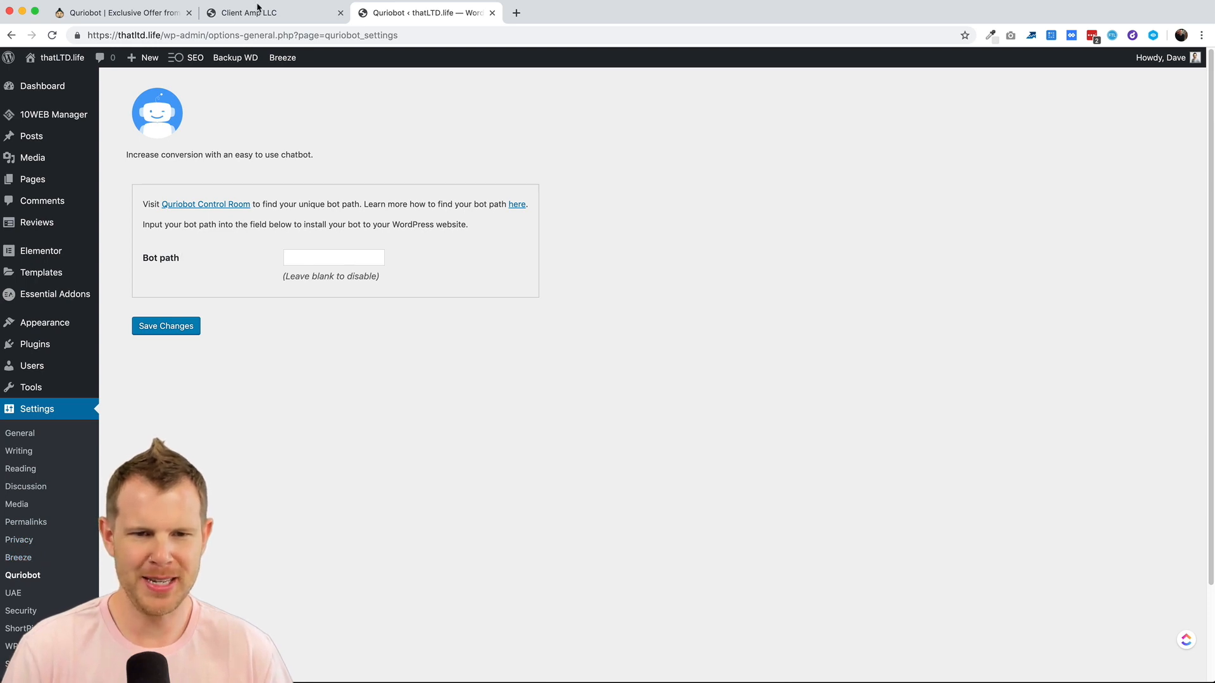
# Step: Paste the copied bot path into the Quriobot plugin settings and save it
pyautogui.click(251, 13)
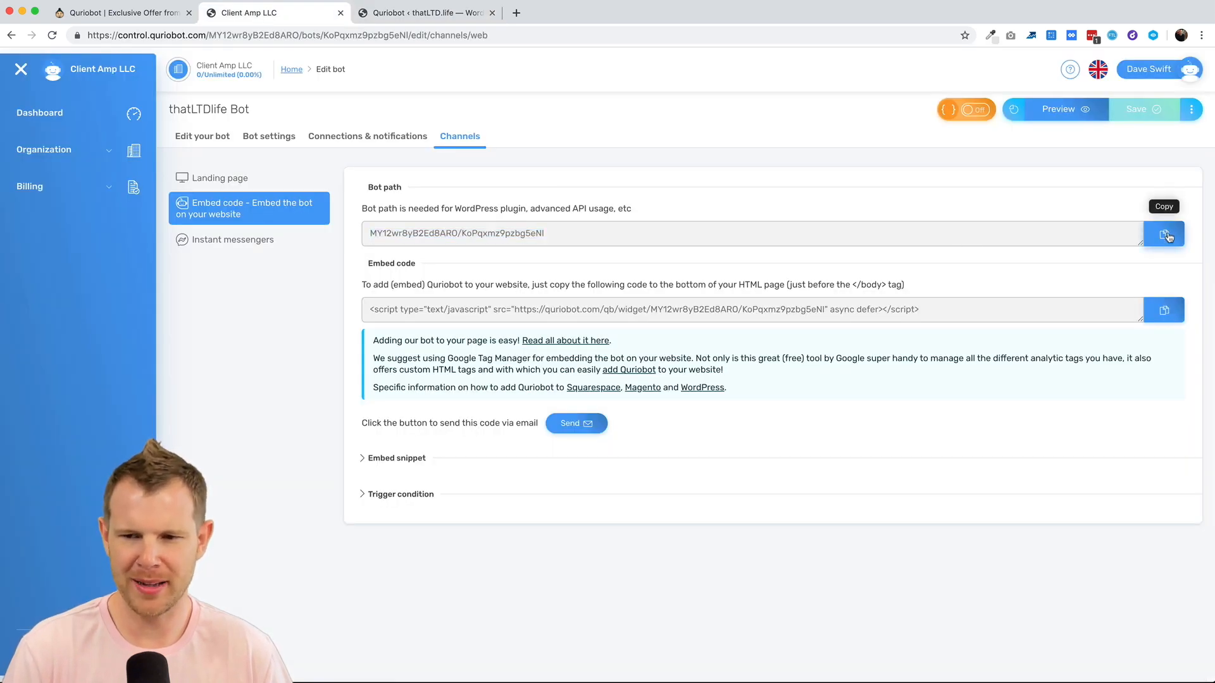
pyautogui.click(435, 13)
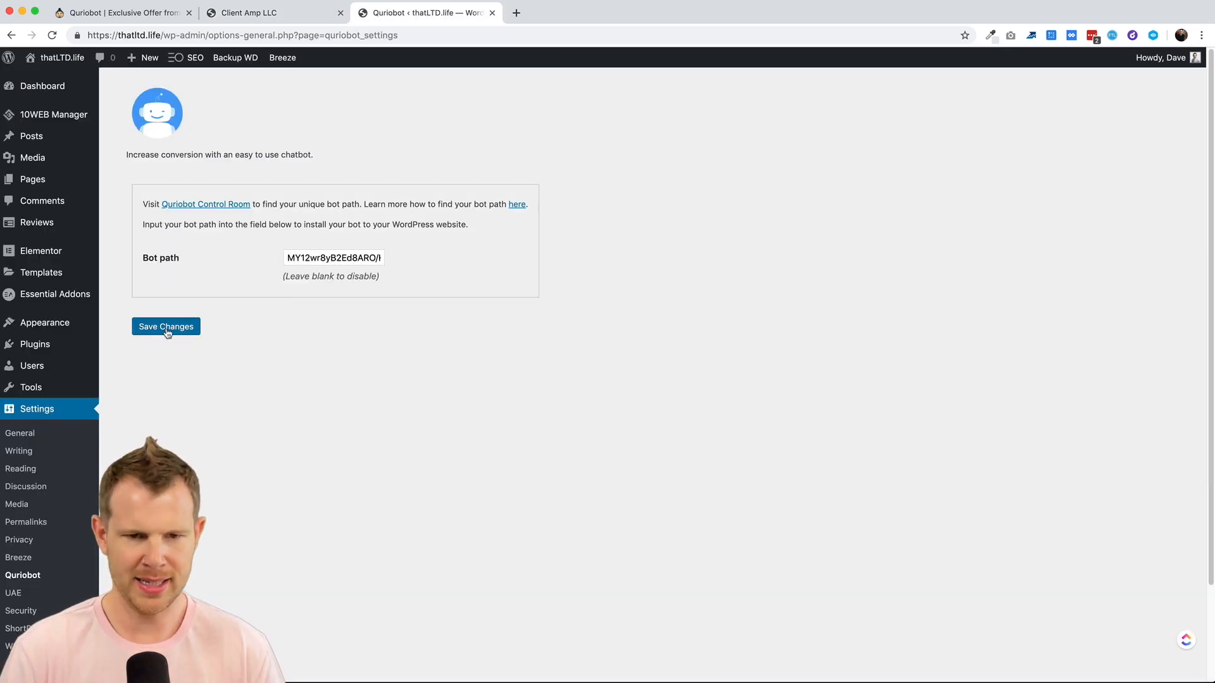
pyautogui.click(165, 327)
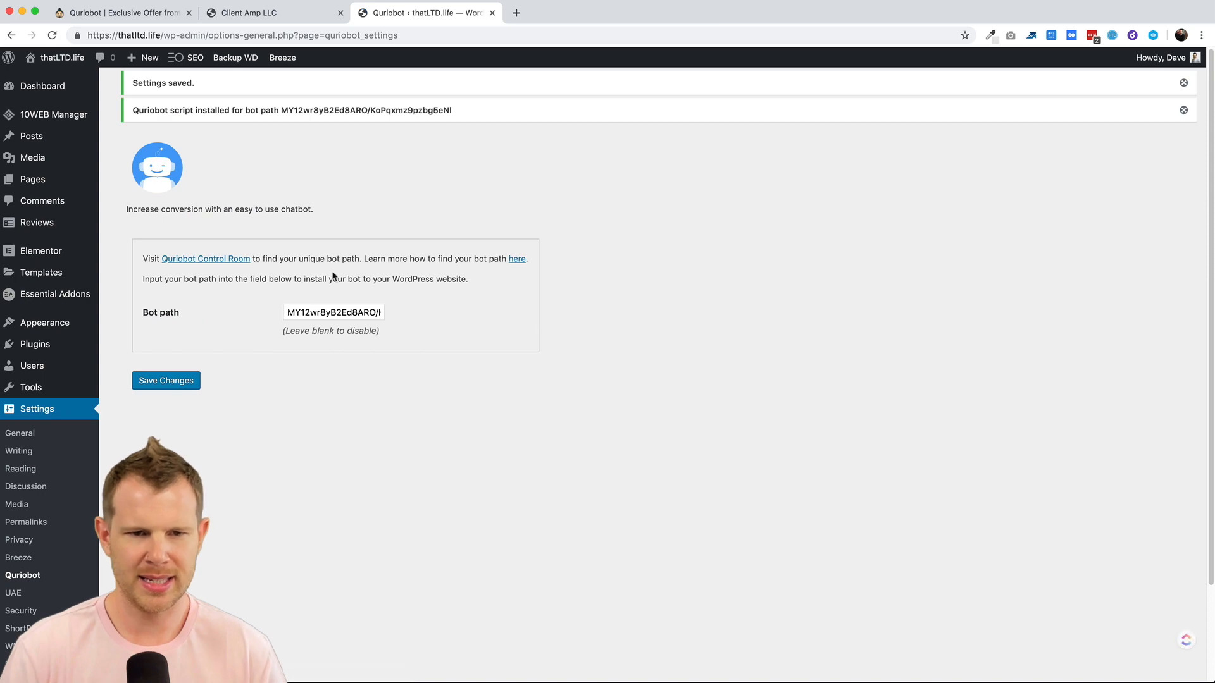
# Step: Visit thatLTD.life and confirm the Quriobot avatar shows at the page bottom, then return to Quriobot
pyautogui.click(519, 13)
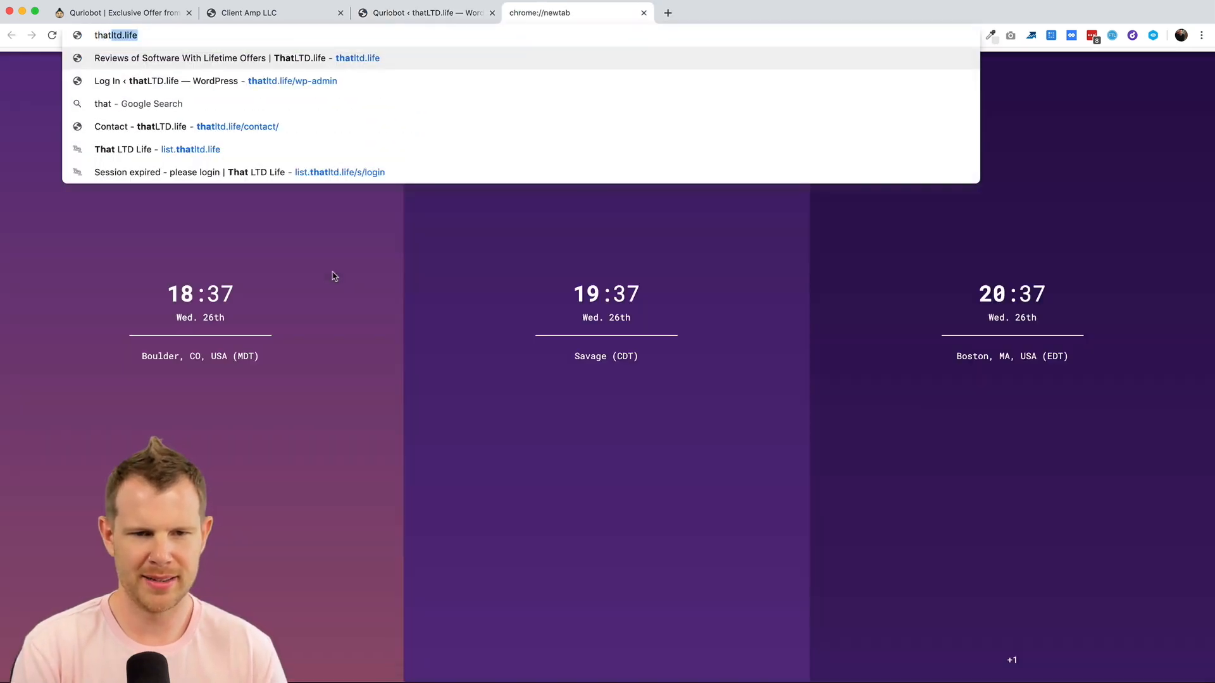
pyautogui.click(227, 58)
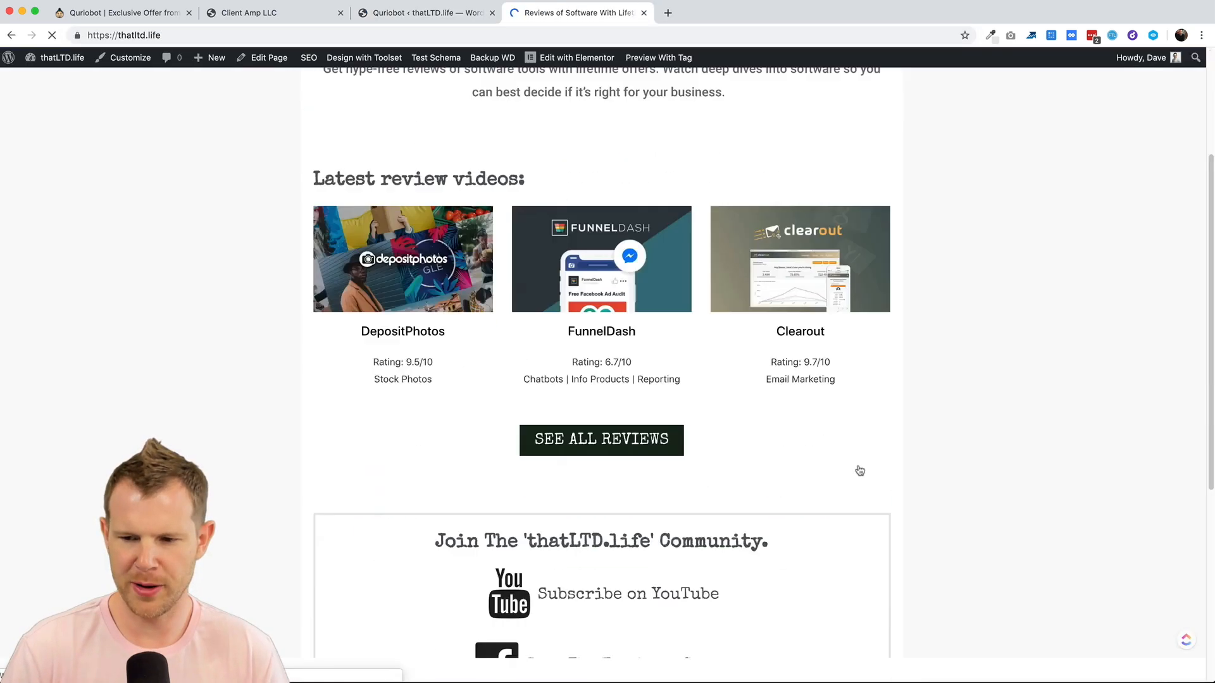
pyautogui.scroll(-3)
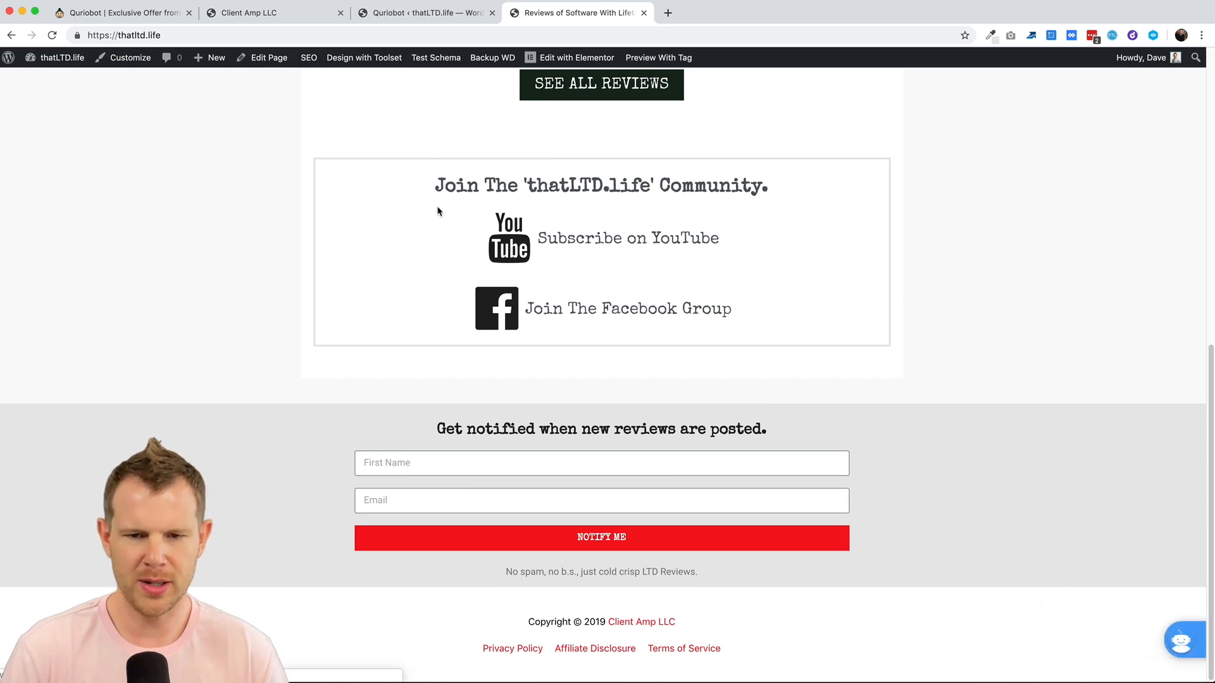
pyautogui.click(426, 13)
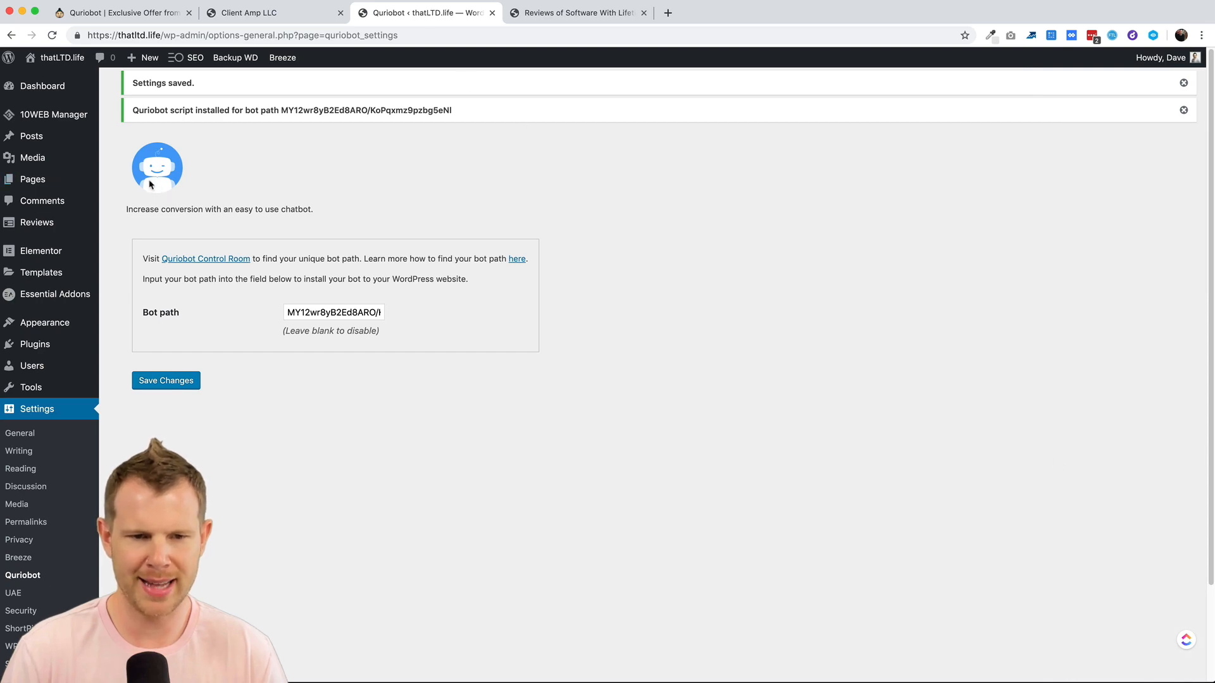
pyautogui.click(248, 12)
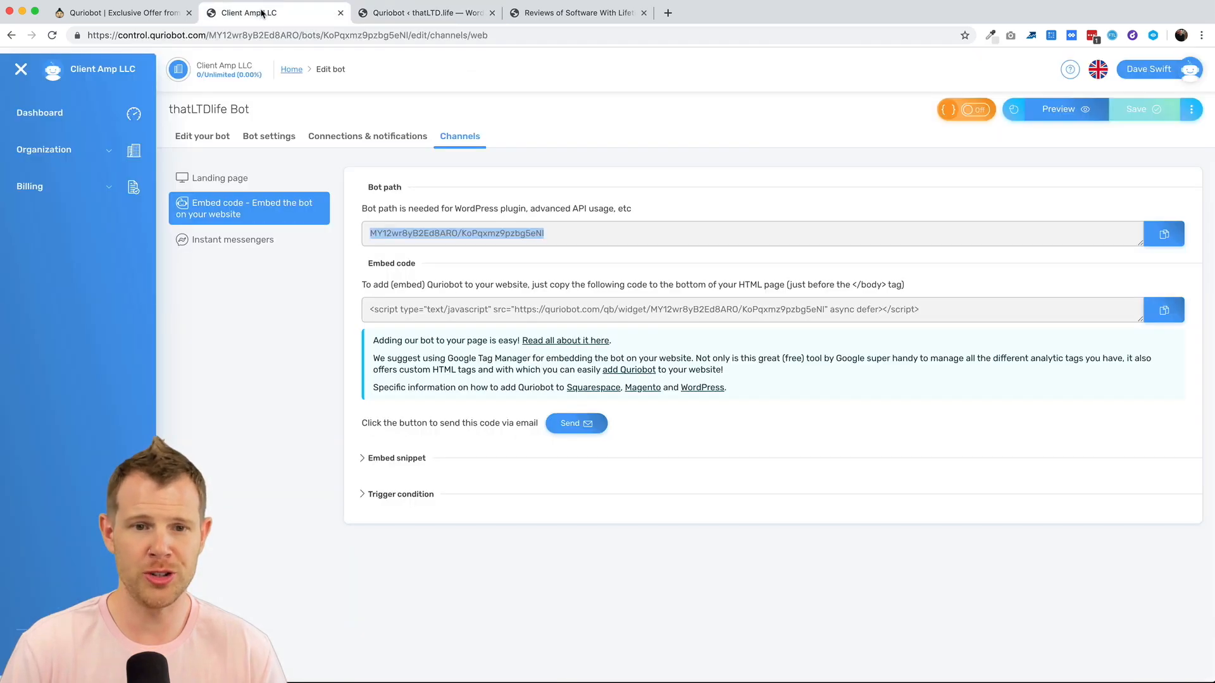
# Step: Set the design to purple theme #a826a1, text colour #0e0e0e and bot position Left
pyautogui.click(268, 137)
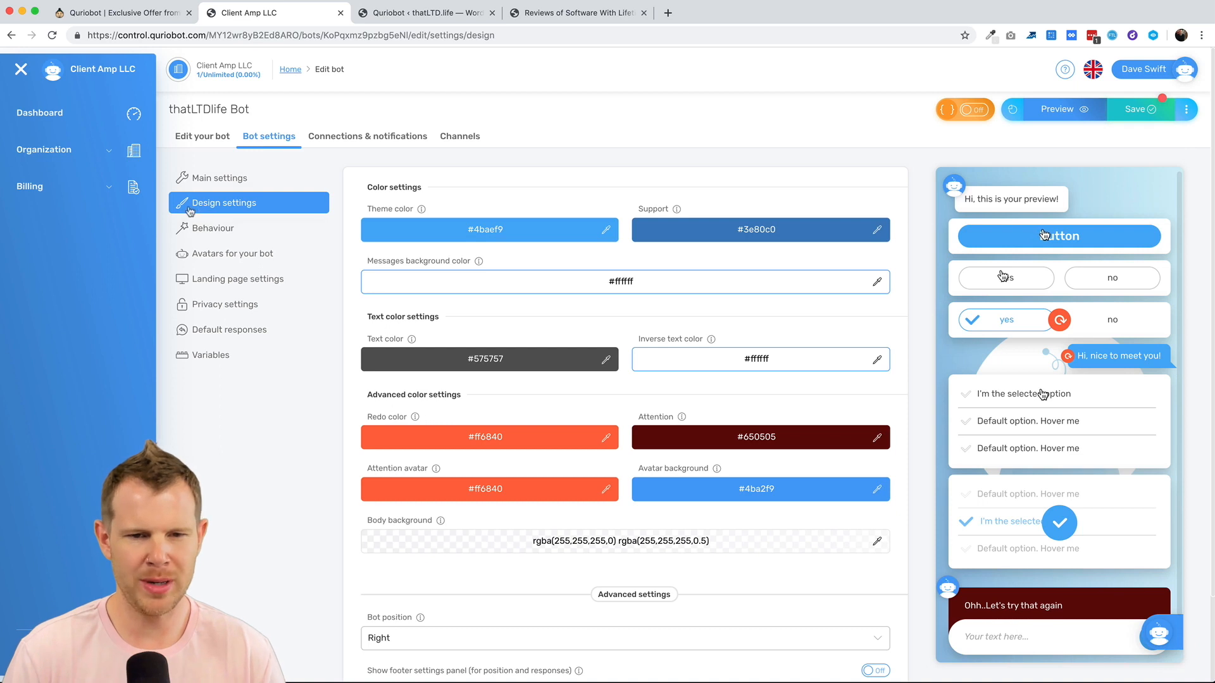
pyautogui.moveTo(534, 236)
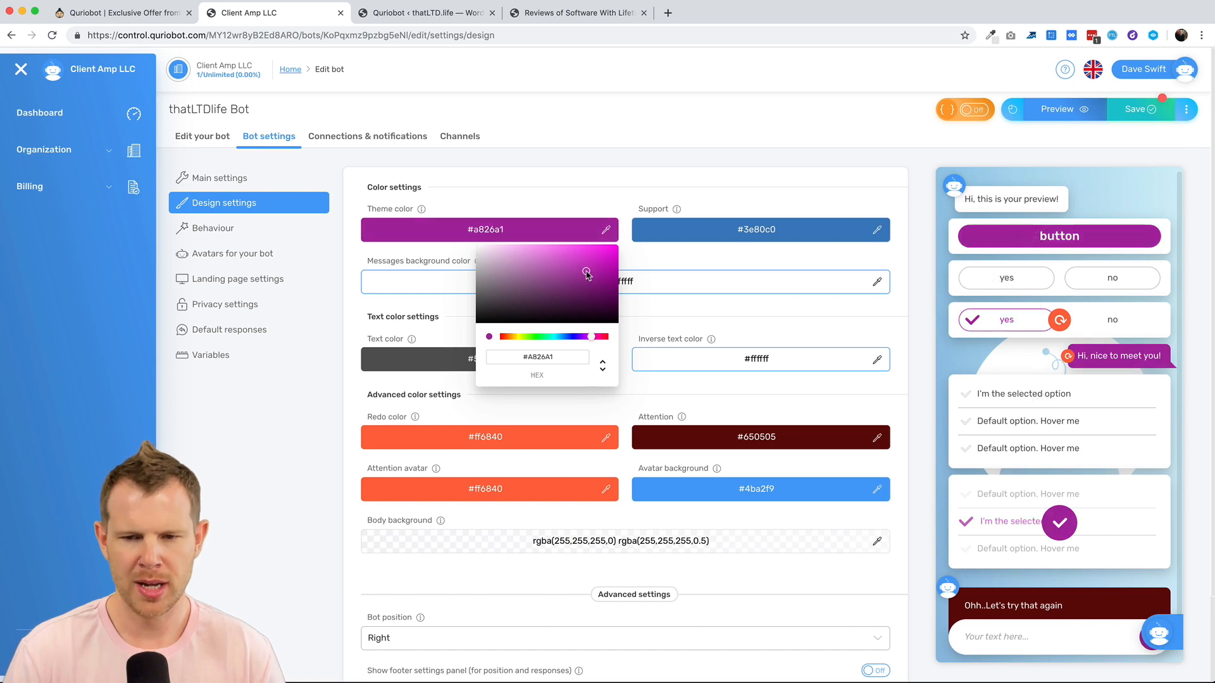
pyautogui.click(583, 415)
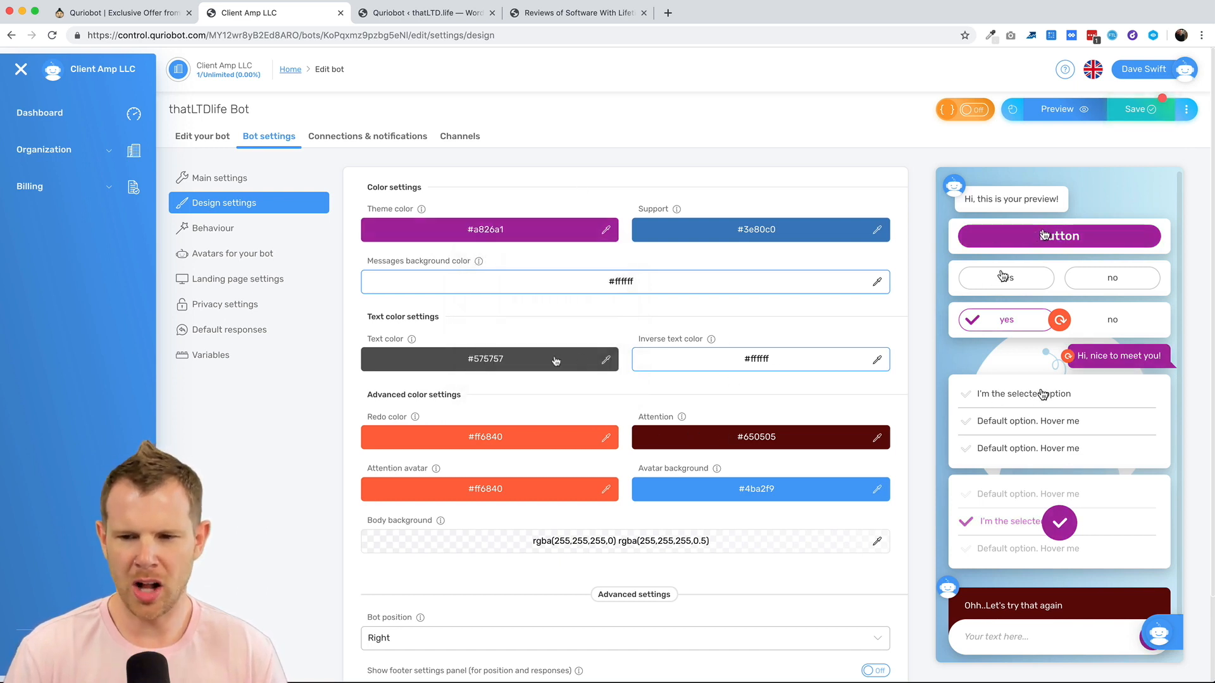
pyautogui.click(604, 360)
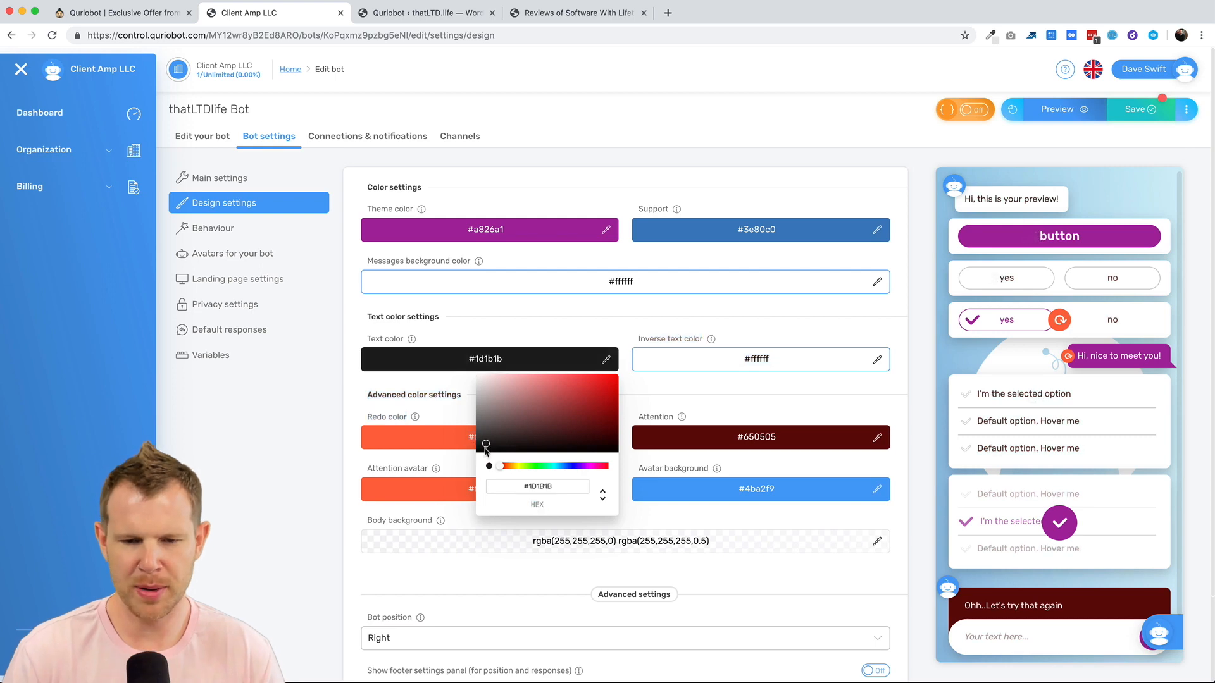
pyautogui.click(498, 321)
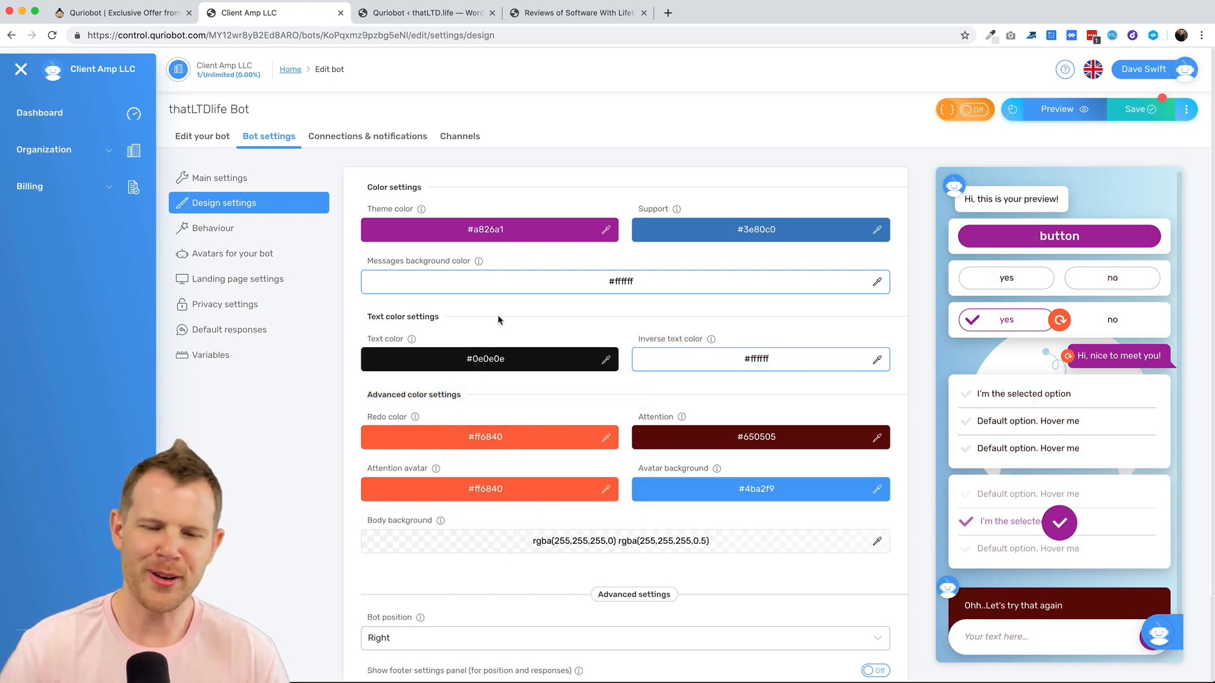
pyautogui.scroll(-3)
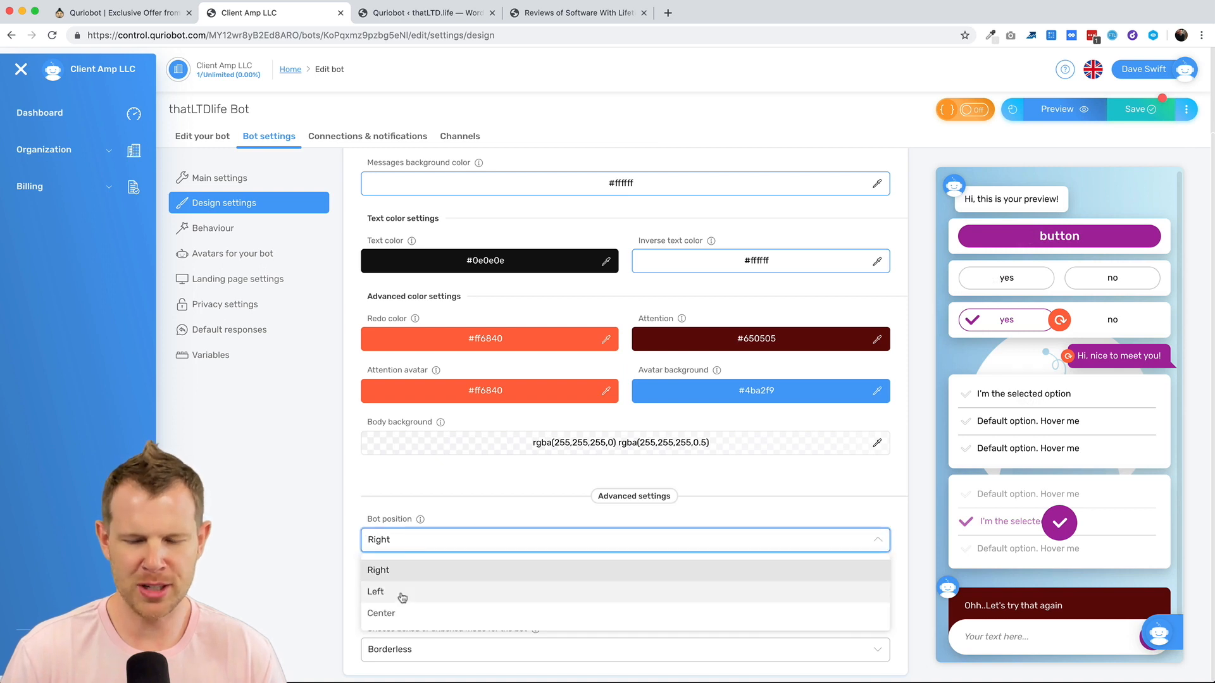
pyautogui.click(375, 592)
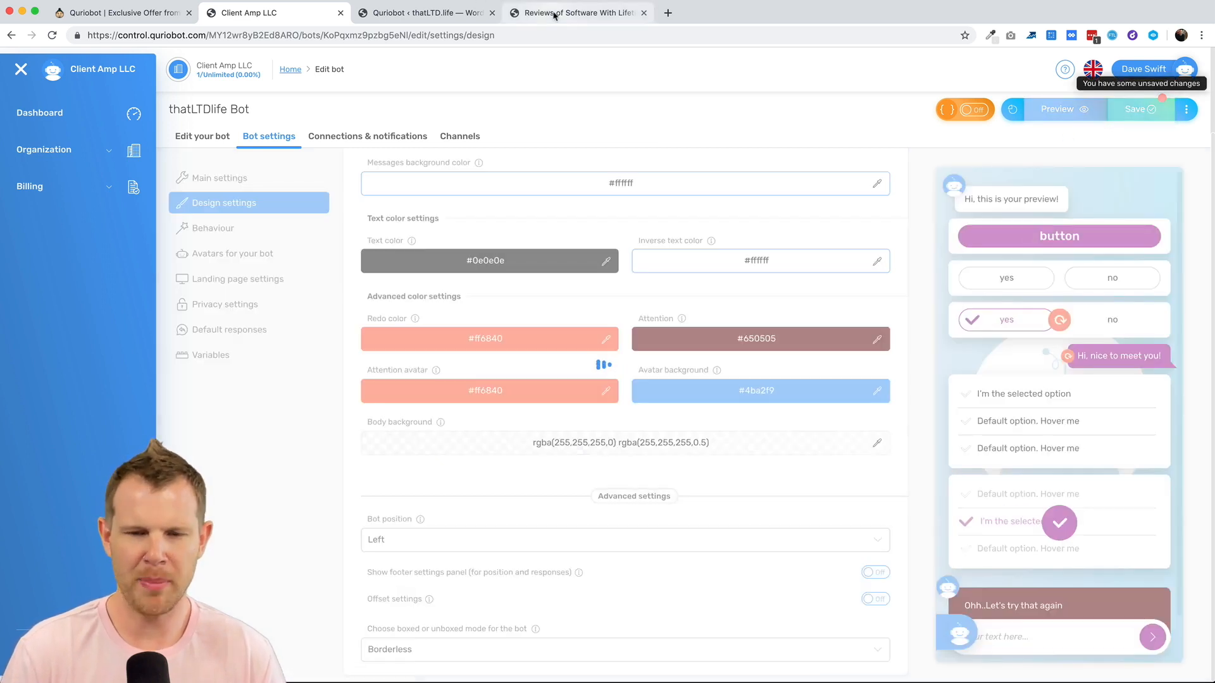
# Step: Start the chatbot on the live site to see the left-side welcome with Yep! / No way man! choices
pyautogui.click(577, 13)
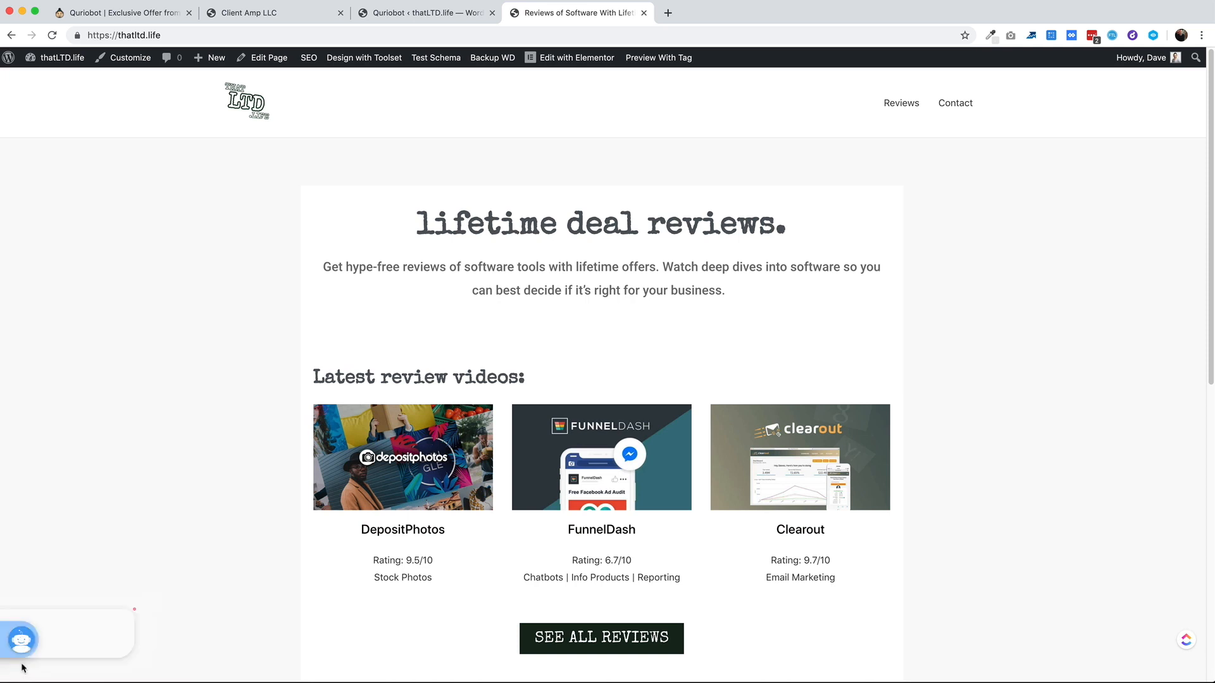
pyautogui.click(19, 640)
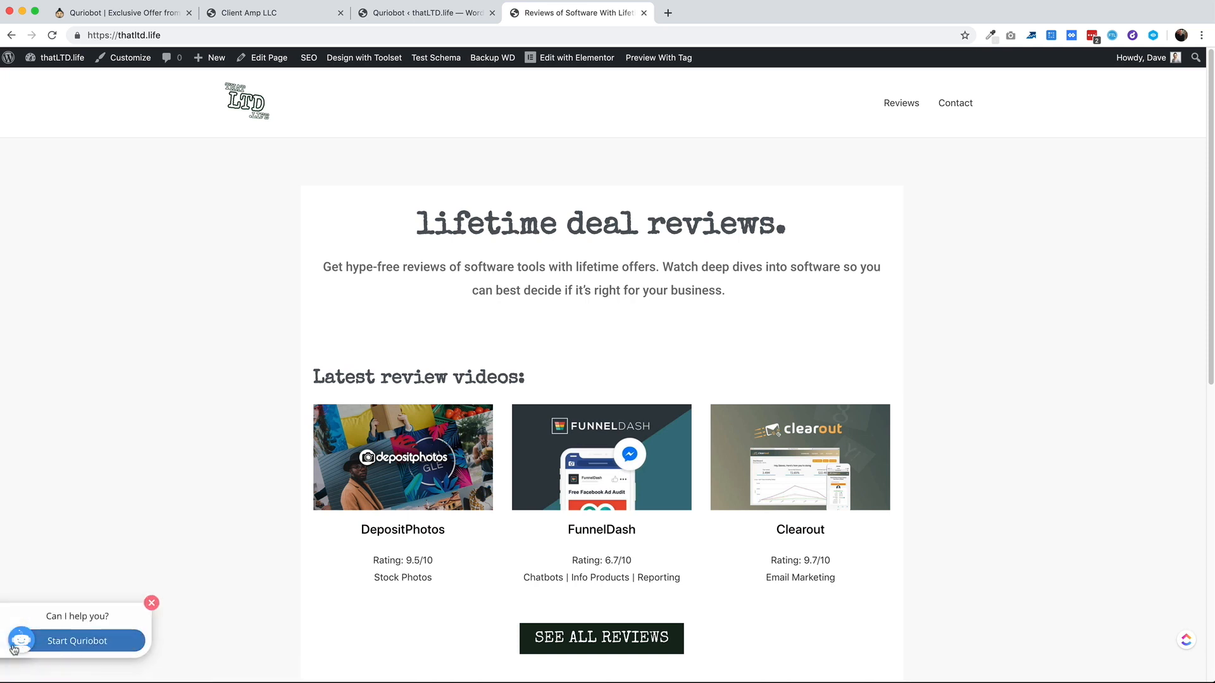
pyautogui.click(78, 640)
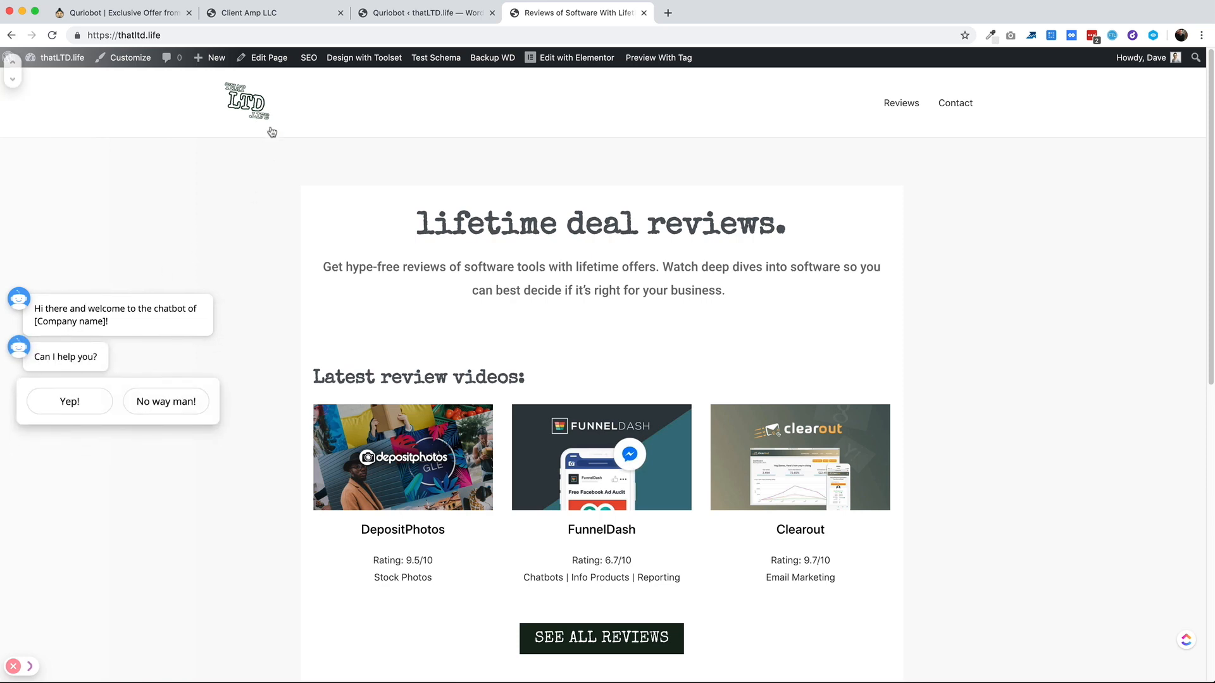
pyautogui.click(263, 13)
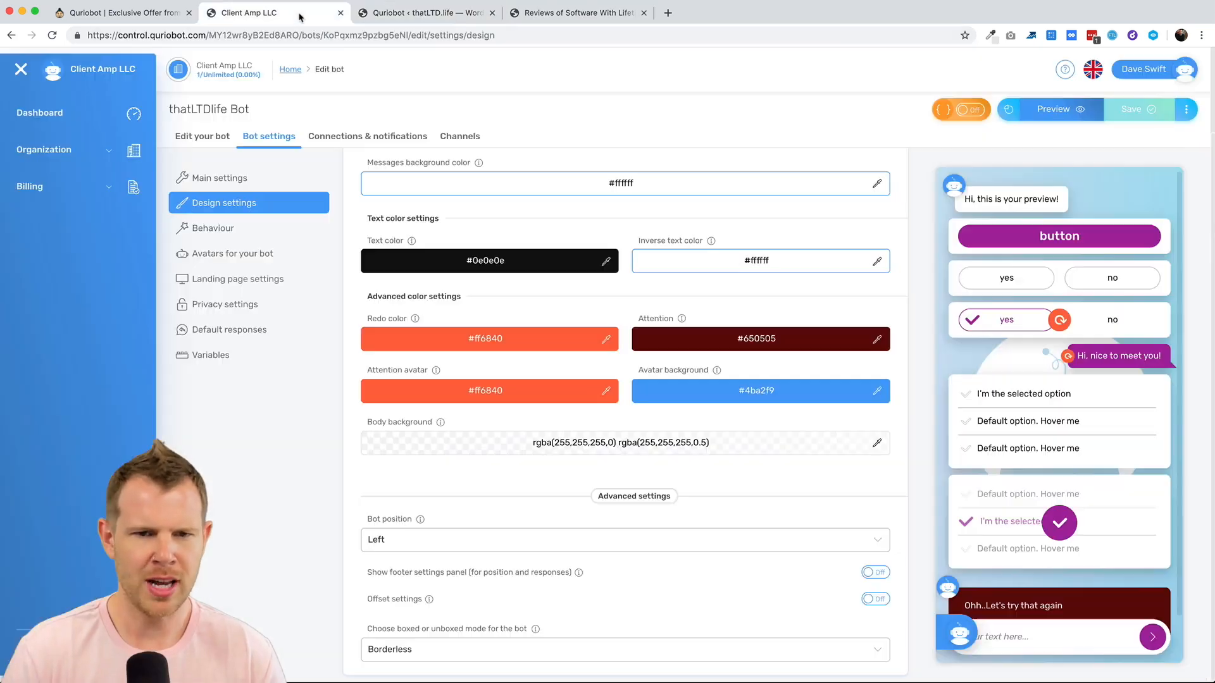
pyautogui.moveTo(1030, 235)
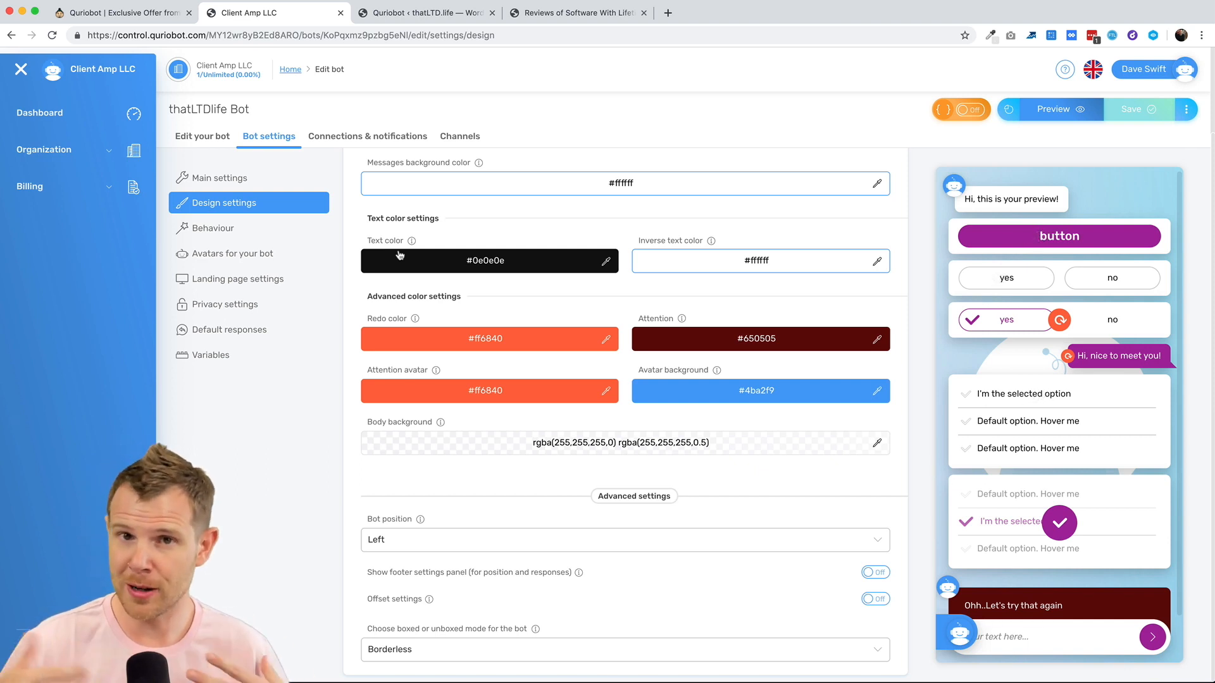
pyautogui.moveTo(1031, 238)
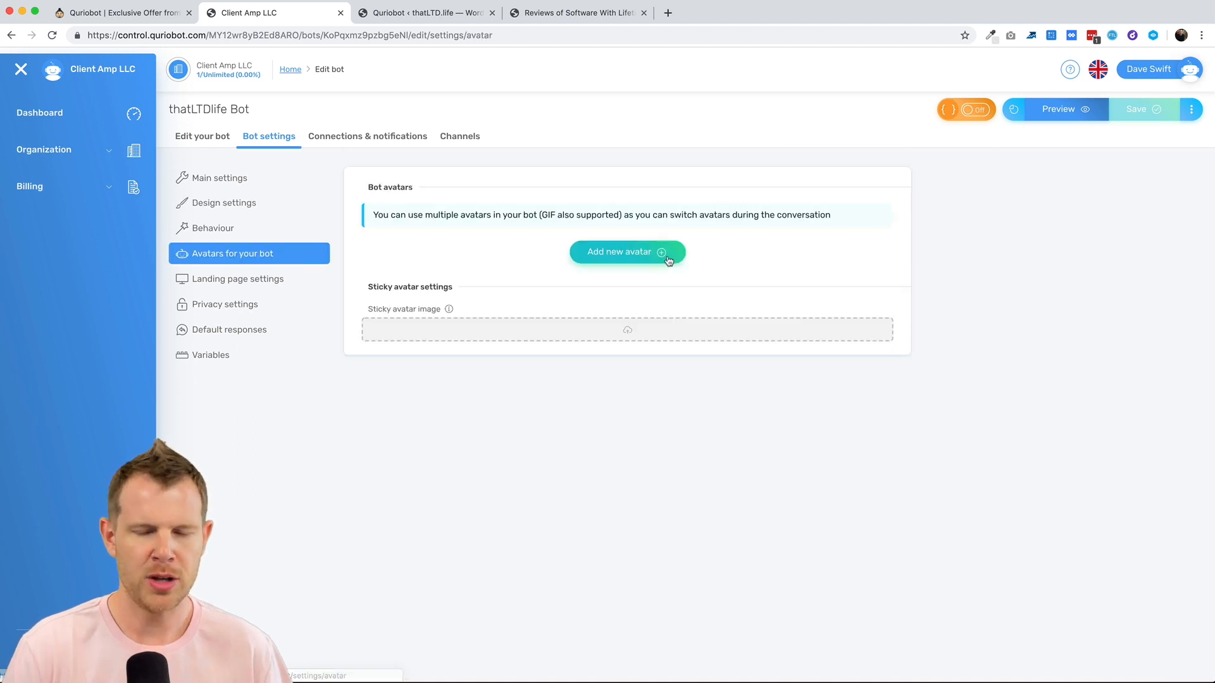
pyautogui.moveTo(575, 306)
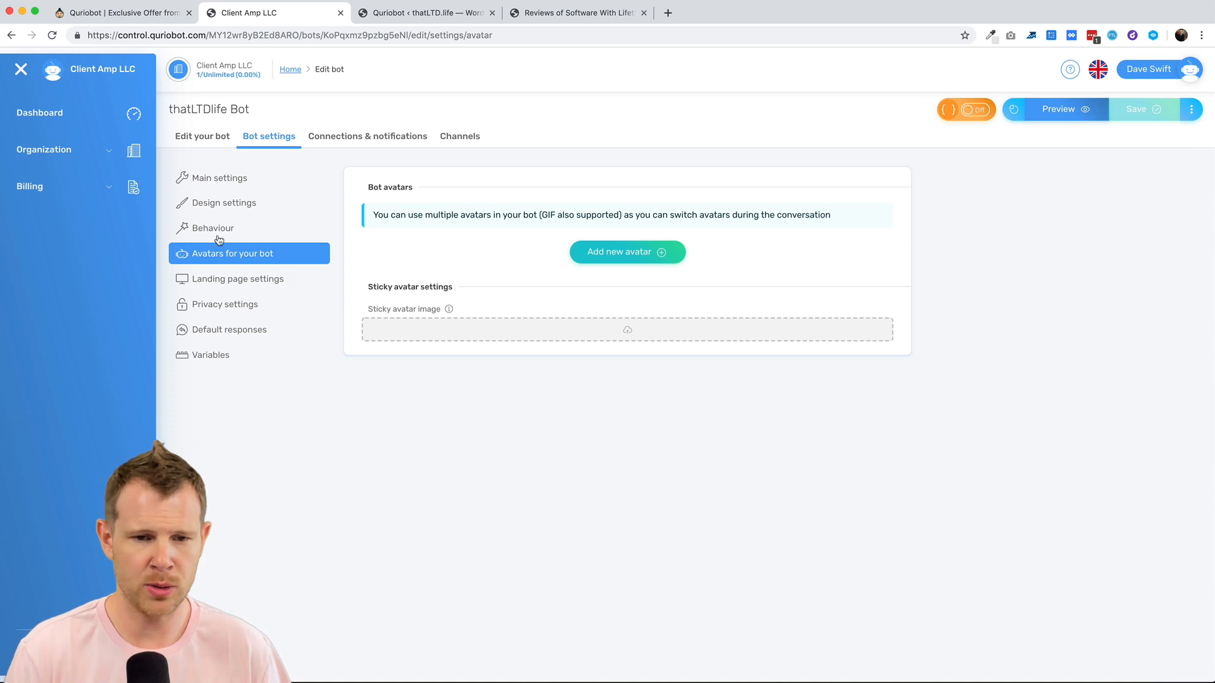
# Step: Browse Behaviour and Landing page settings, then switch on 'Show Privacy and terms & Conditions' in Privacy settings
pyautogui.click(213, 227)
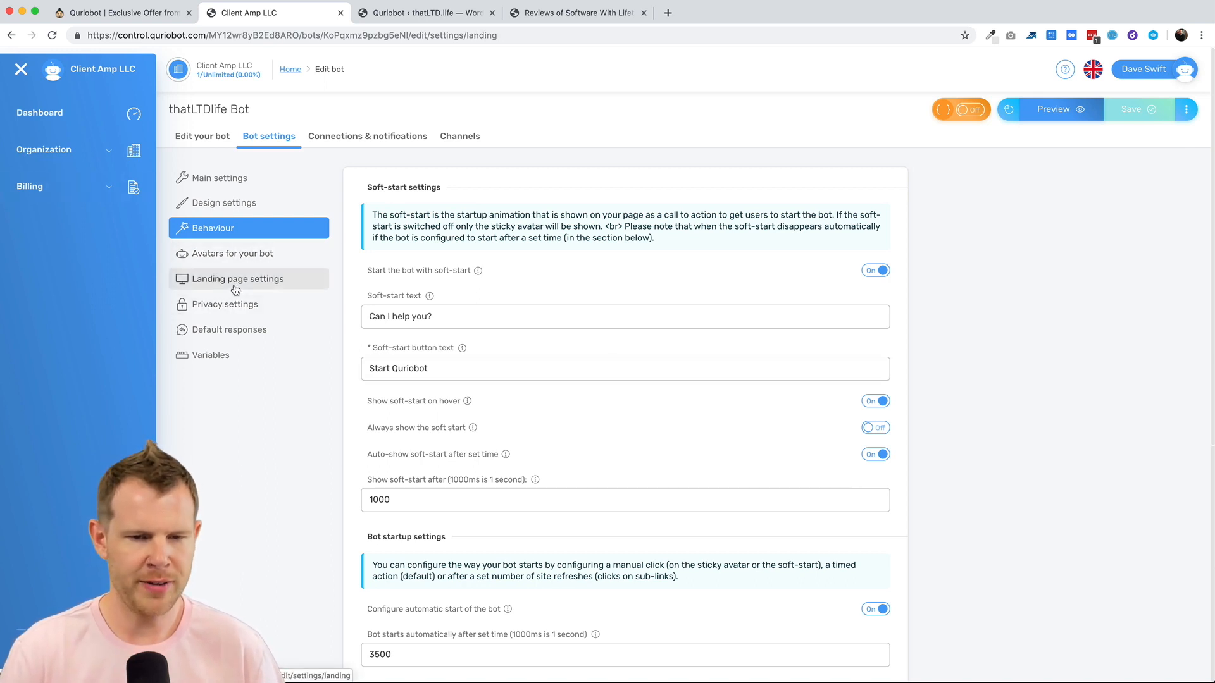
pyautogui.click(238, 278)
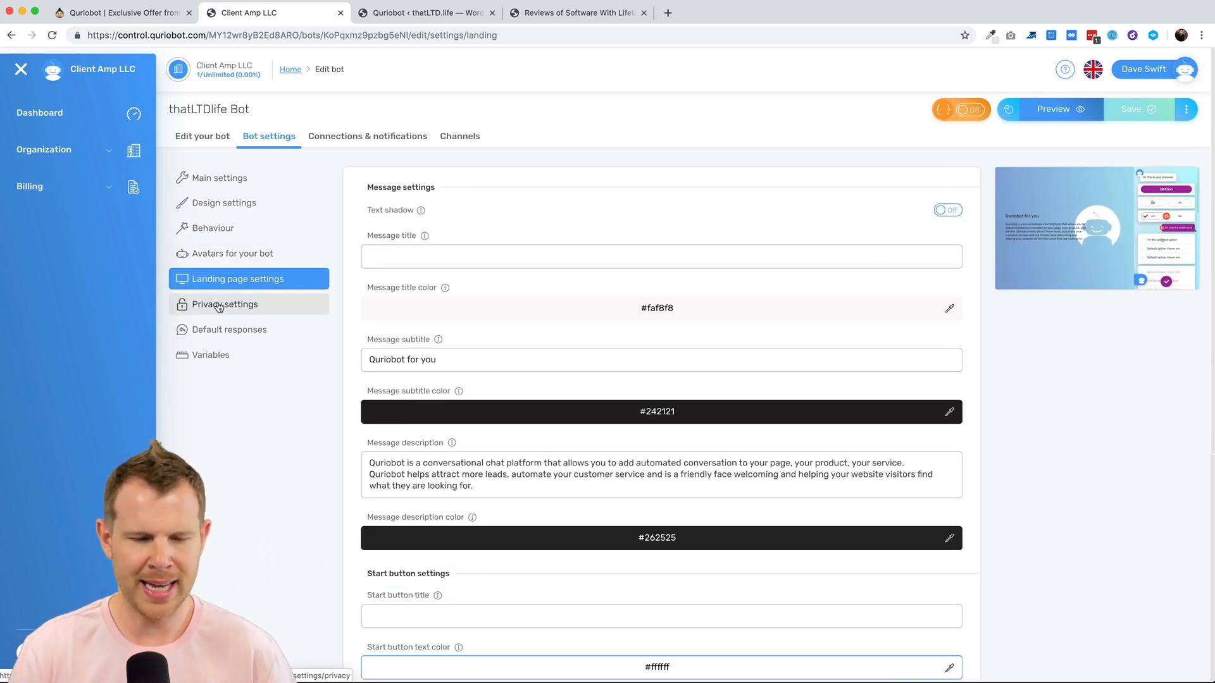
pyautogui.click(224, 304)
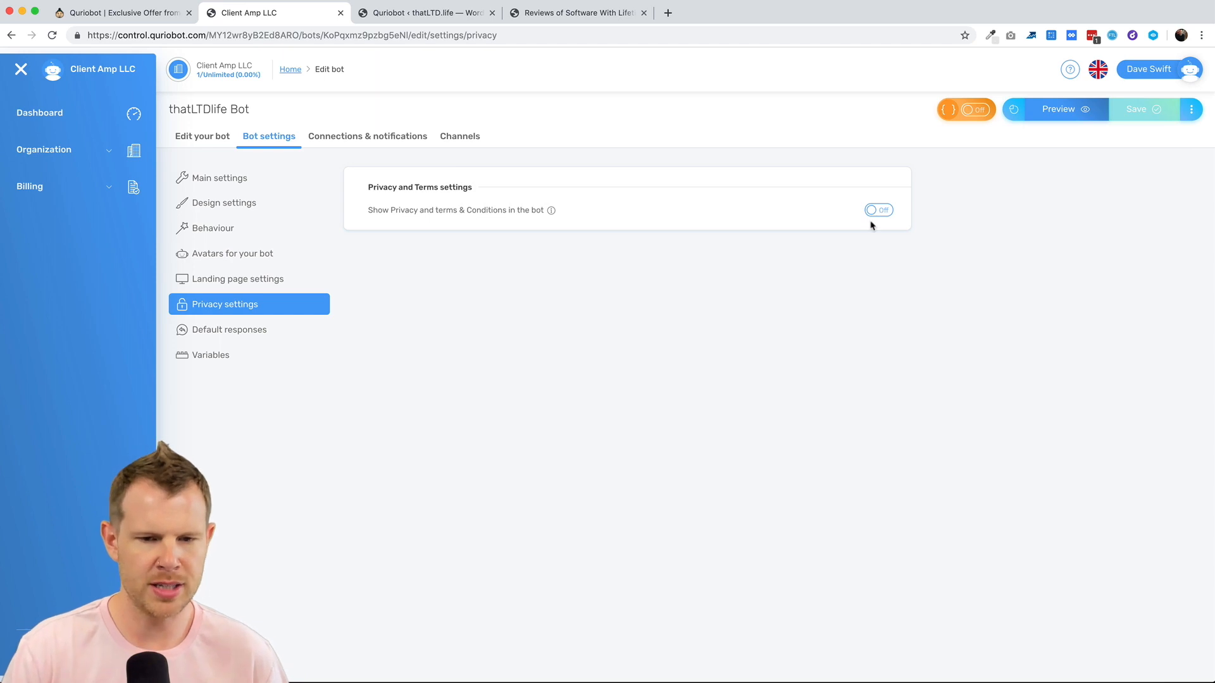
pyautogui.click(878, 210)
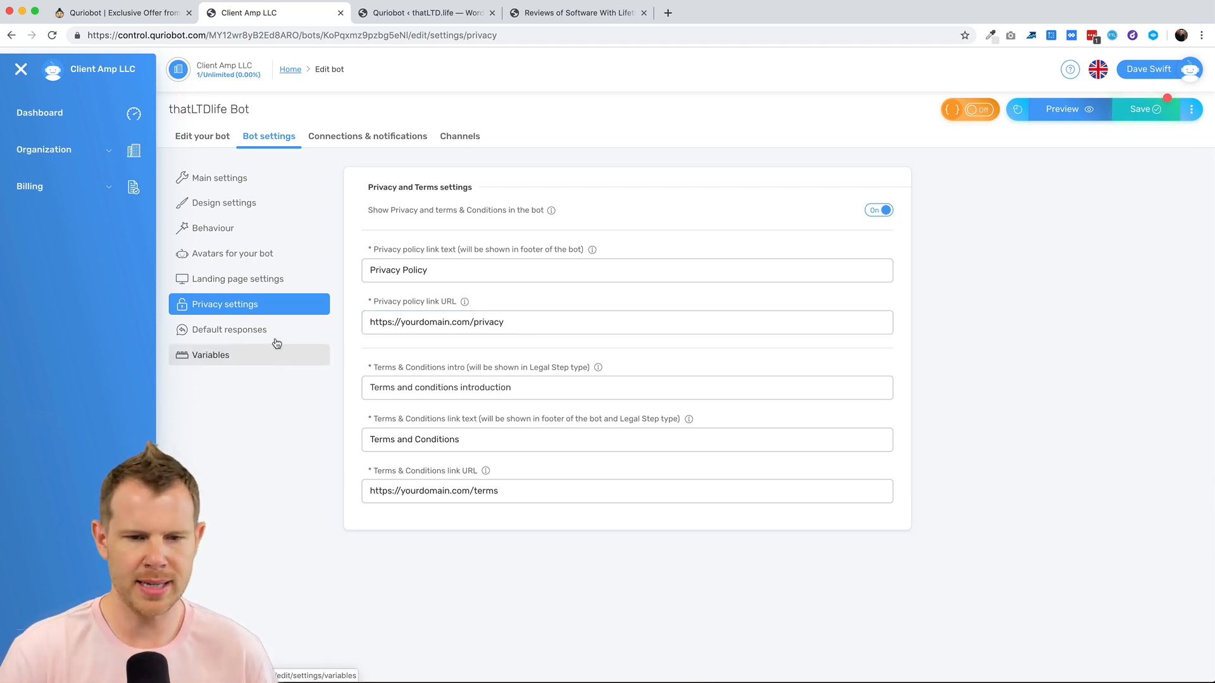
# Step: Review the Variables list: system variables plus Name, Email, Request and company_name
pyautogui.click(210, 355)
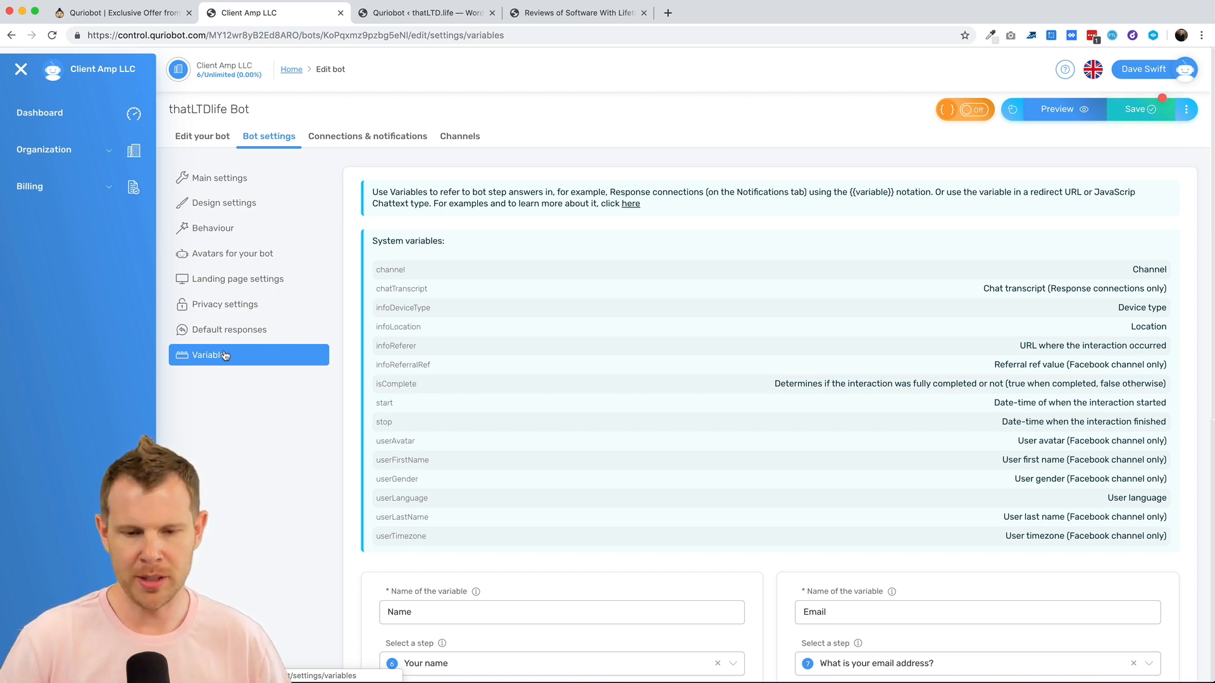
pyautogui.scroll(-3)
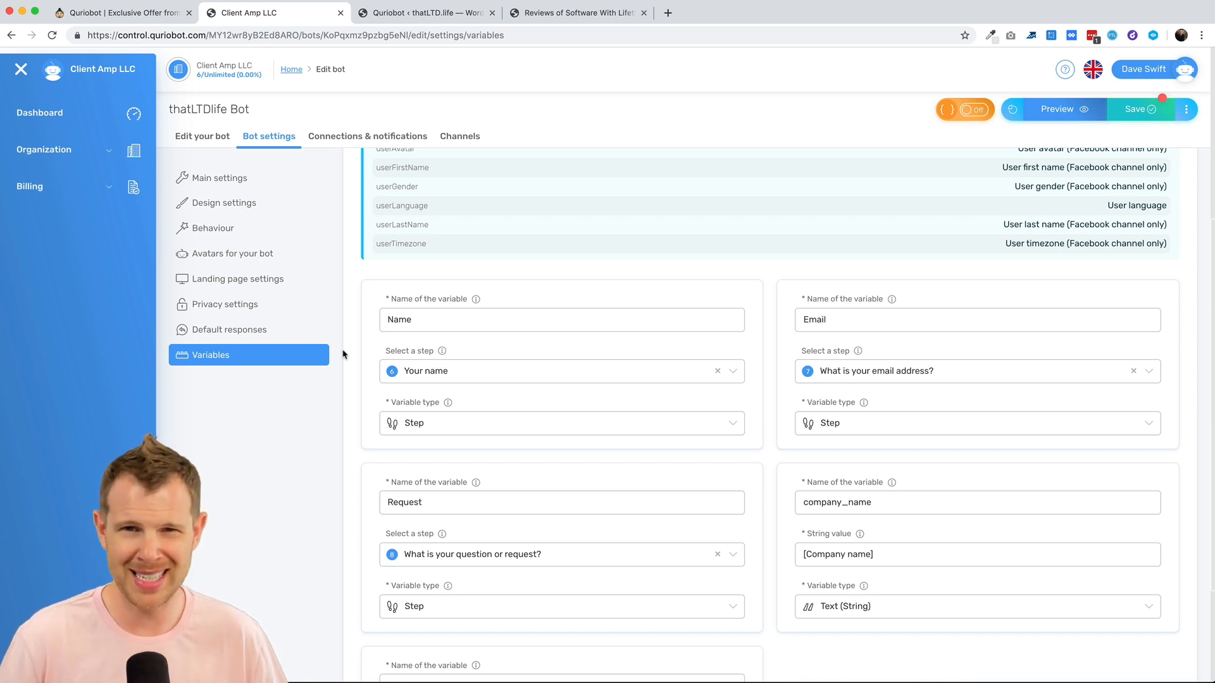
pyautogui.scroll(-3)
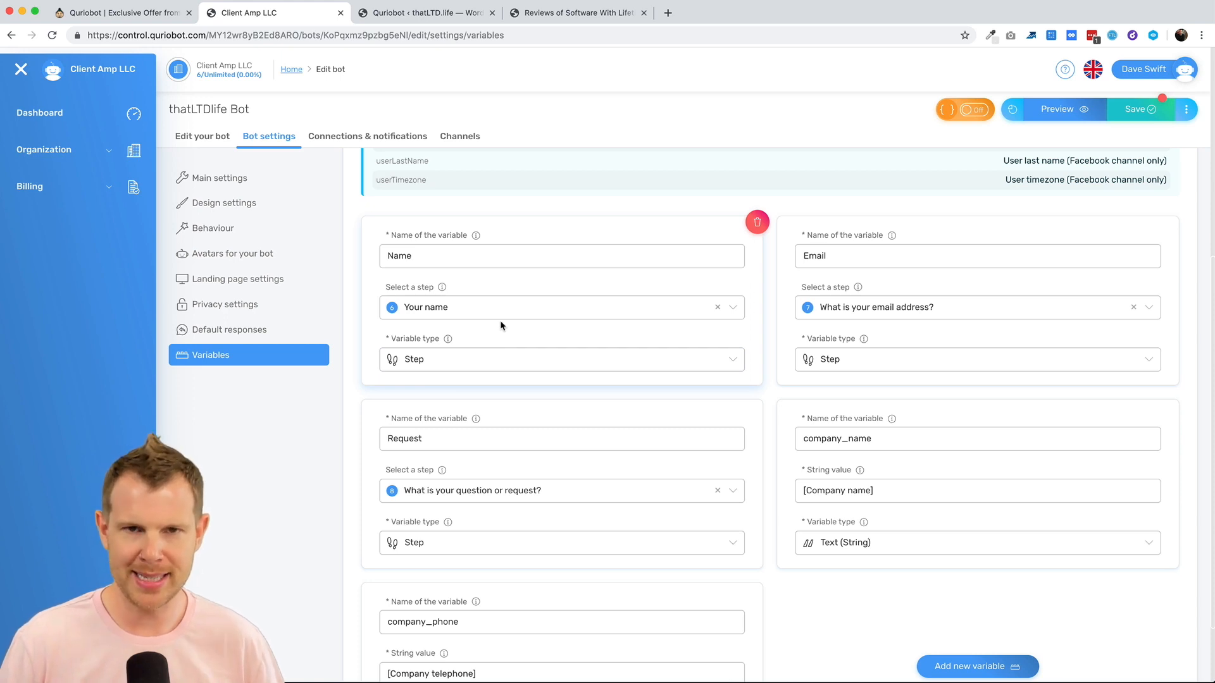
pyautogui.moveTo(526, 299)
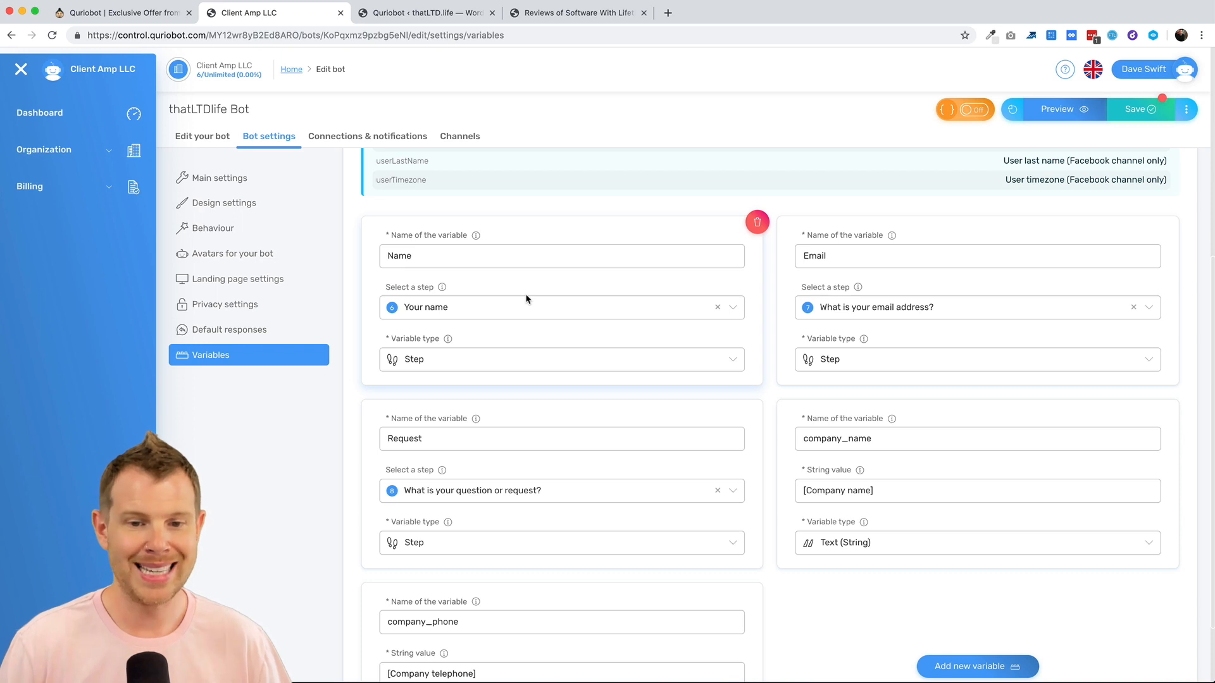
pyautogui.moveTo(447, 246)
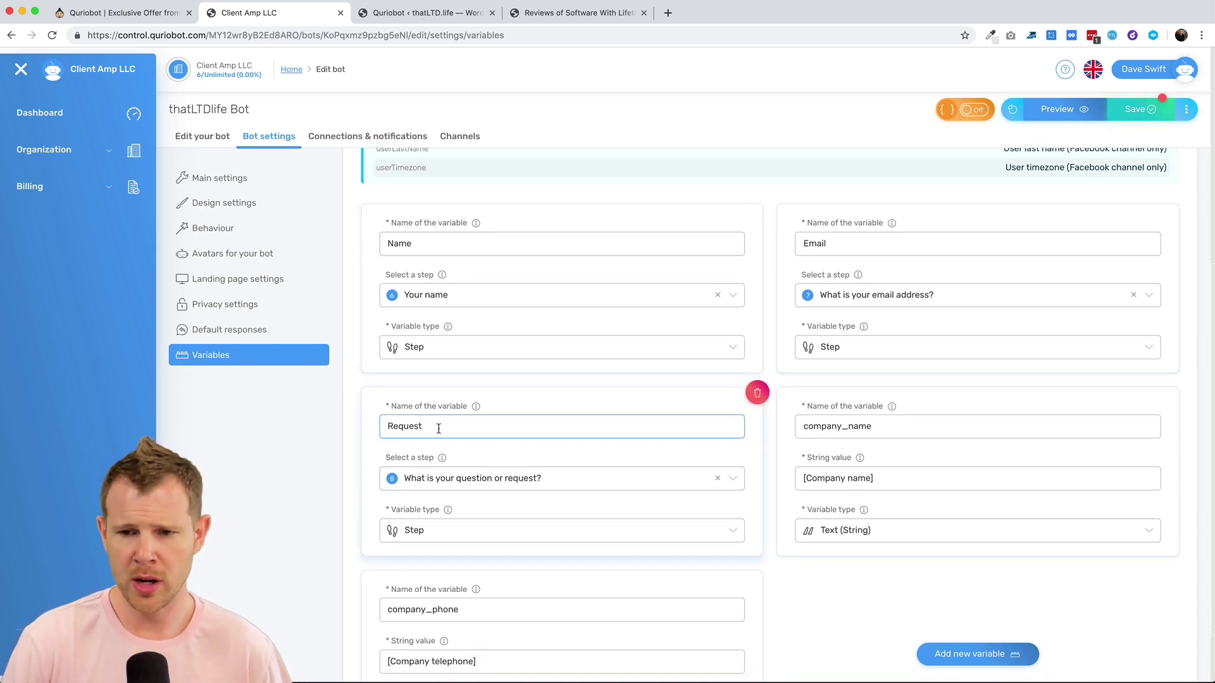
pyautogui.scroll(-3)
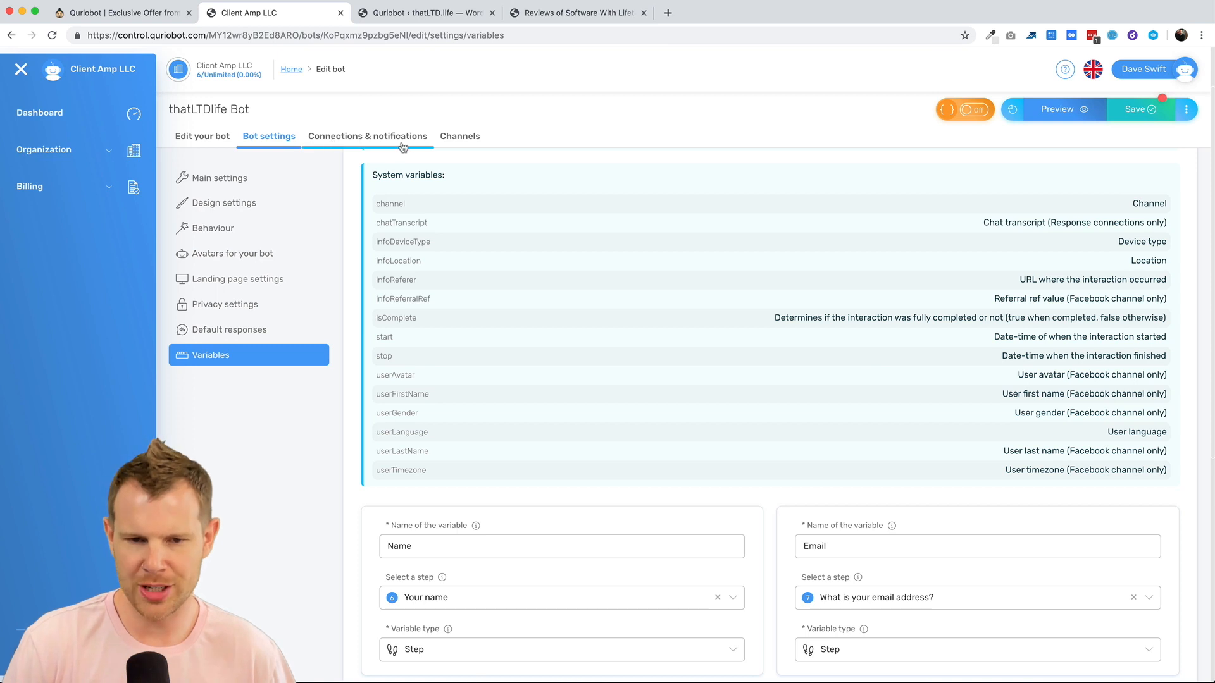
# Step: Review the Email response action and its variable-based template, then load the bot's public landing page
pyautogui.click(367, 137)
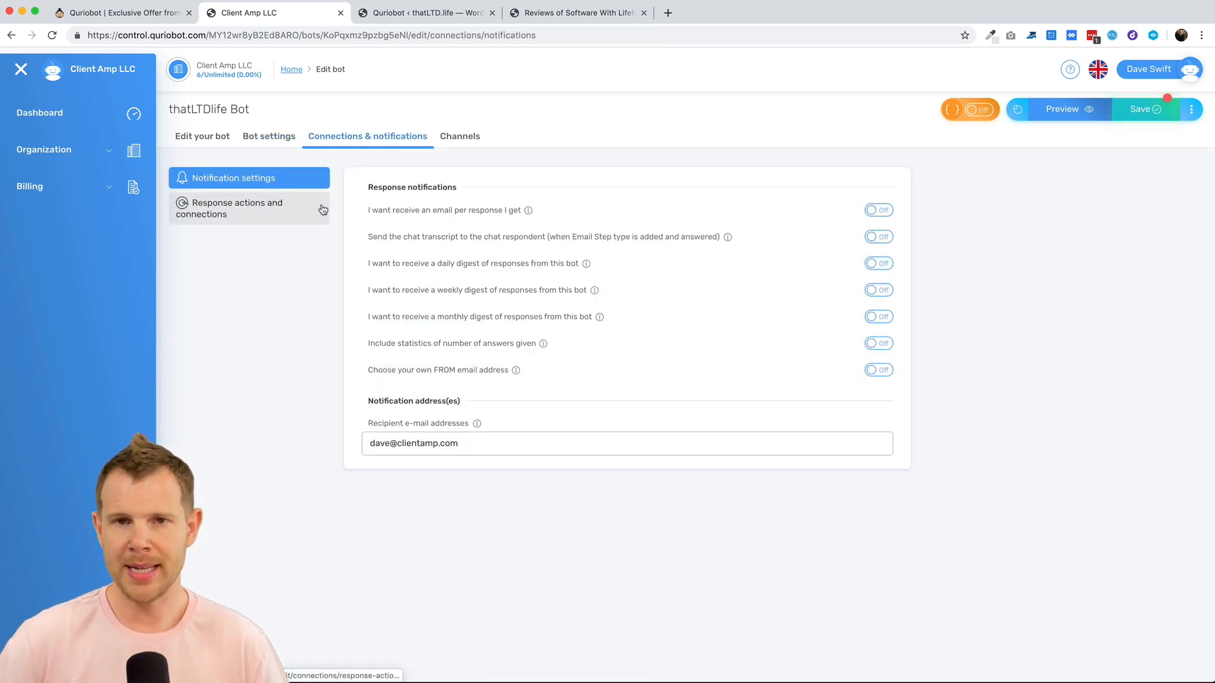
pyautogui.click(235, 207)
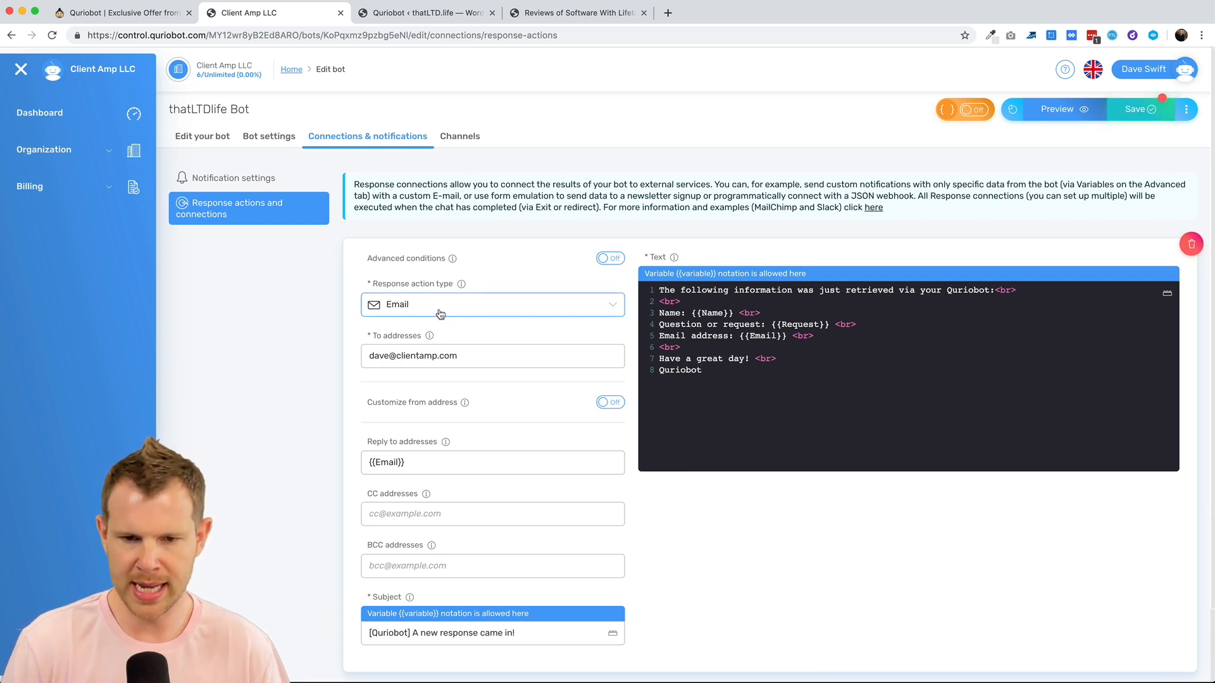
pyautogui.click(491, 304)
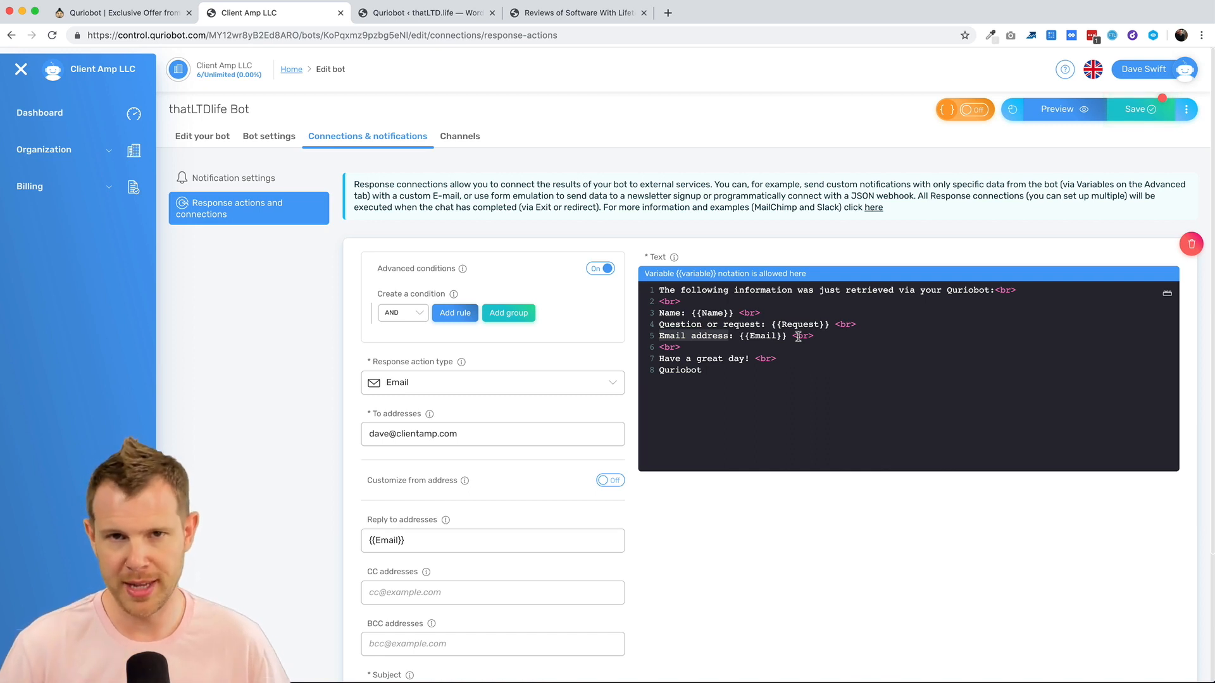
pyautogui.click(461, 137)
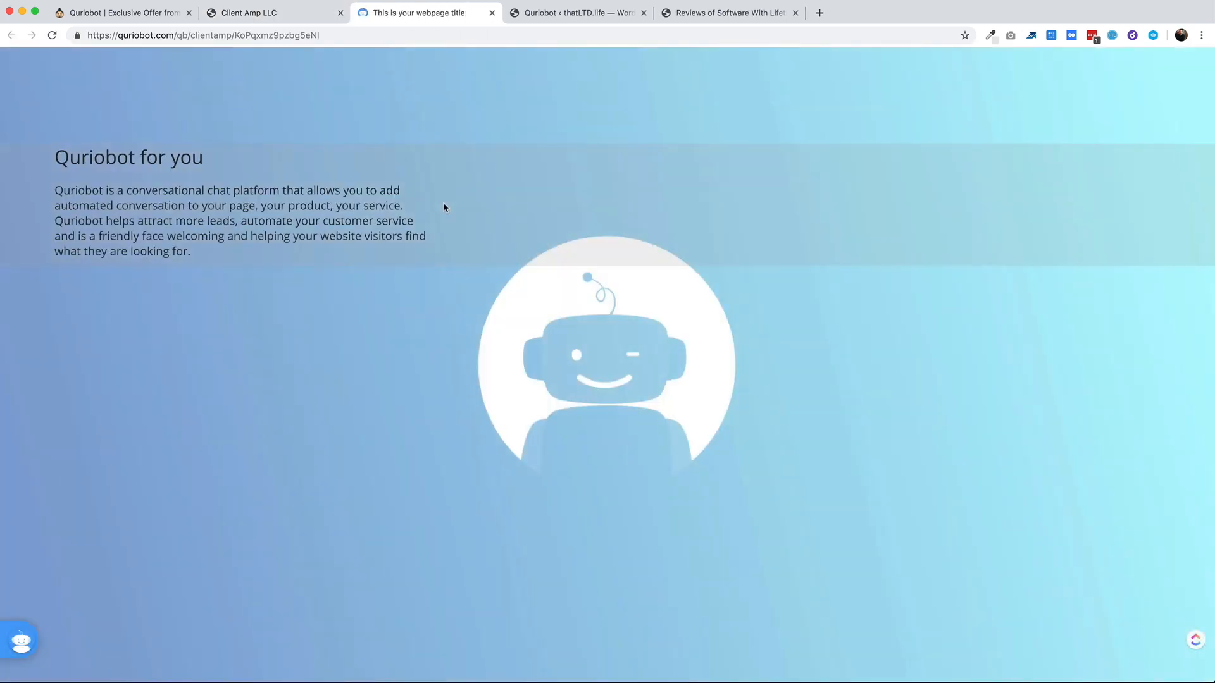
# Step: Start the chat on the landing page so the welcome greeting and Yep! / No way man! choices appear
pyautogui.click(20, 640)
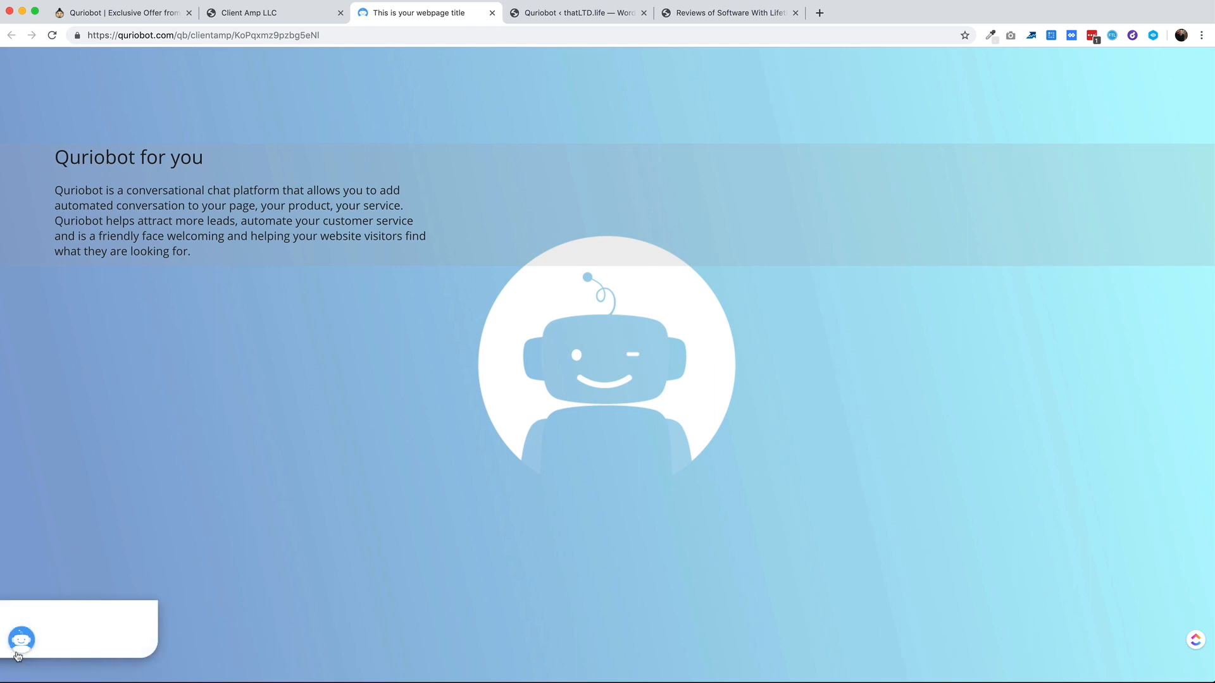
pyautogui.click(20, 639)
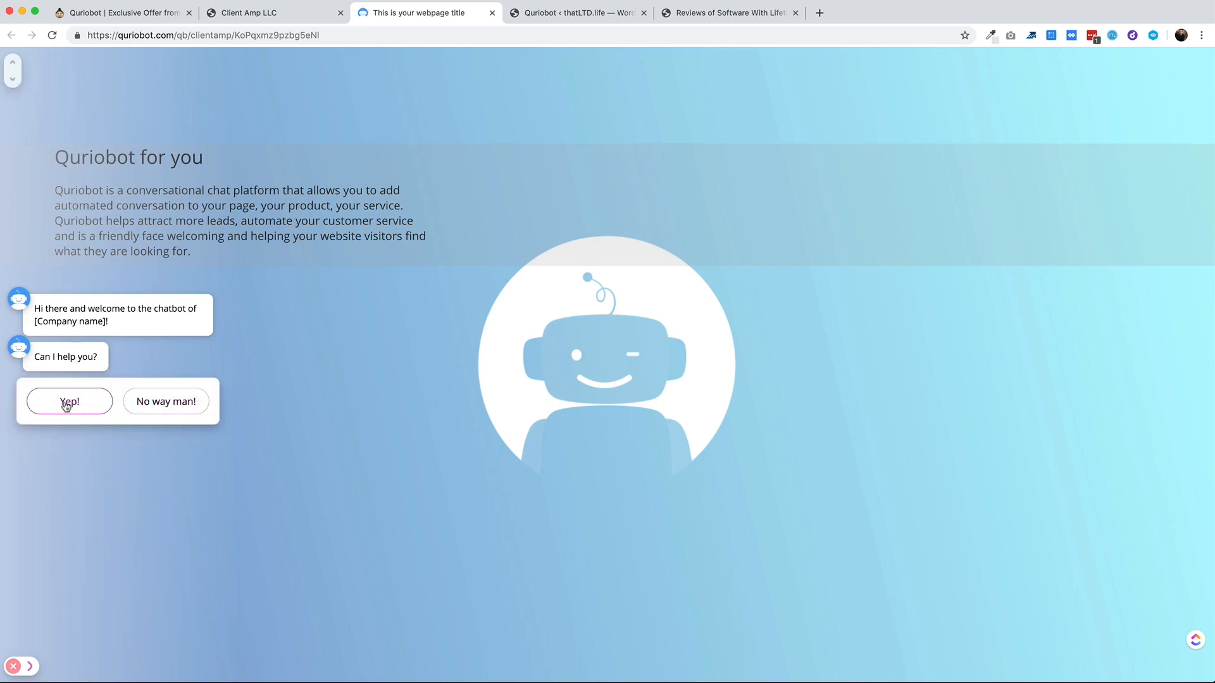
pyautogui.moveTo(291, 306)
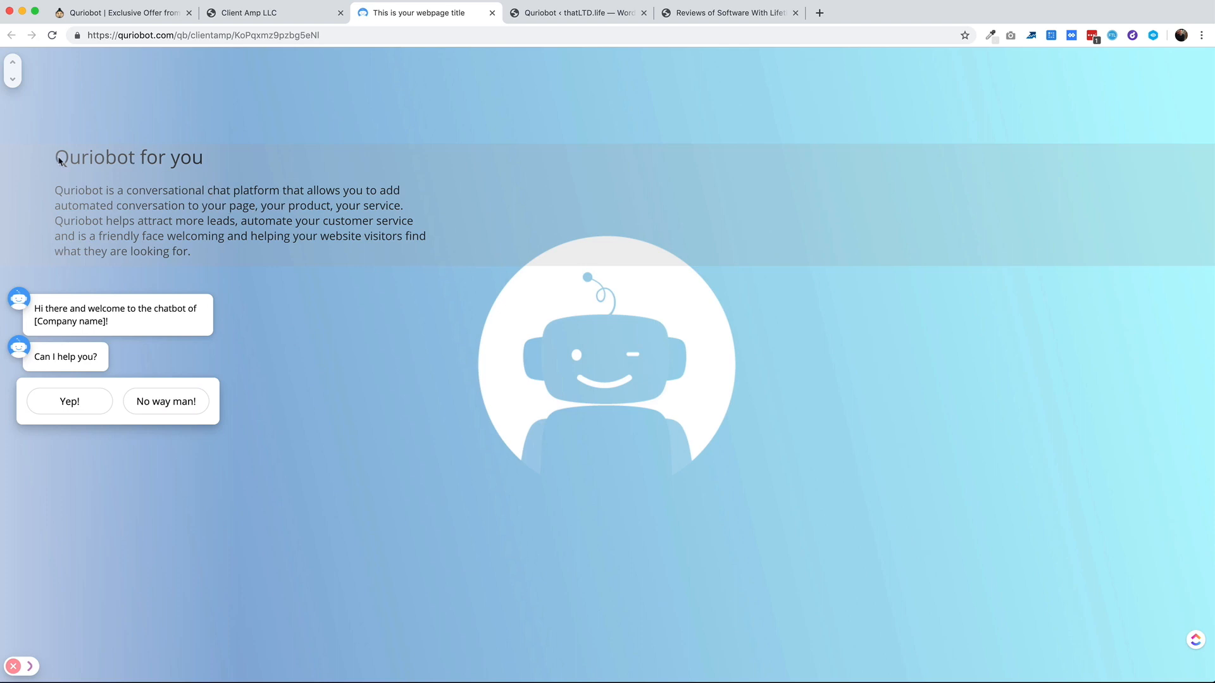
pyautogui.moveTo(539, 304)
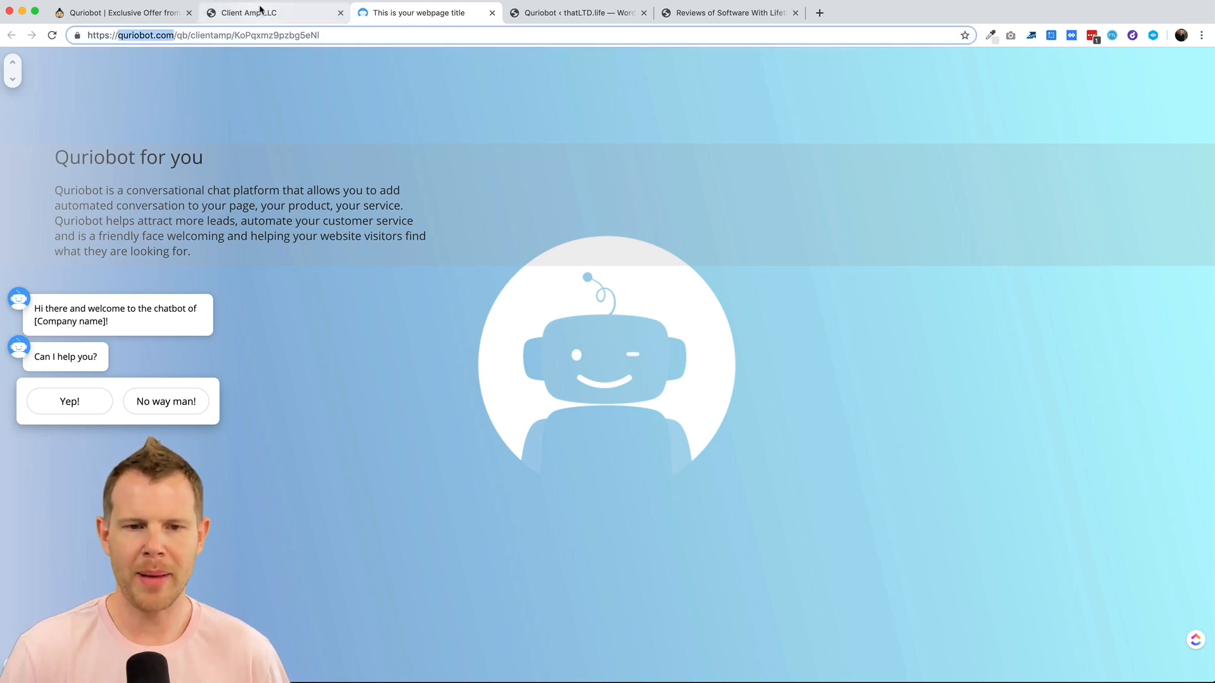
# Step: View the organization's verified chatbot domains under Organization settings > Domains
pyautogui.click(255, 13)
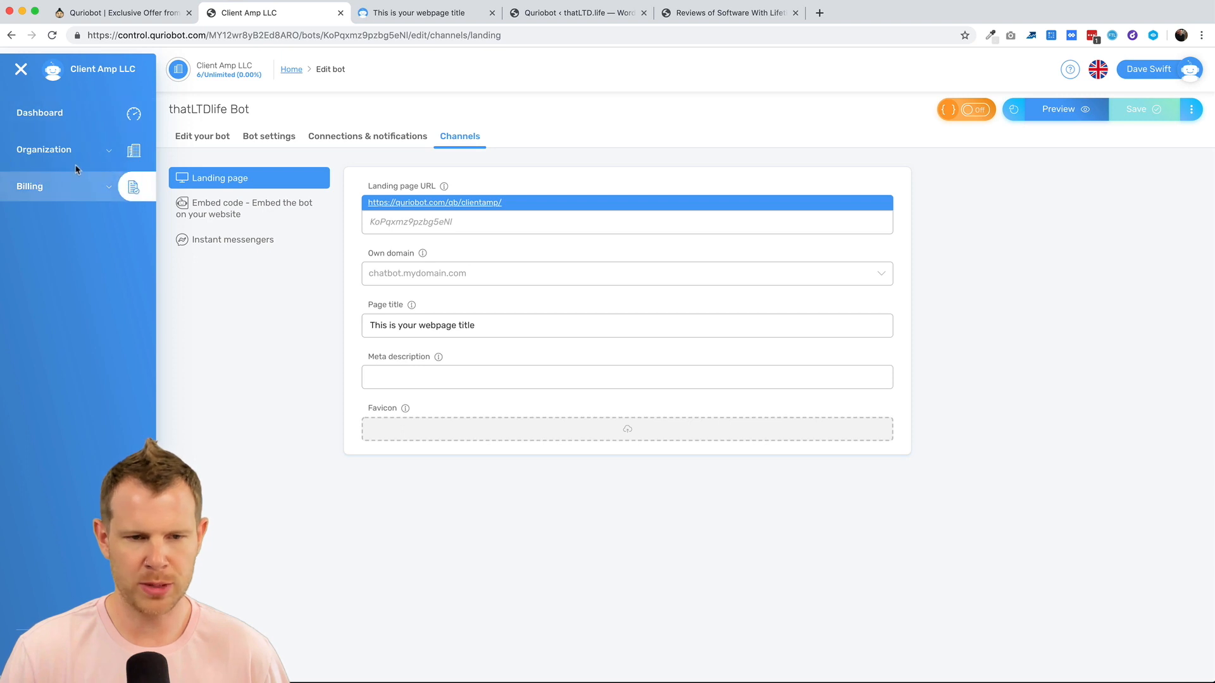
pyautogui.click(45, 149)
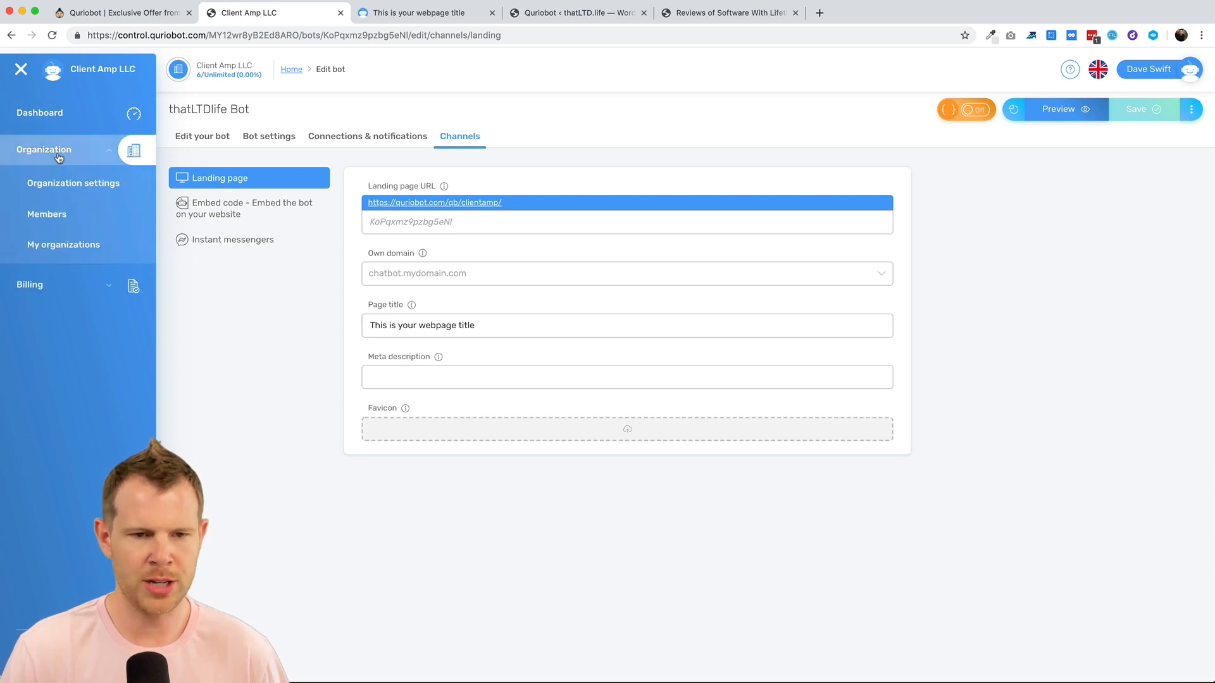
pyautogui.click(73, 183)
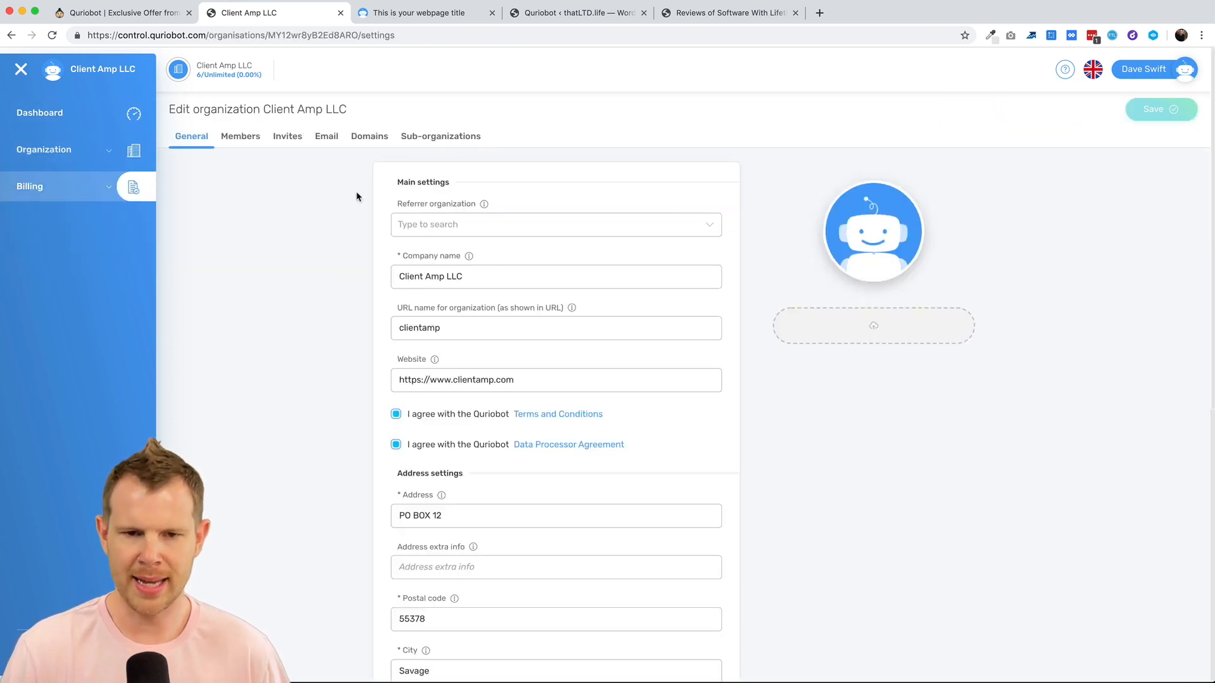
pyautogui.click(369, 136)
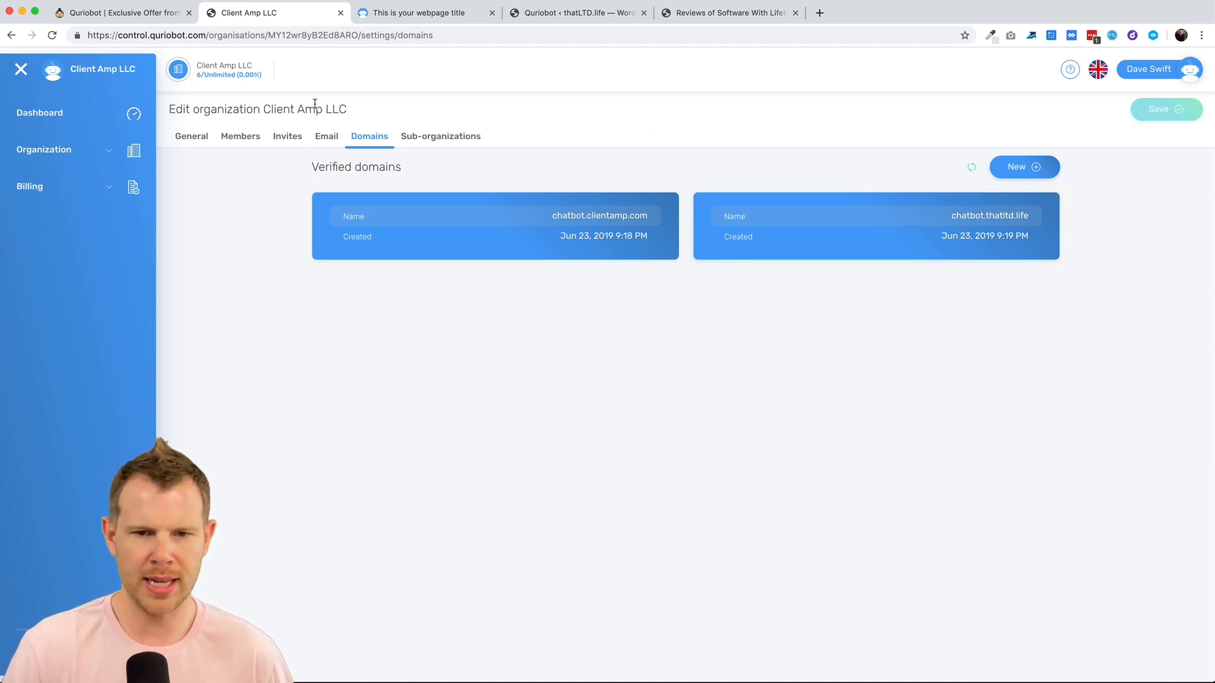
# Step: Return to the bot and show its Connections & notifications settings
pyautogui.click(39, 113)
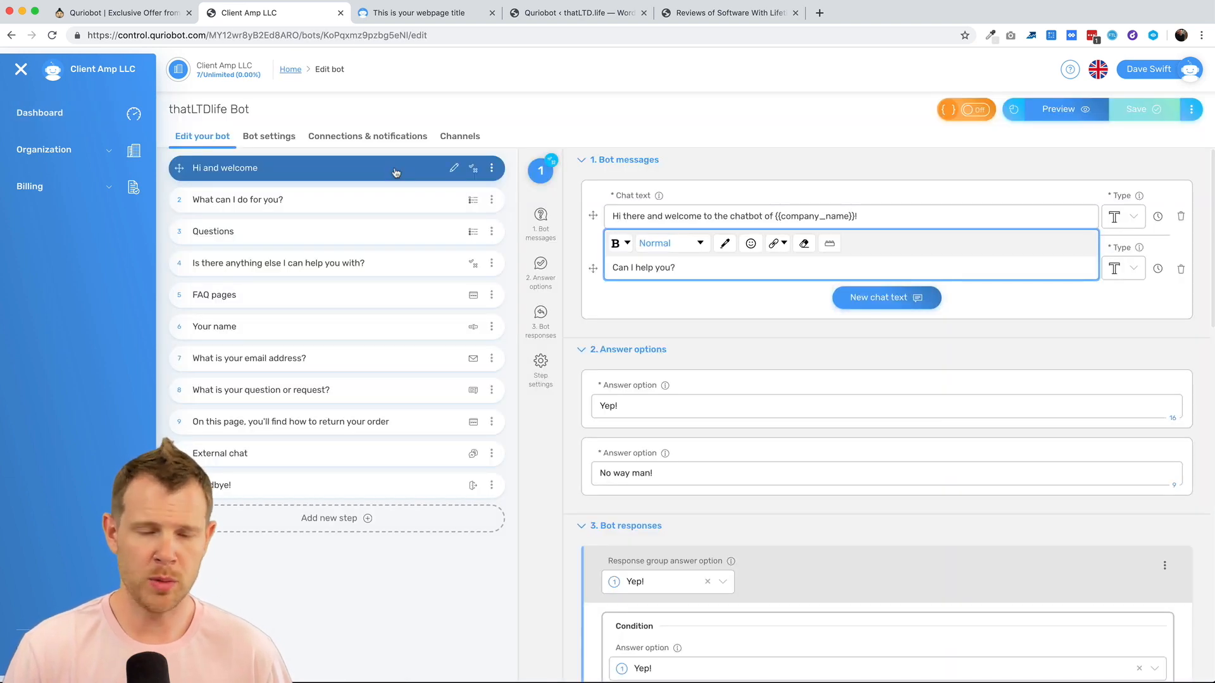
pyautogui.click(367, 136)
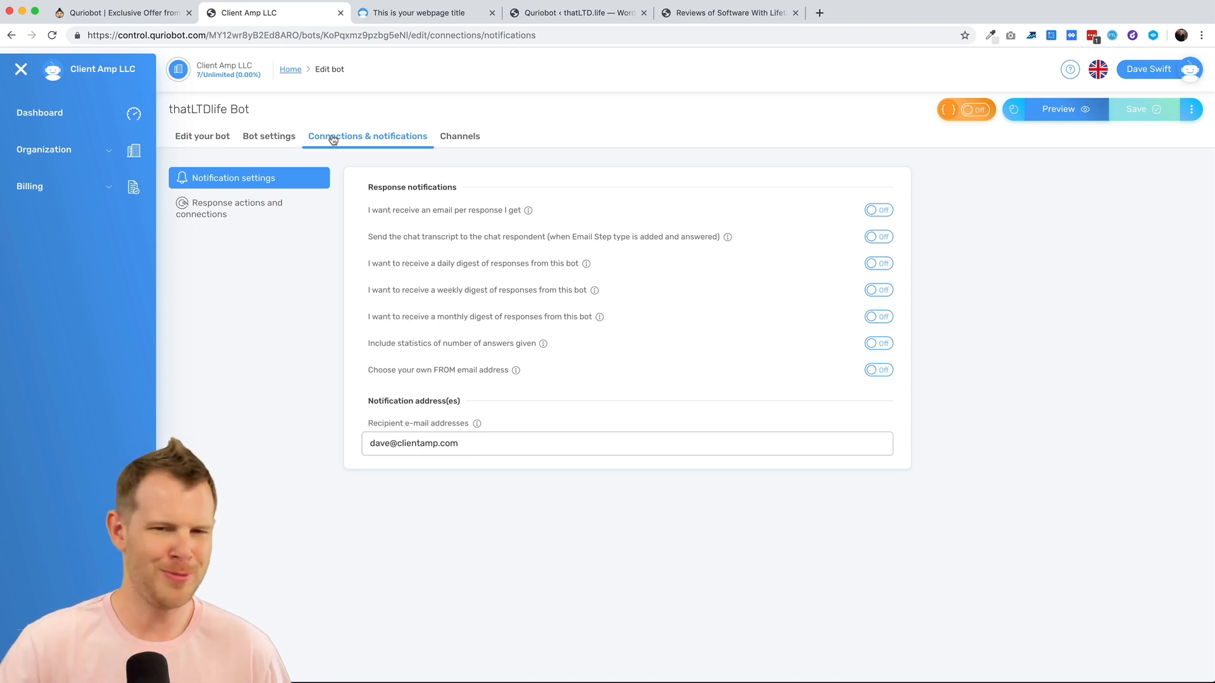
pyautogui.moveTo(354, 141)
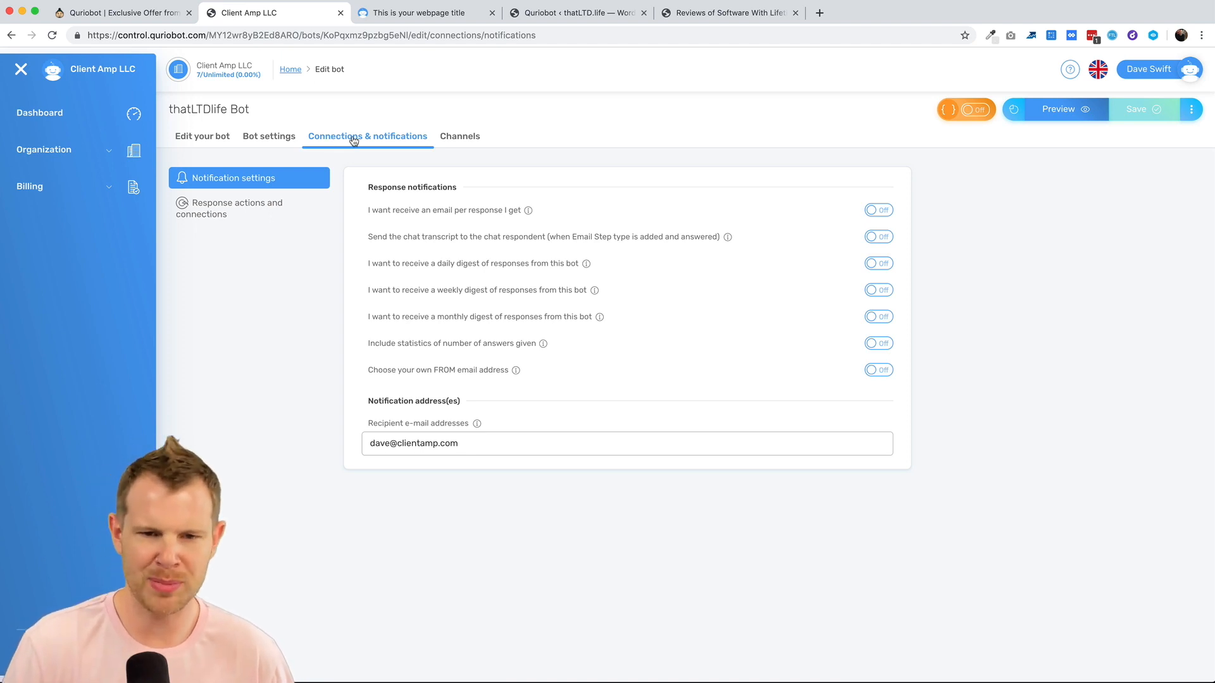
# Step: Set the landing page channel's Own domain to chatbot.thatltd.life and load the page there
pyautogui.click(460, 137)
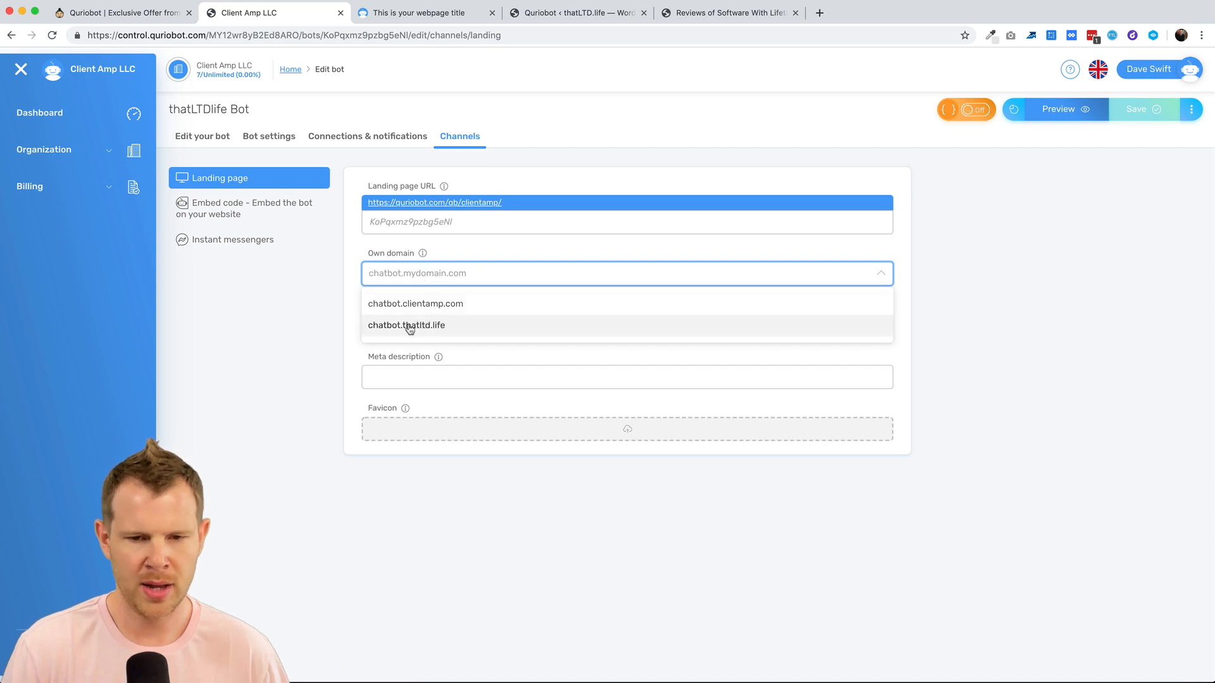
pyautogui.click(406, 325)
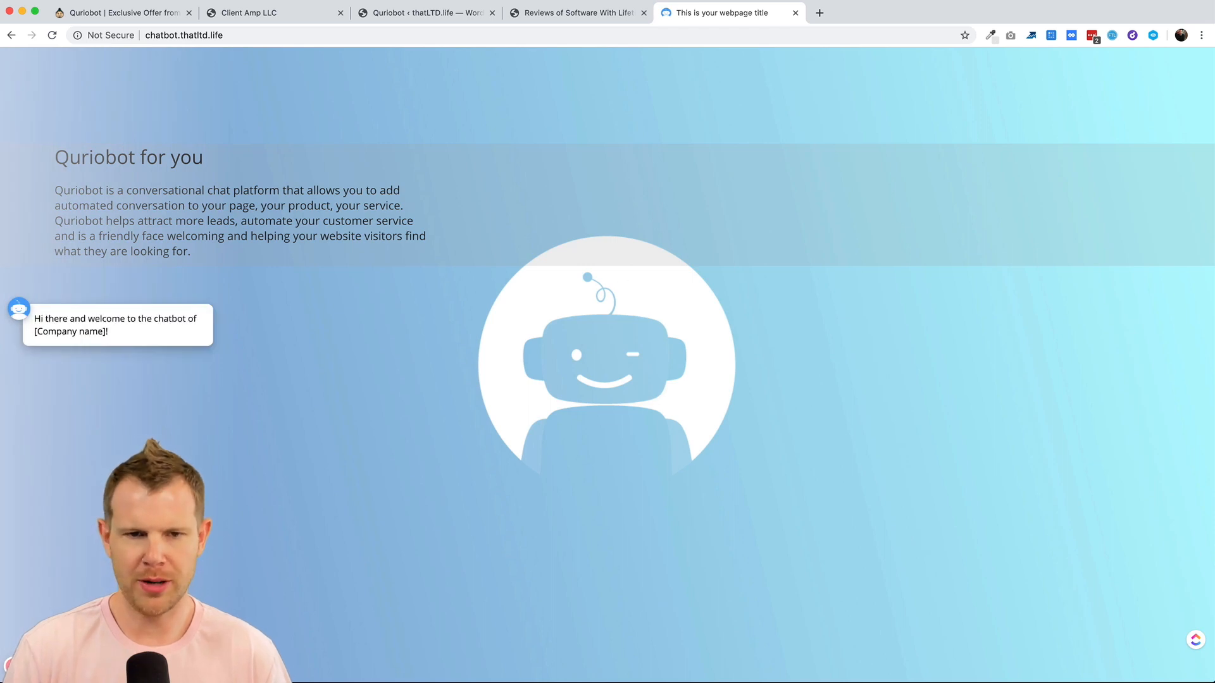
pyautogui.click(249, 13)
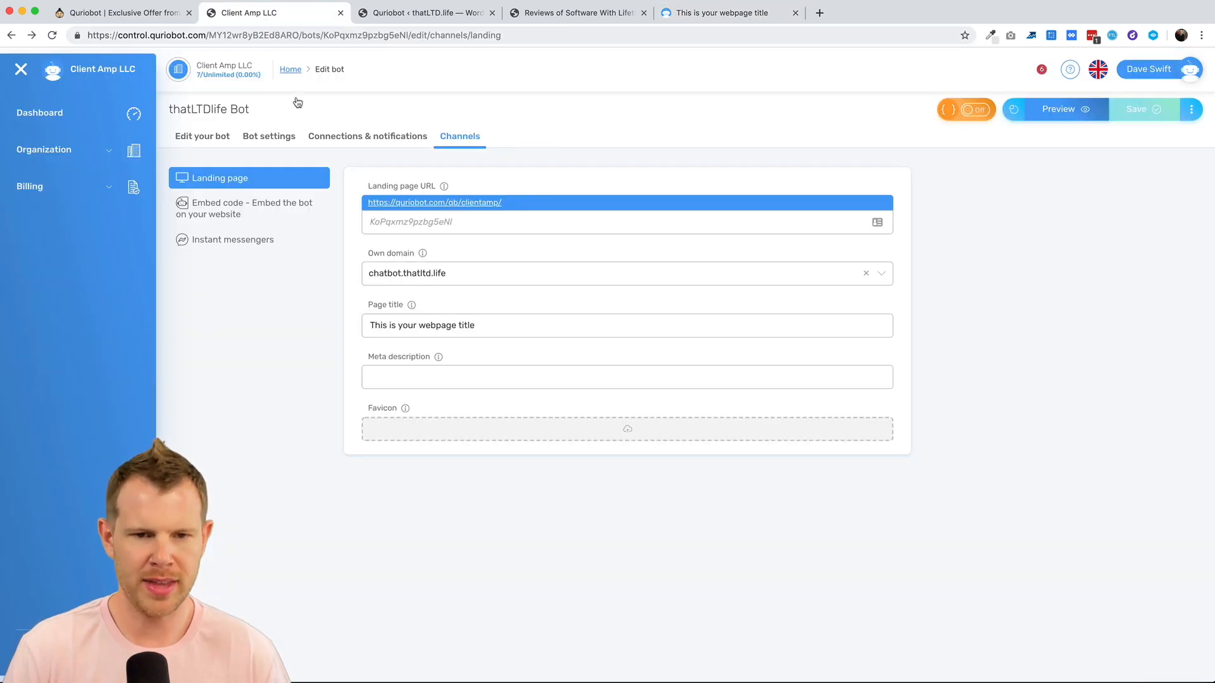
pyautogui.moveTo(251, 191)
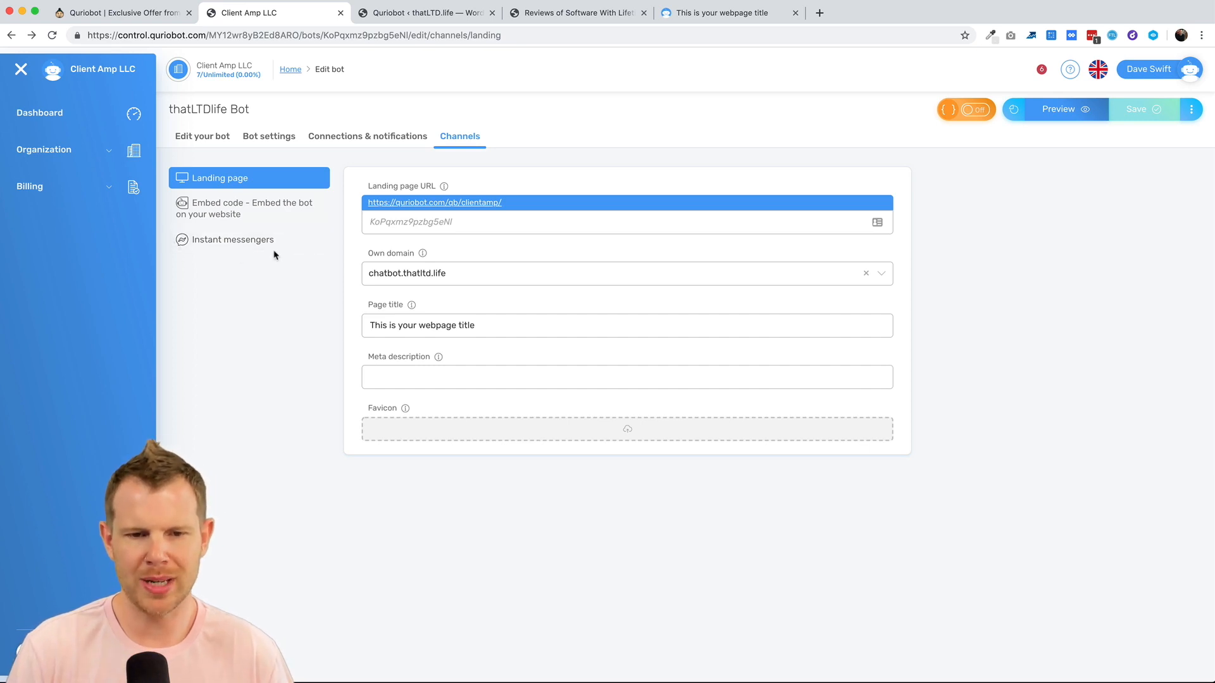
# Step: Add a new Facebook Messenger channel under Instant messengers and start Facebook authorization
pyautogui.click(233, 240)
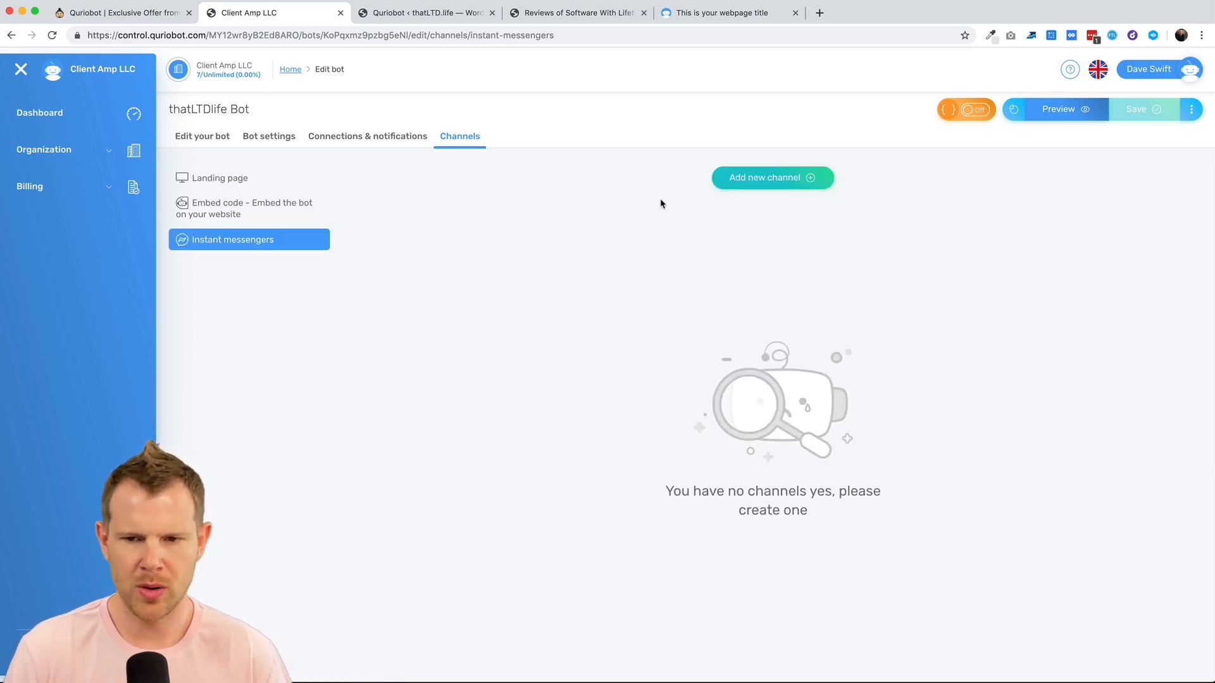
pyautogui.click(772, 177)
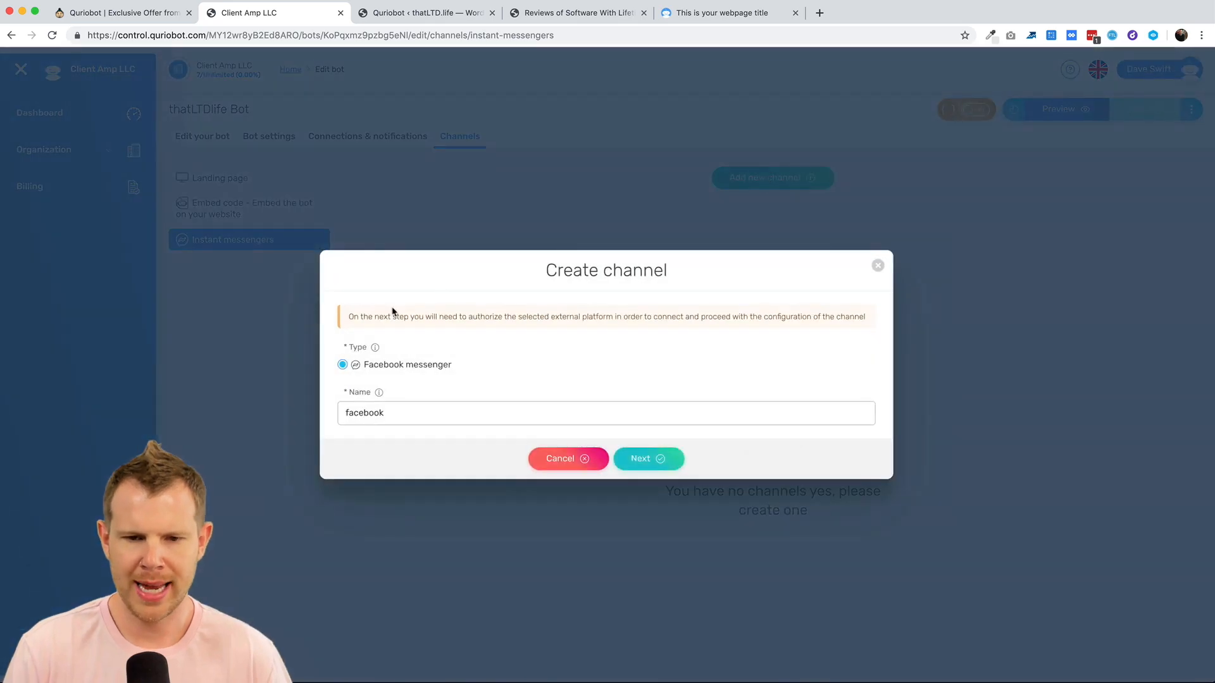
pyautogui.moveTo(389, 401)
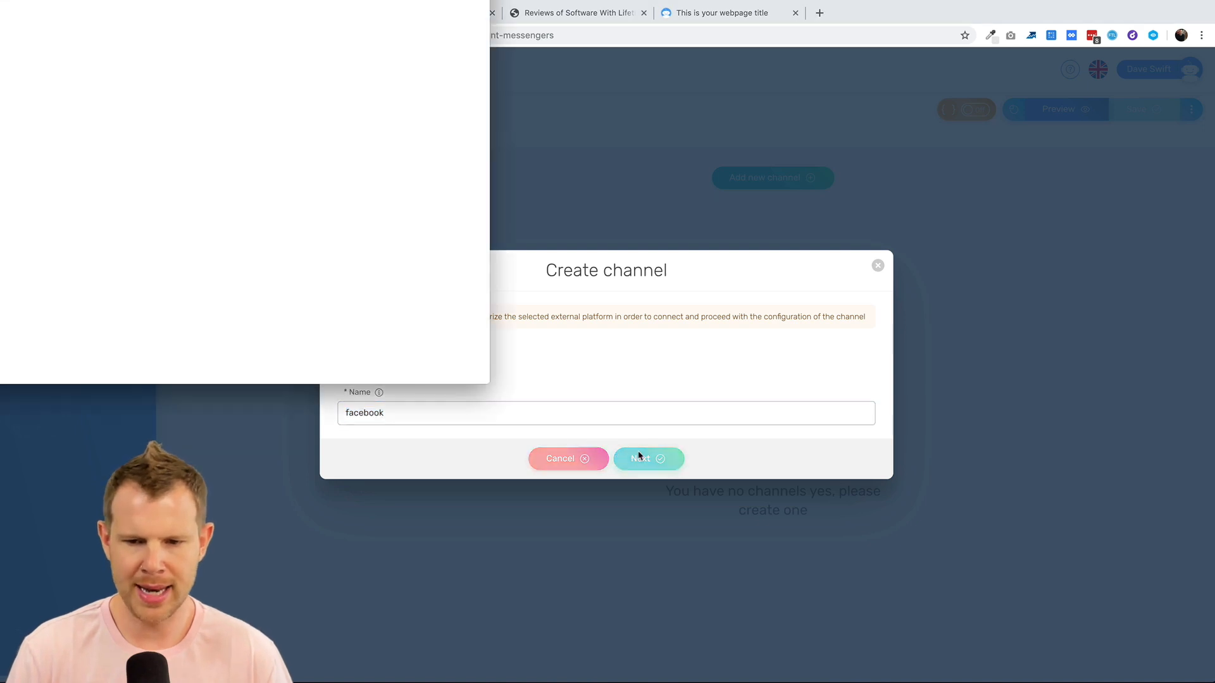
pyautogui.click(649, 460)
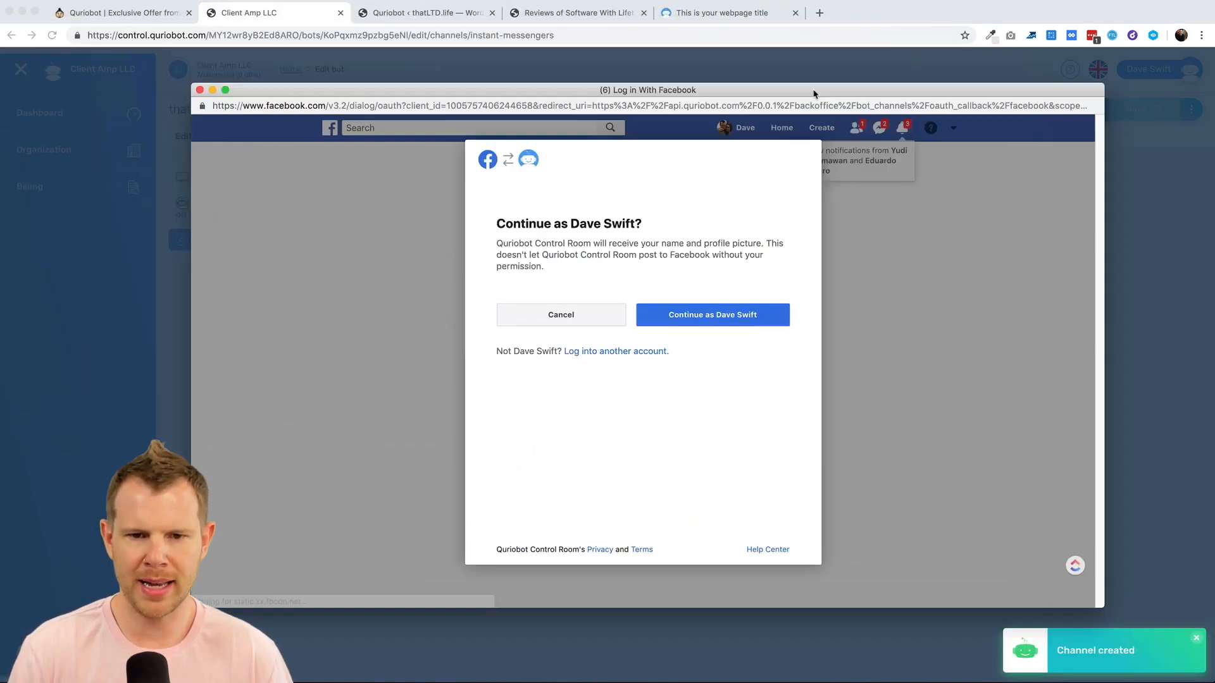
# Step: Complete the Facebook login, selecting the That LTD Life page and confirming its permissions
pyautogui.click(713, 314)
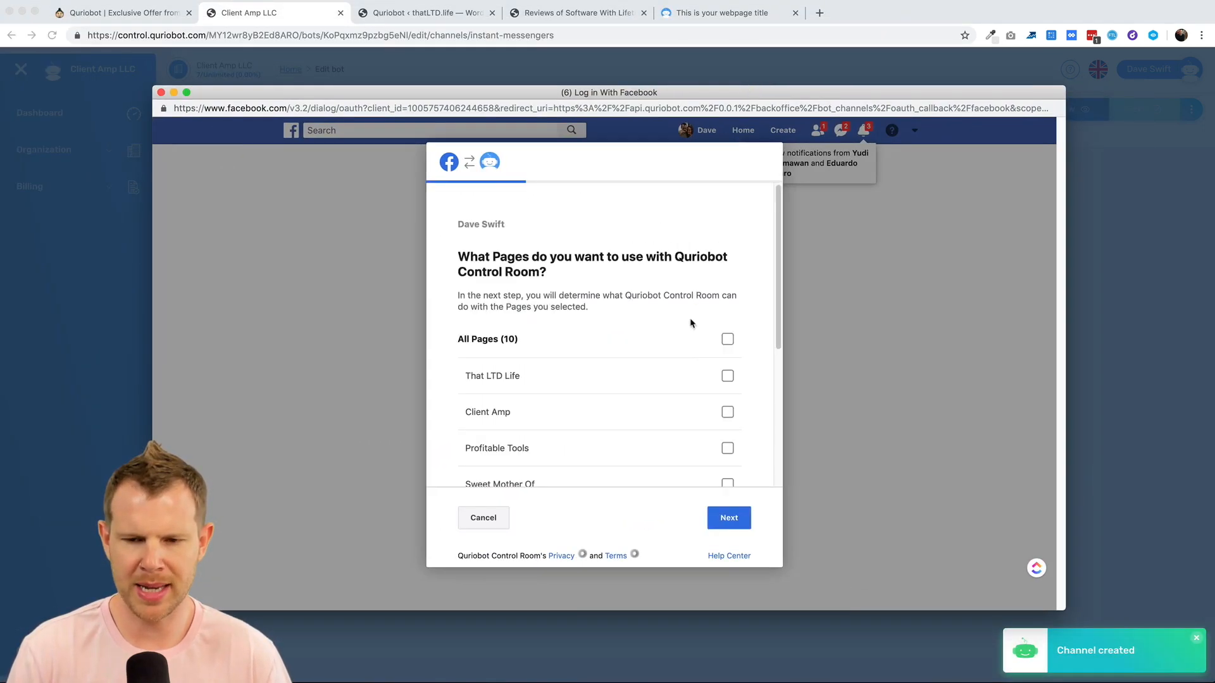
pyautogui.click(728, 376)
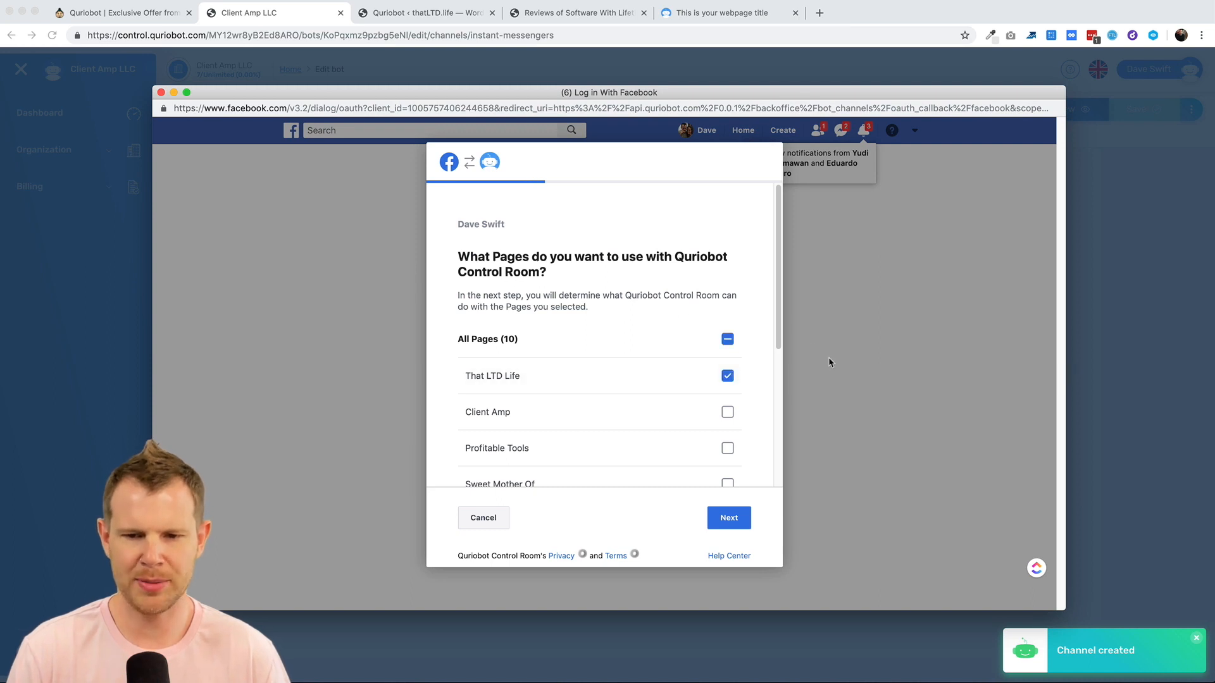
pyautogui.click(729, 518)
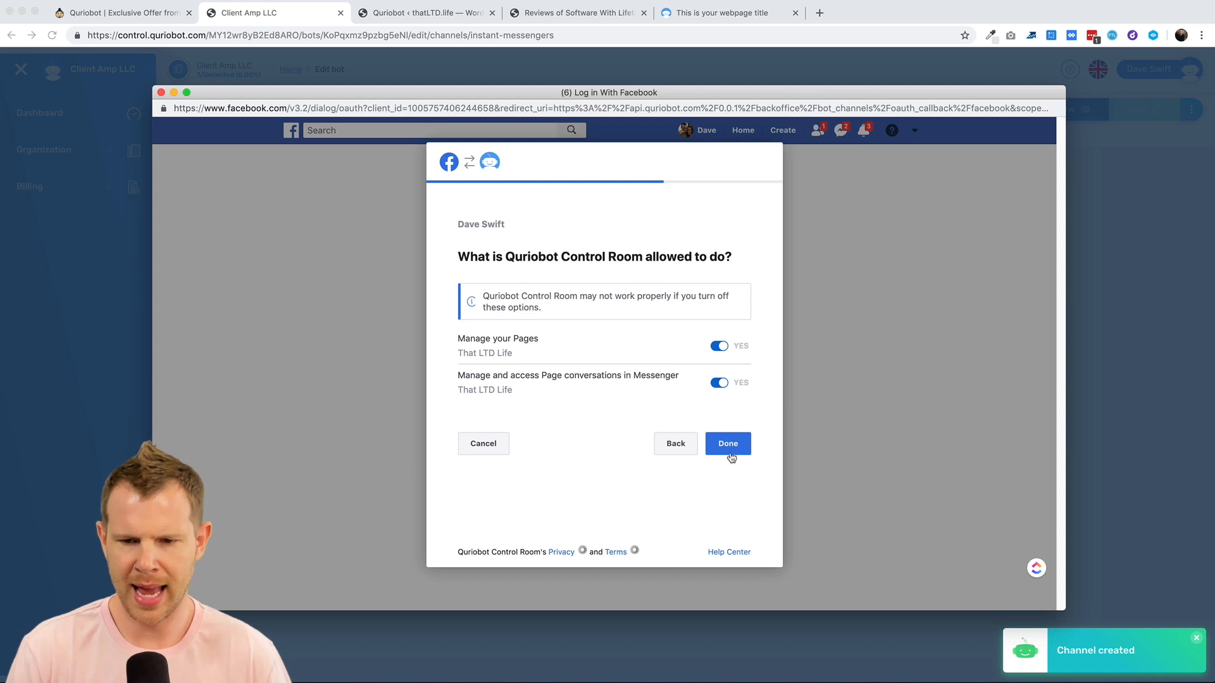
pyautogui.click(728, 444)
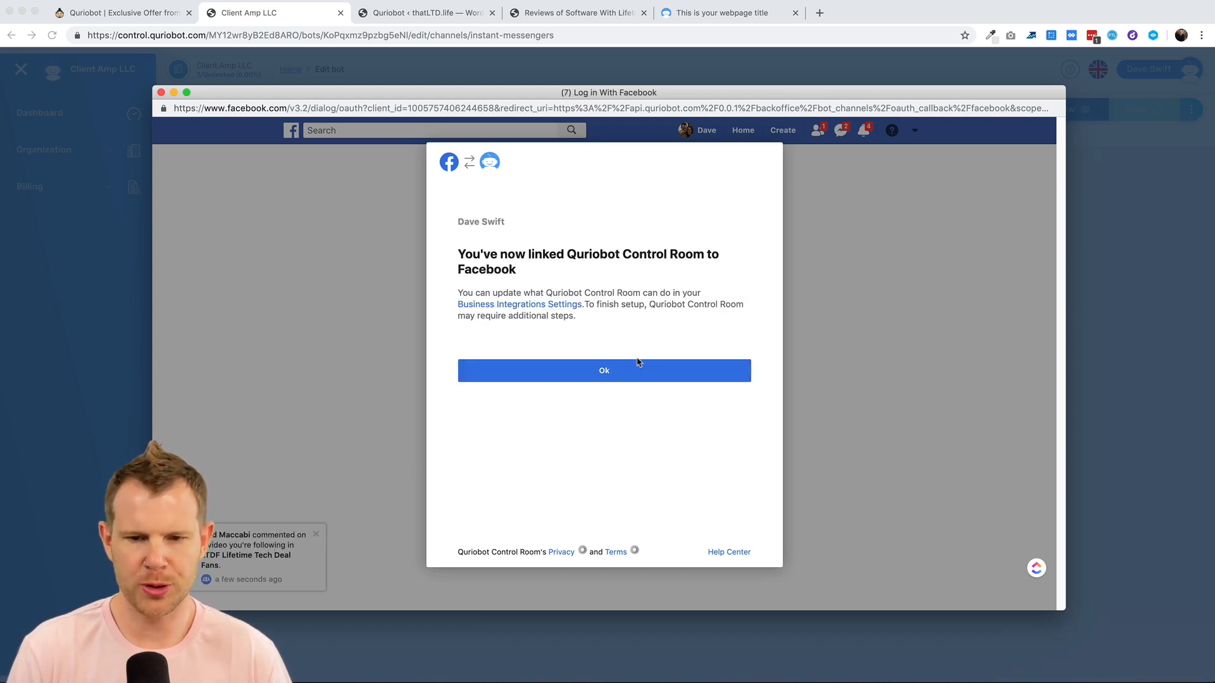
pyautogui.click(604, 370)
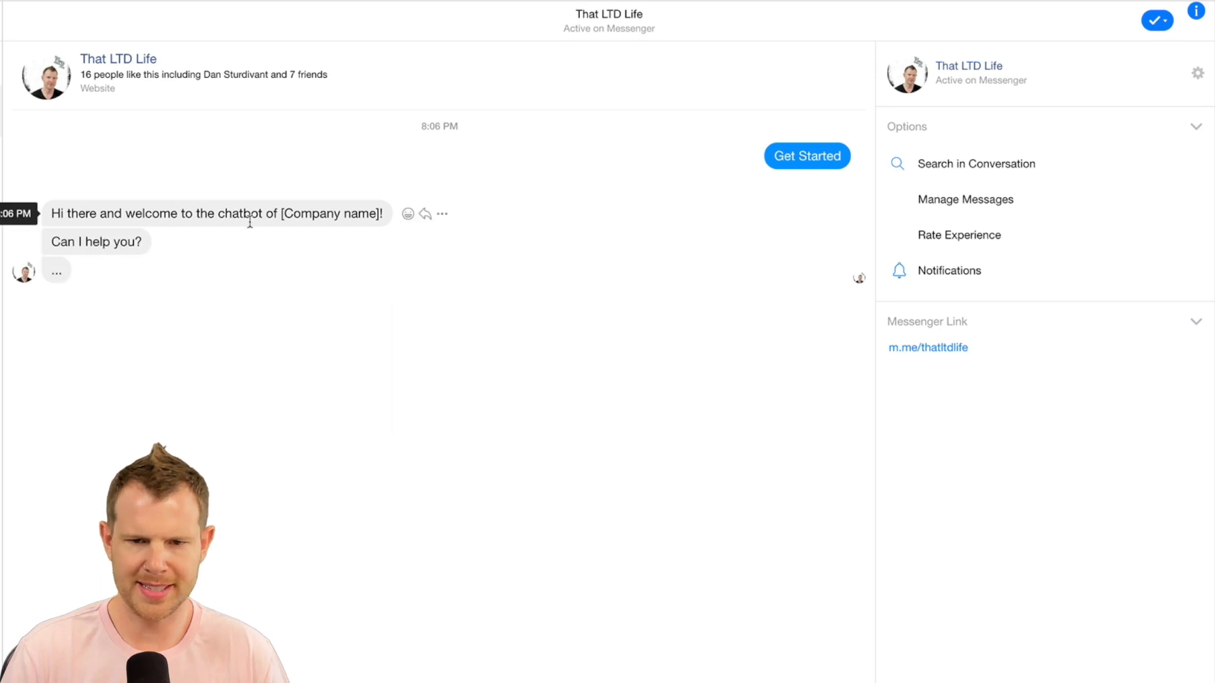
pyautogui.moveTo(48, 293)
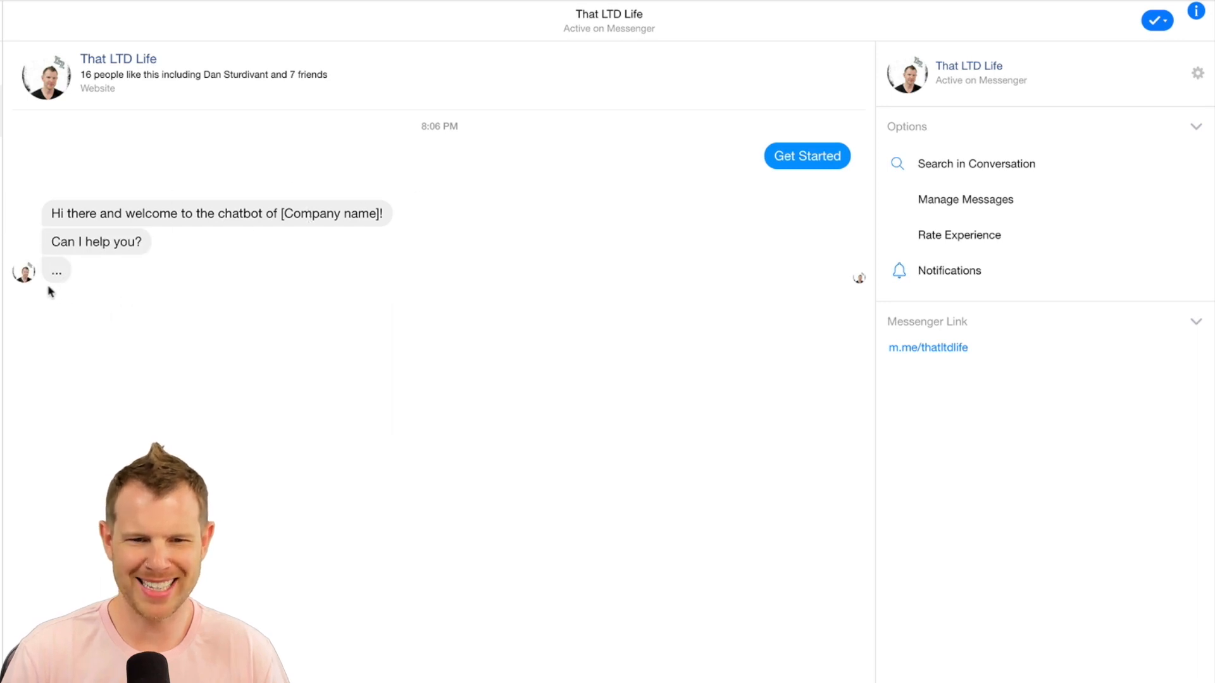